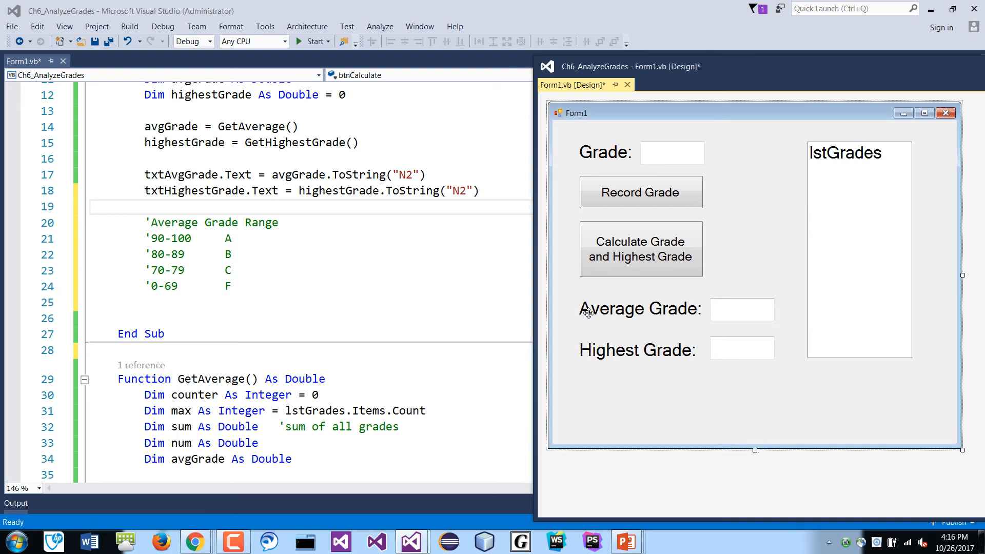
{"action": "mouse_move", "coordinate": [574, 335]}
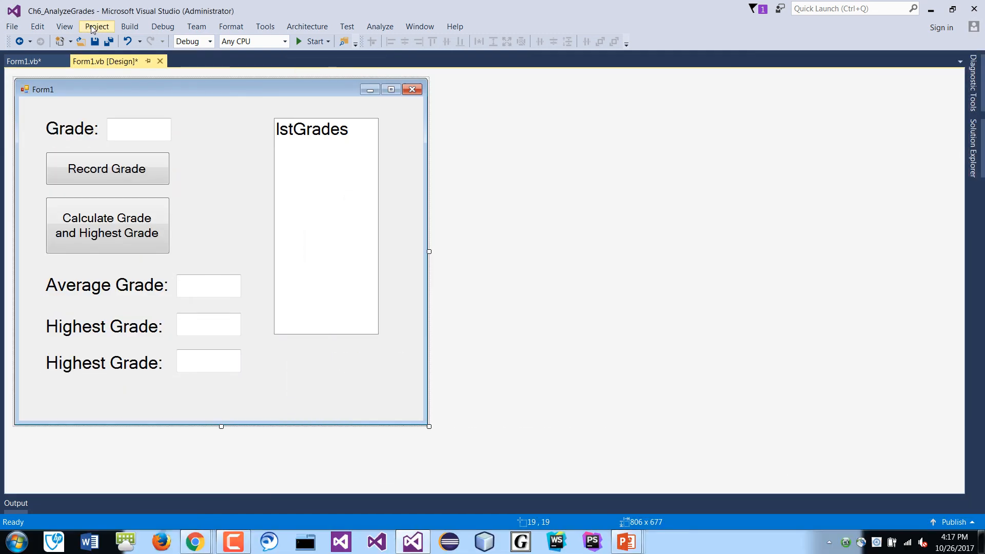
- Caption the new label 'Letter Grade:', name it lstLetterGrade, and name its text box txtLetterGrade
{"action": "left_click", "coordinate": [64, 26]}
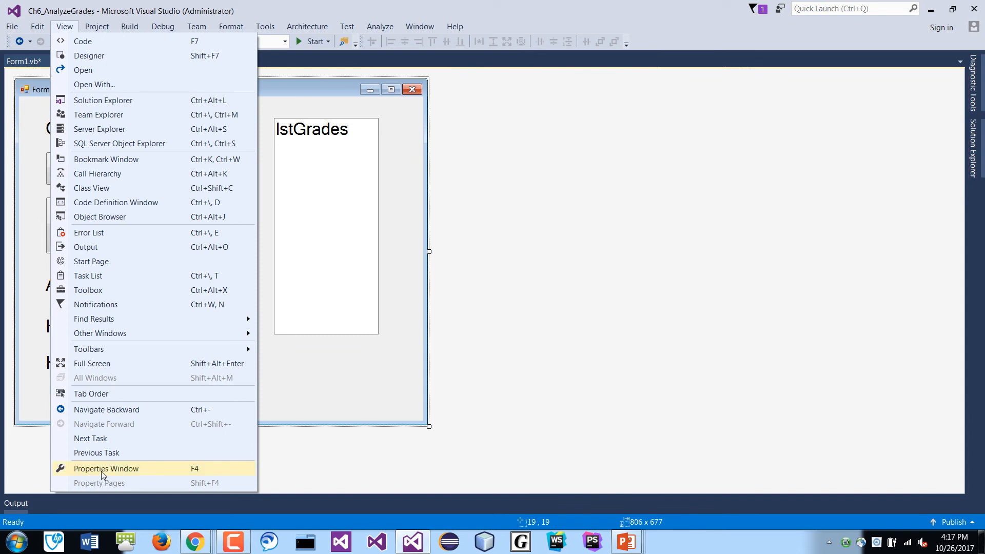
{"action": "left_click", "coordinate": [106, 468]}
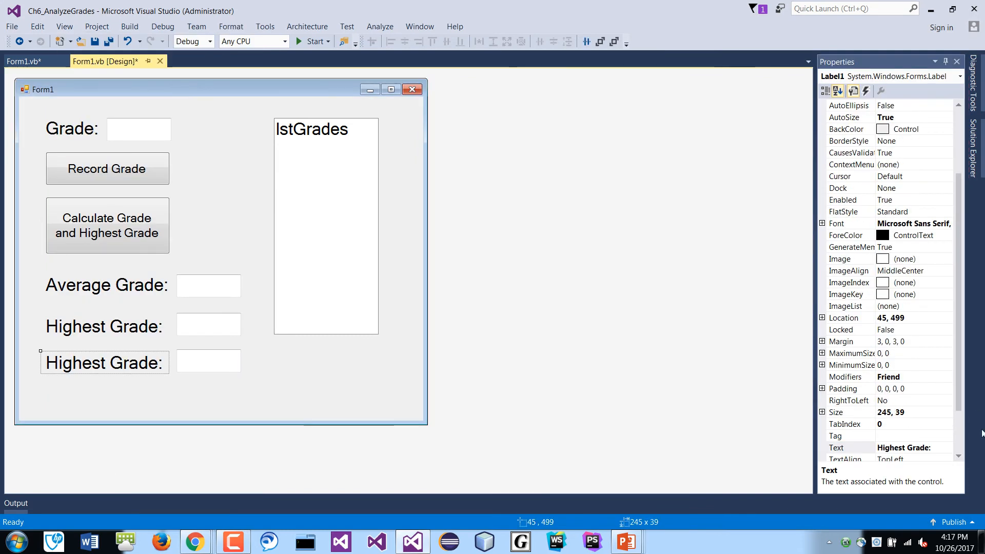
{"action": "left_click", "coordinate": [912, 448]}
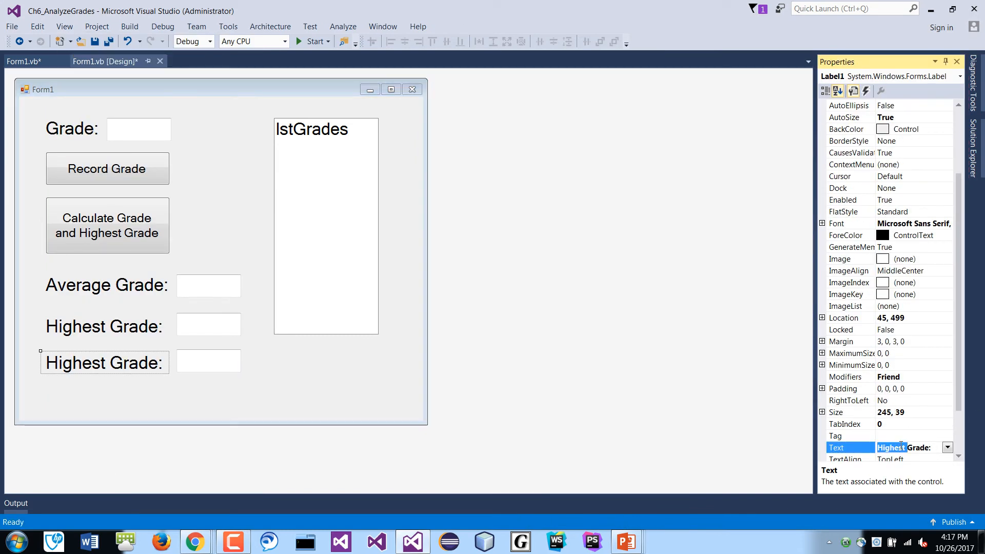
{"action": "type", "text": "Letter Grade:"}
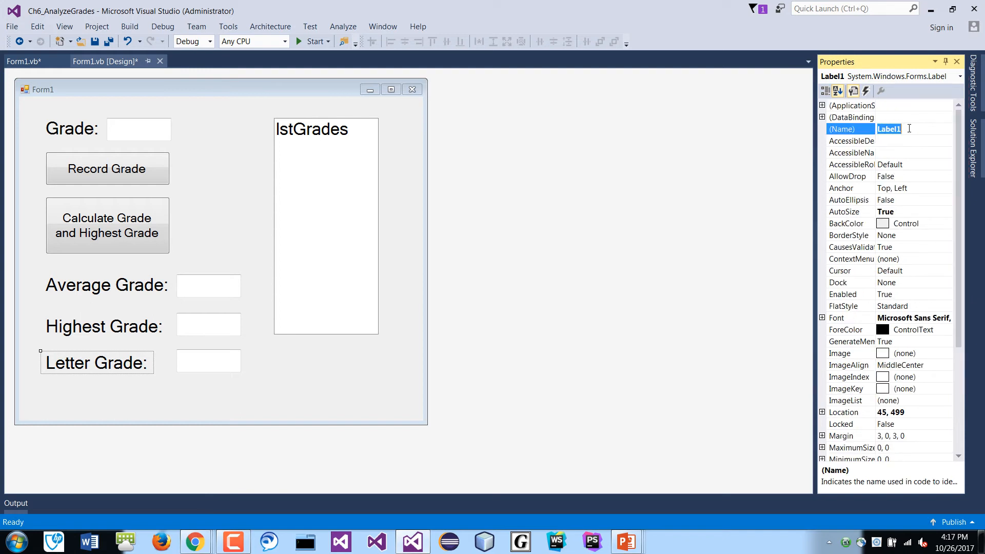
{"action": "type", "text": "lstLetterGrad"}
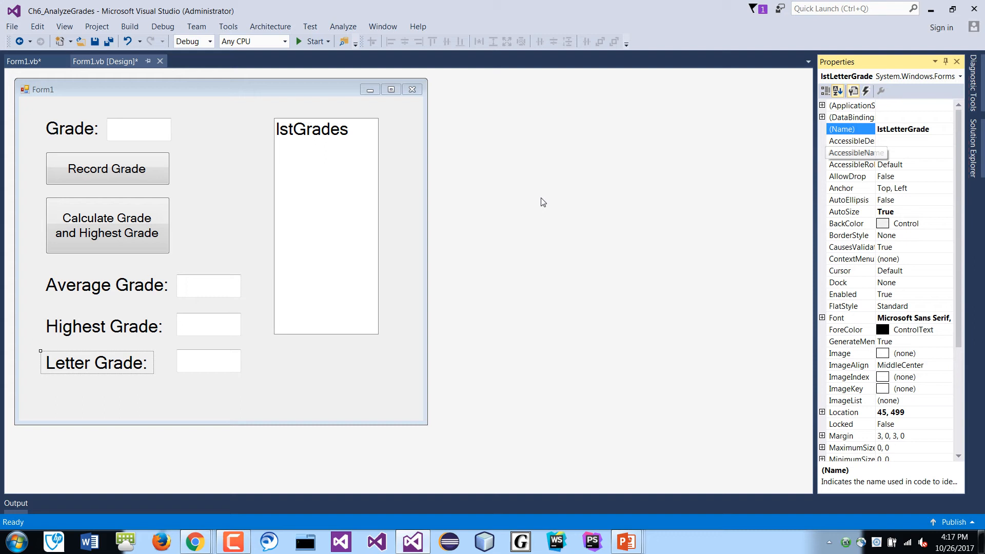
{"action": "left_click", "coordinate": [208, 361]}
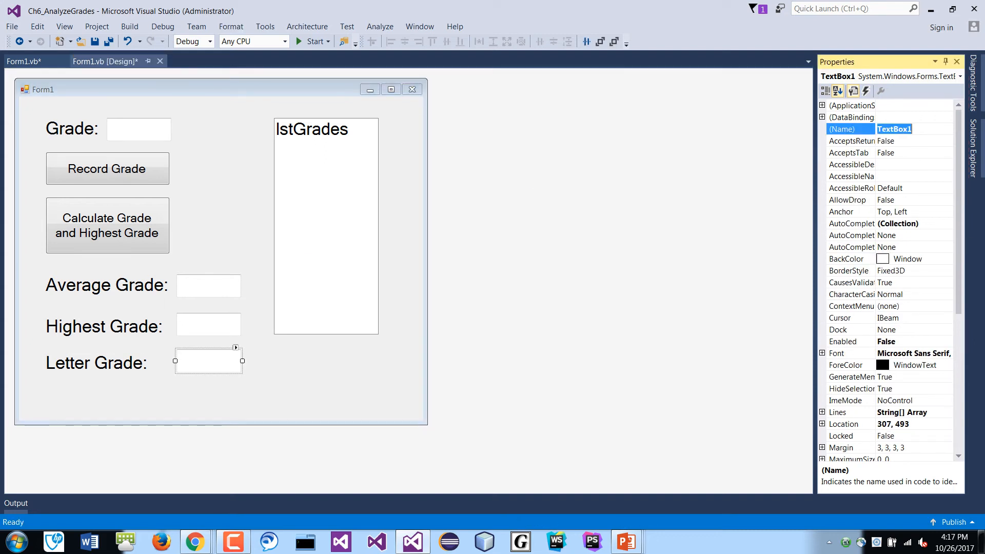
{"action": "type", "text": "txtLetterGrade"}
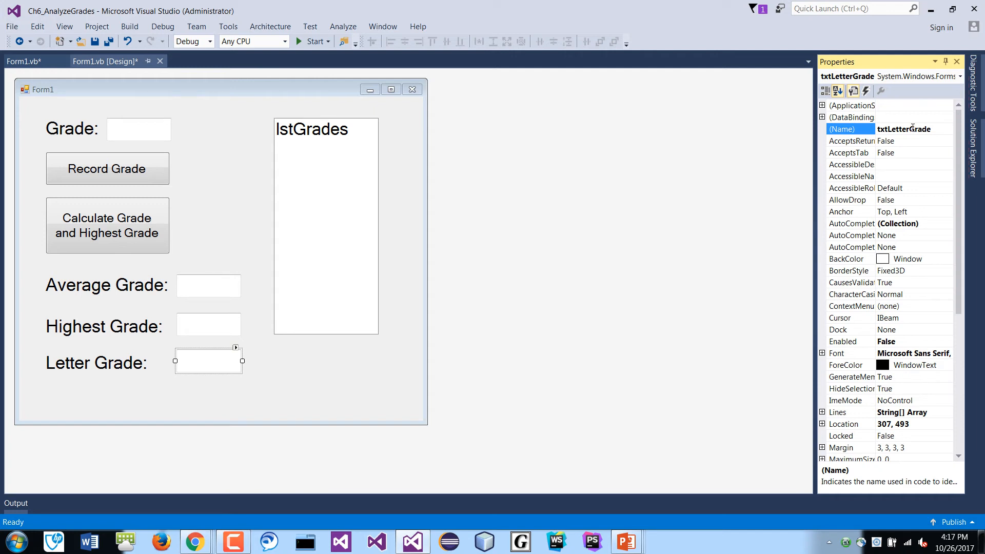
{"action": "mouse_move", "coordinate": [192, 155]}
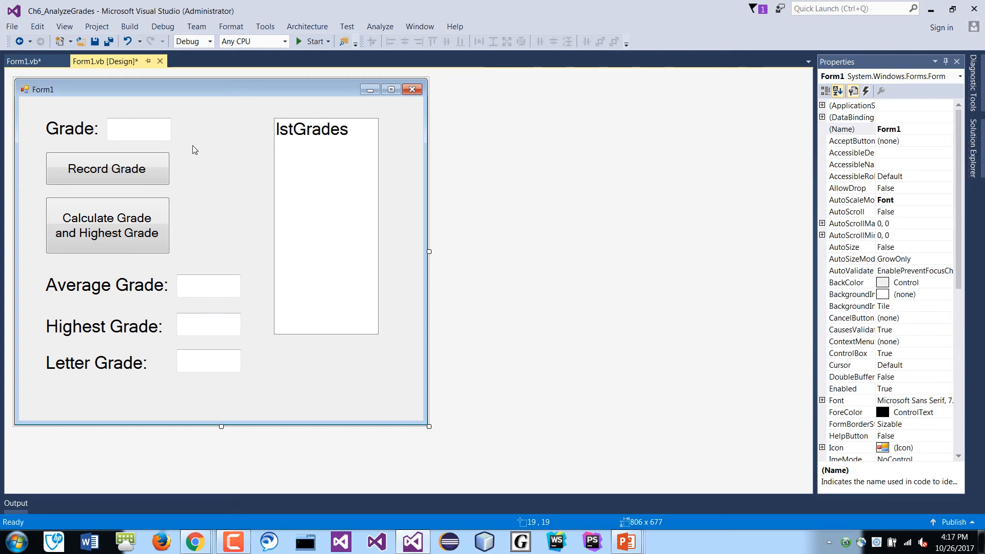
- Switch to the Form1.vb code and open space below the btnCalculate_Click handler
{"action": "left_click", "coordinate": [28, 61]}
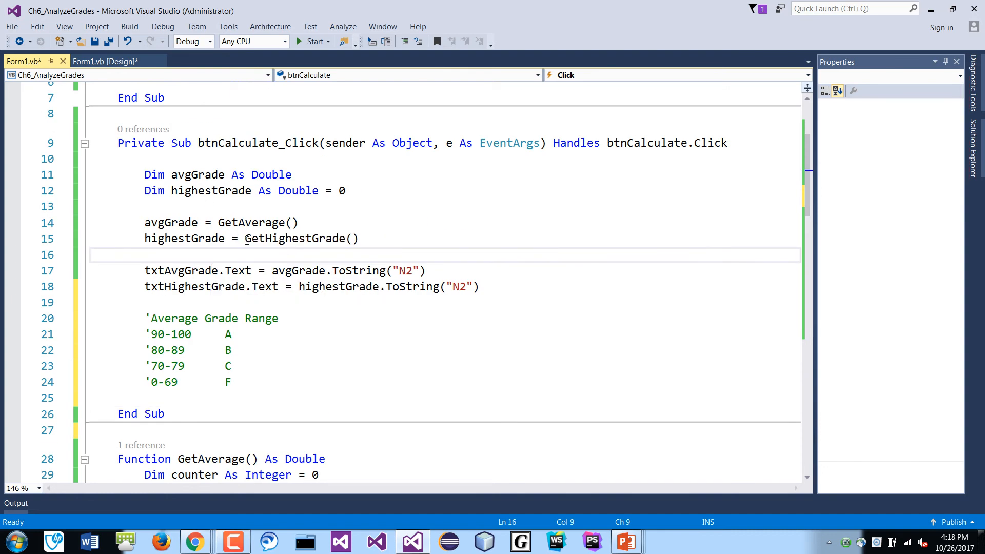
{"action": "left_click", "coordinate": [171, 222]}
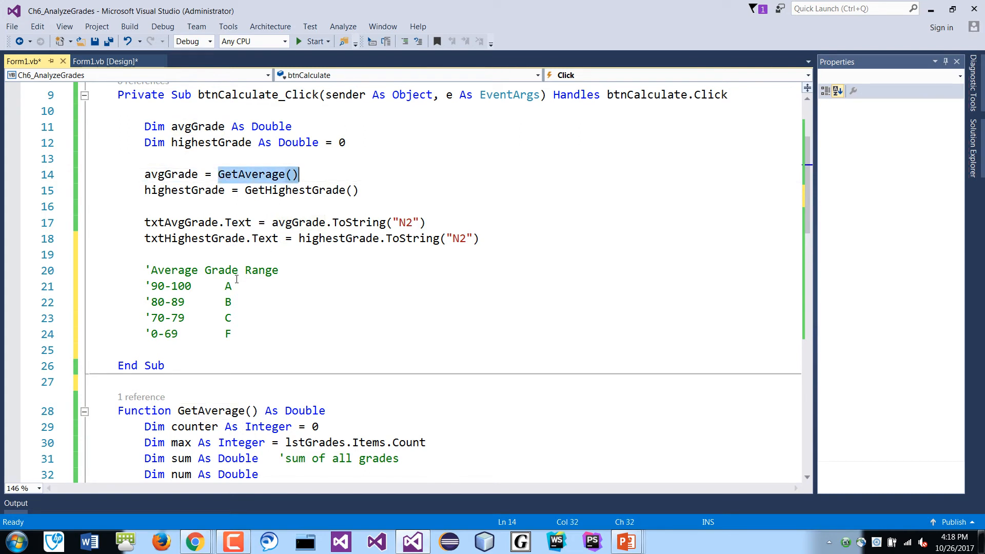
{"action": "mouse_move", "coordinate": [236, 278]}
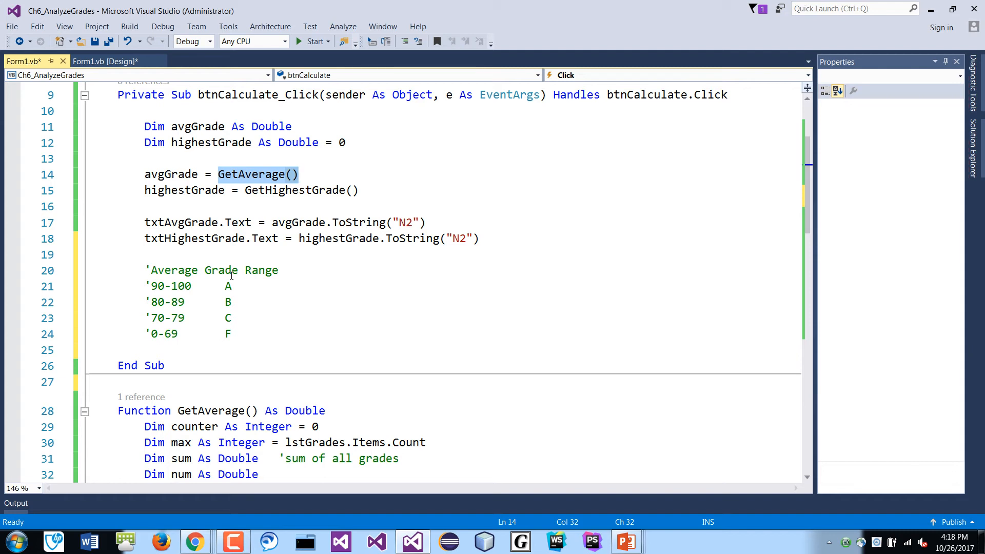
{"action": "left_click", "coordinate": [299, 174]}
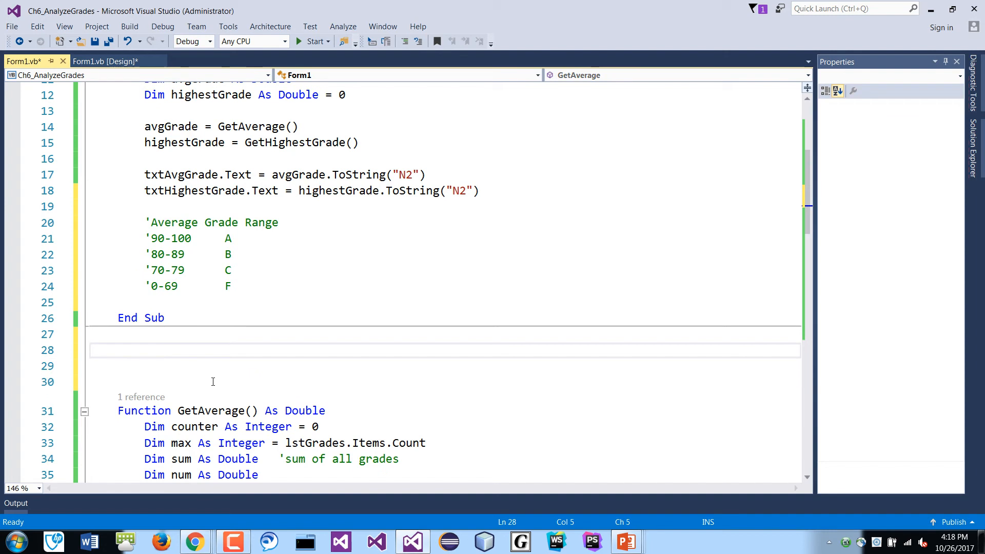
- Write the Function GetLetterGrade(avgGrade As Double) As String declaration
{"action": "type", "text": "f"}
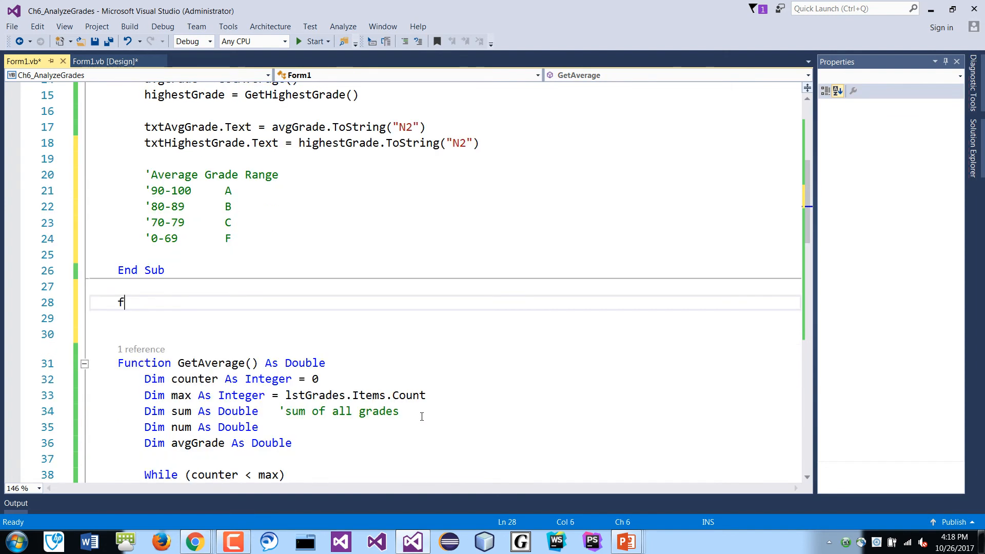
{"action": "type", "text": "unction ge"}
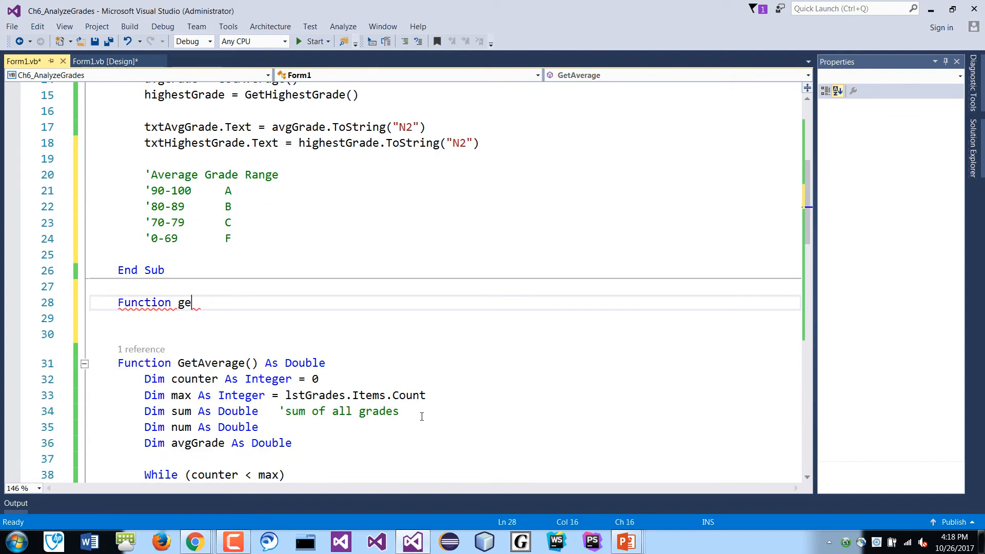
{"action": "type", "text": "tLete"}
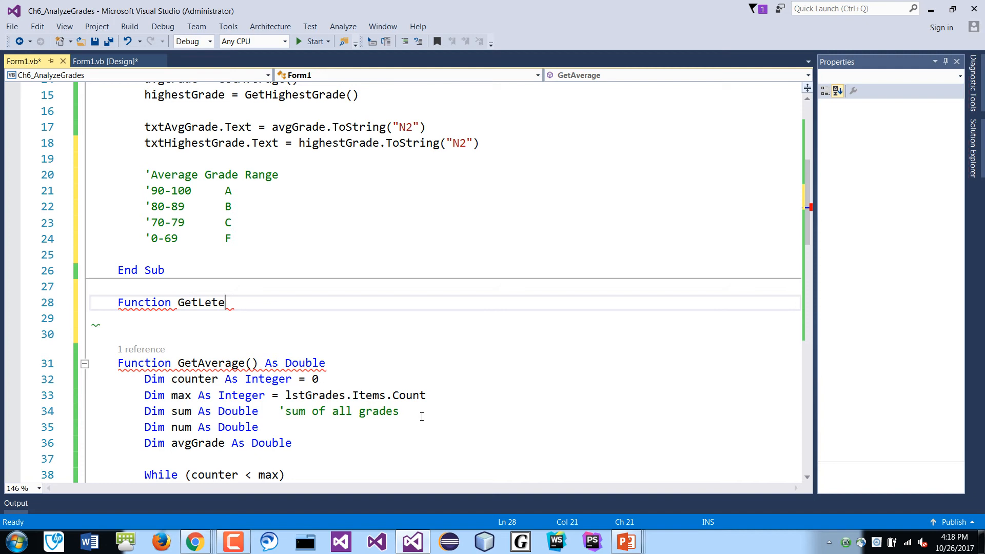
{"action": "type", "text": "terGr"}
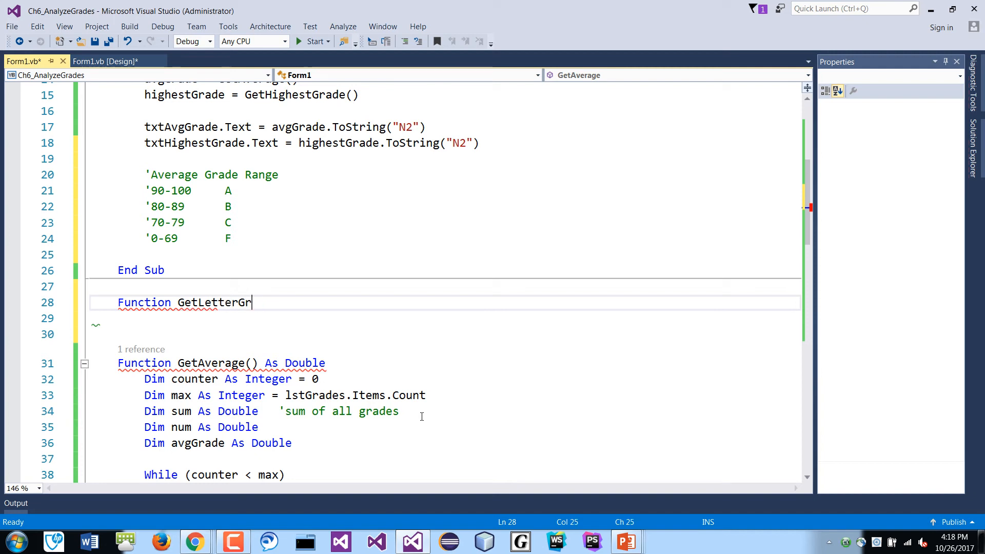
{"action": "type", "text": "ade("}
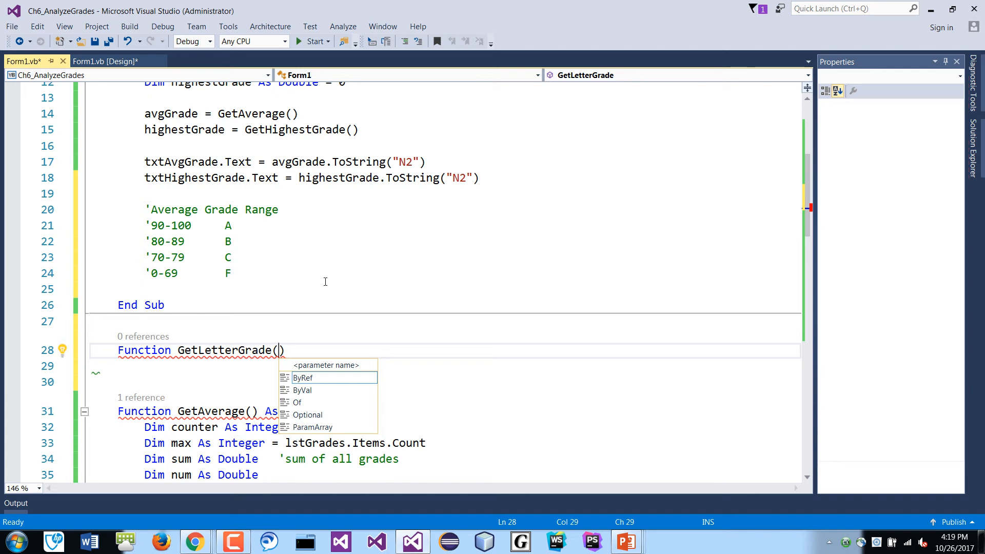
{"action": "mouse_move", "coordinate": [314, 282]}
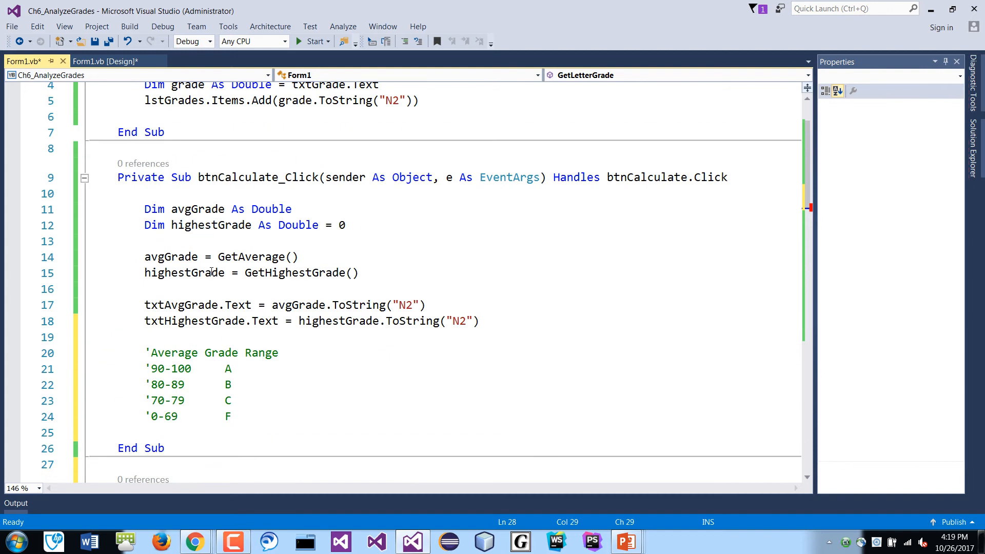
{"action": "double_click", "coordinate": [250, 257]}
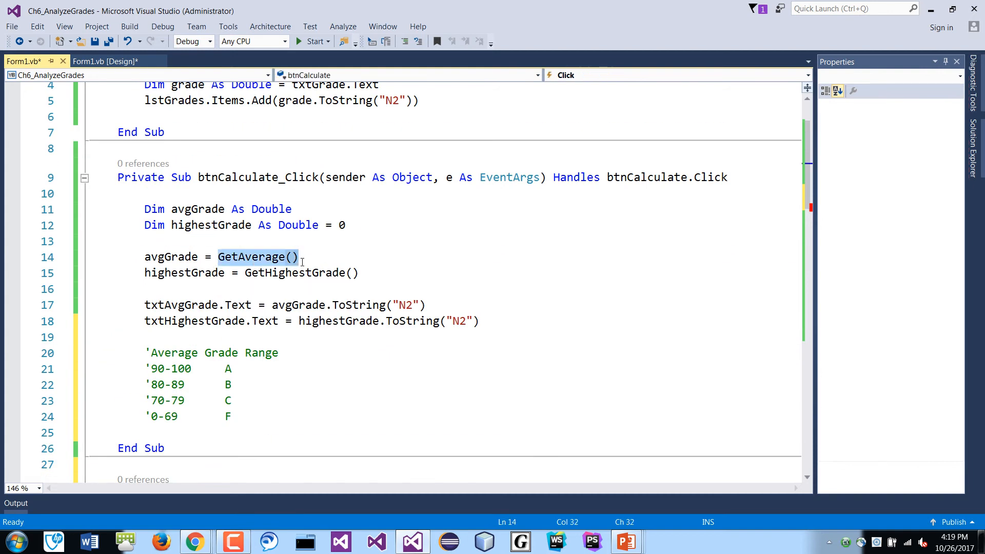
{"action": "scroll", "scroll_direction": "down", "scroll_amount": 3}
{"action": "type", "text": "Function GetLetterGrade("}
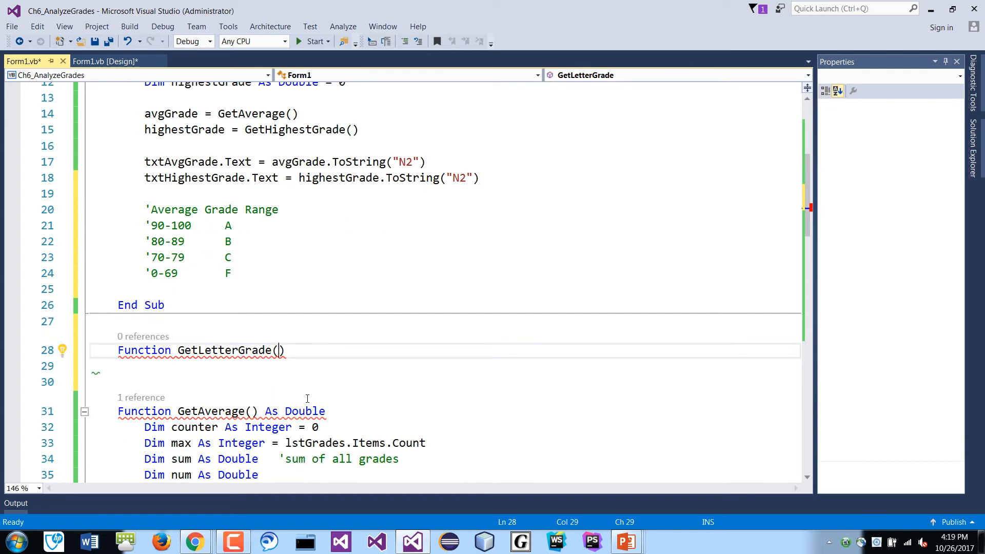
{"action": "type", "text": "avg"}
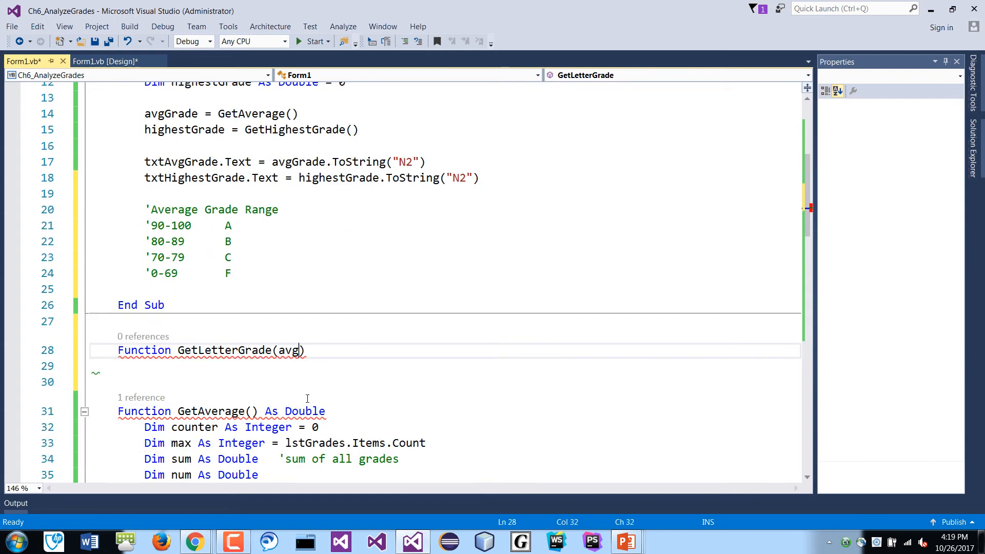
{"action": "type", "text": "Grade As"}
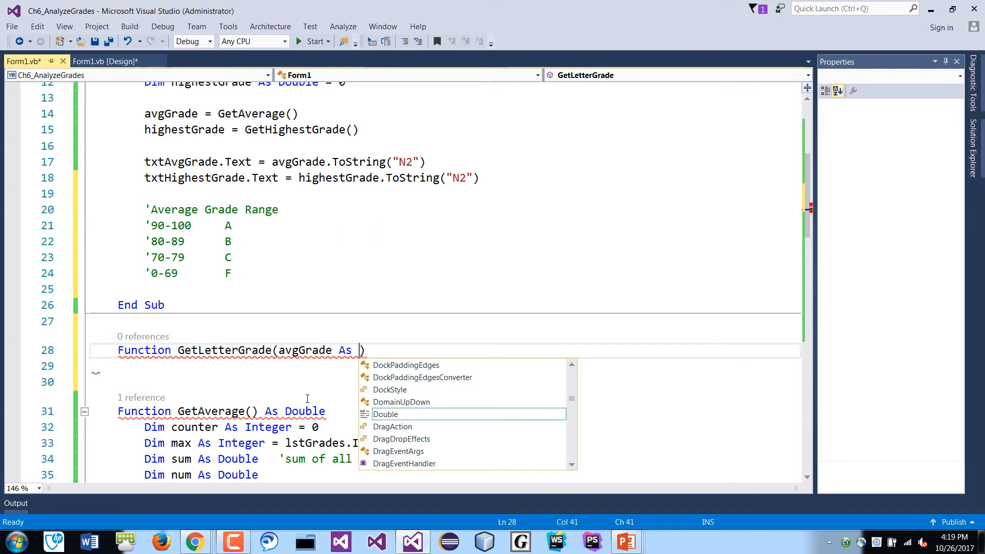
{"action": "type", "text": "Double"}
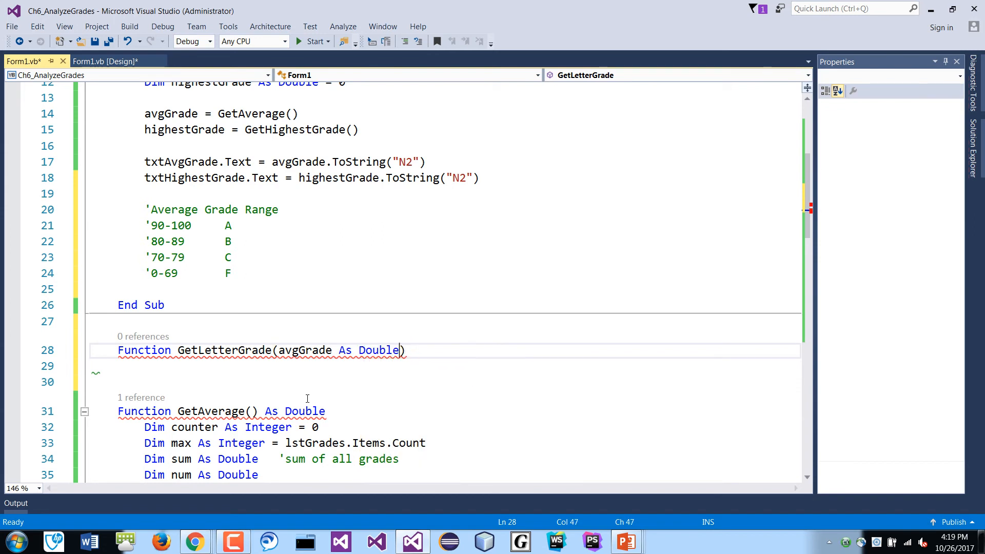
{"action": "type", "text": "as"}
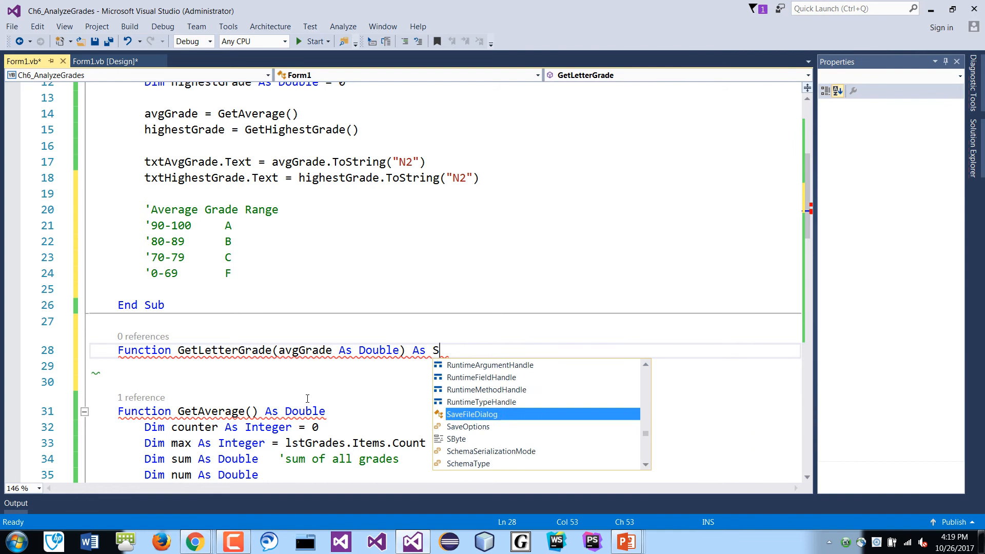
{"action": "type", "text": "tring"}
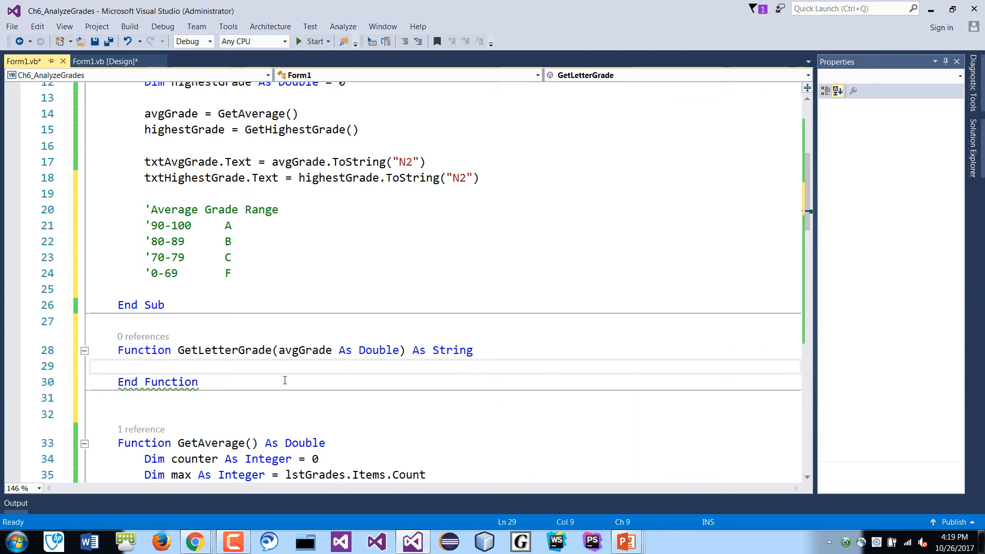
- Relocate the Average Grade Range comment block into GetLetterGrade and add new lines
{"action": "key", "text": "Enter"}
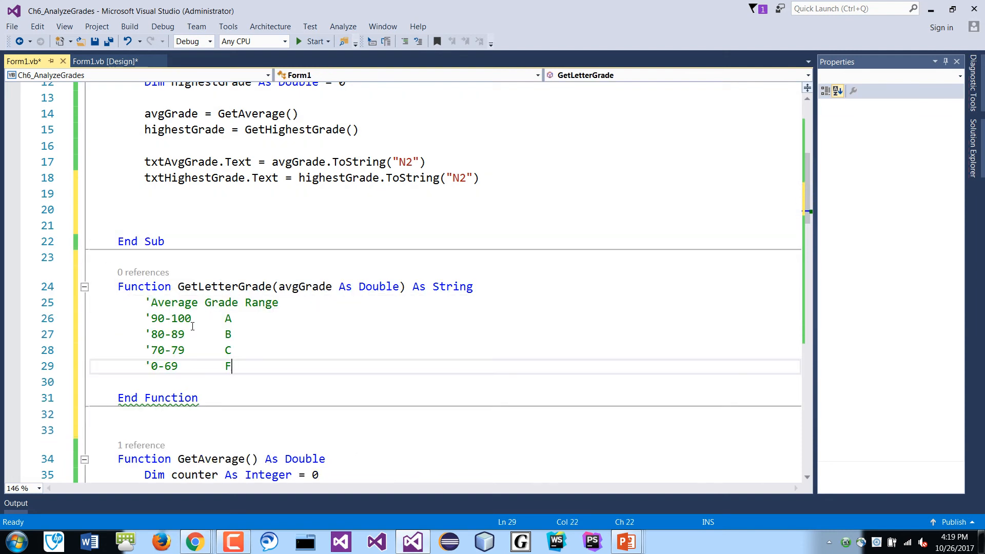
{"action": "key", "text": "enter"}
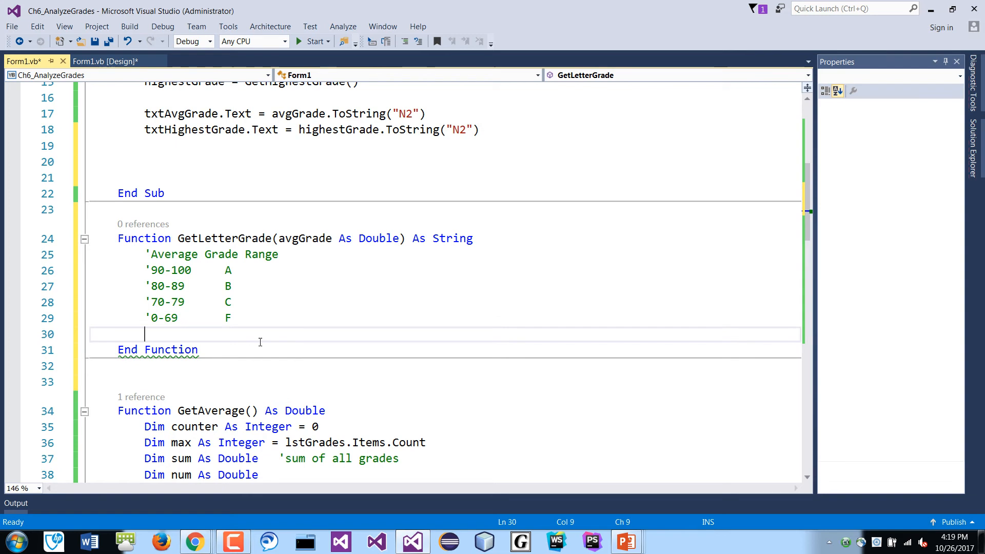
{"action": "key", "text": "enter"}
{"action": "type", "text": "Dim"}
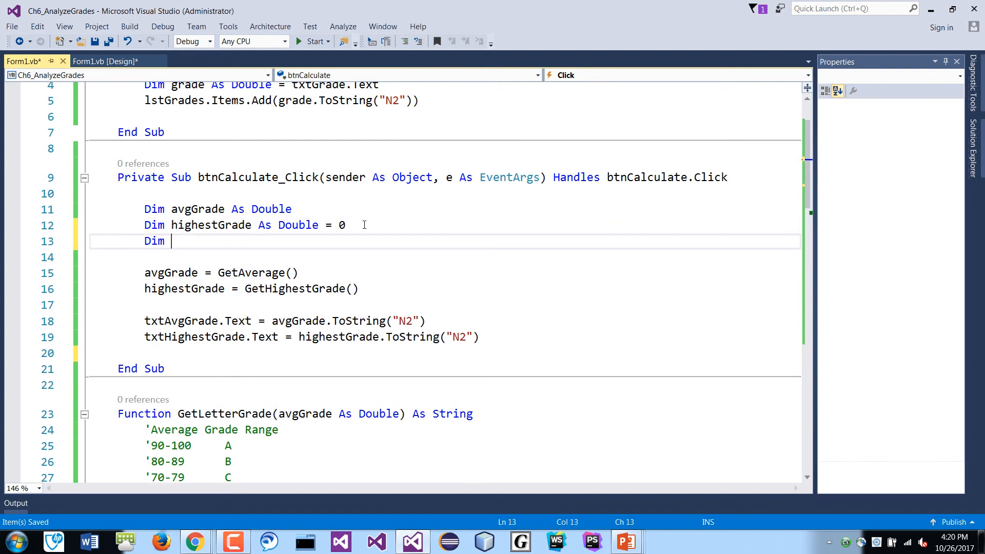
- Declare letterGrade As String and assign it GetLetterGrade(avgGrade) in btnCalculate_Click
{"action": "type", "text": "letterGrade As"}
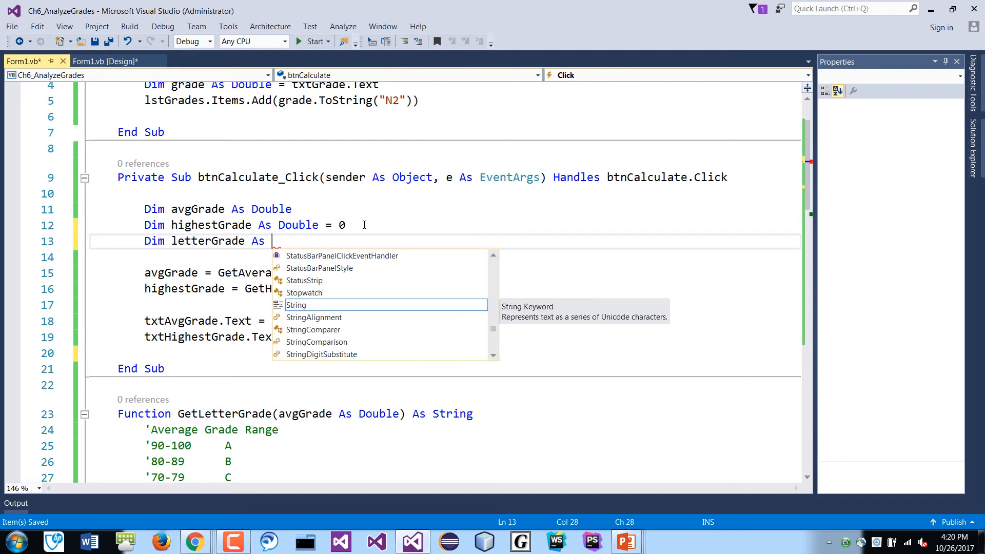
{"action": "key", "text": "enter"}
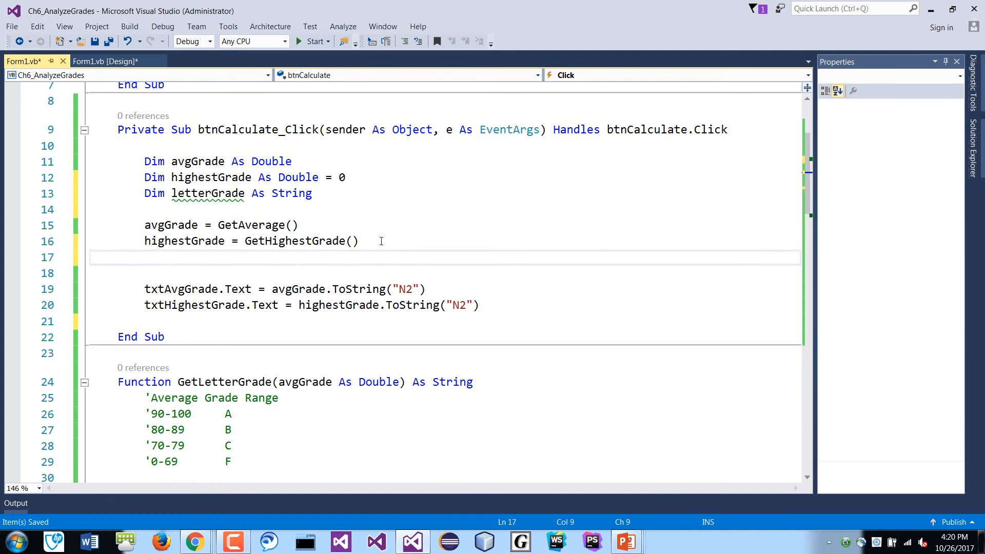
{"action": "type", "text": "letterGrade"}
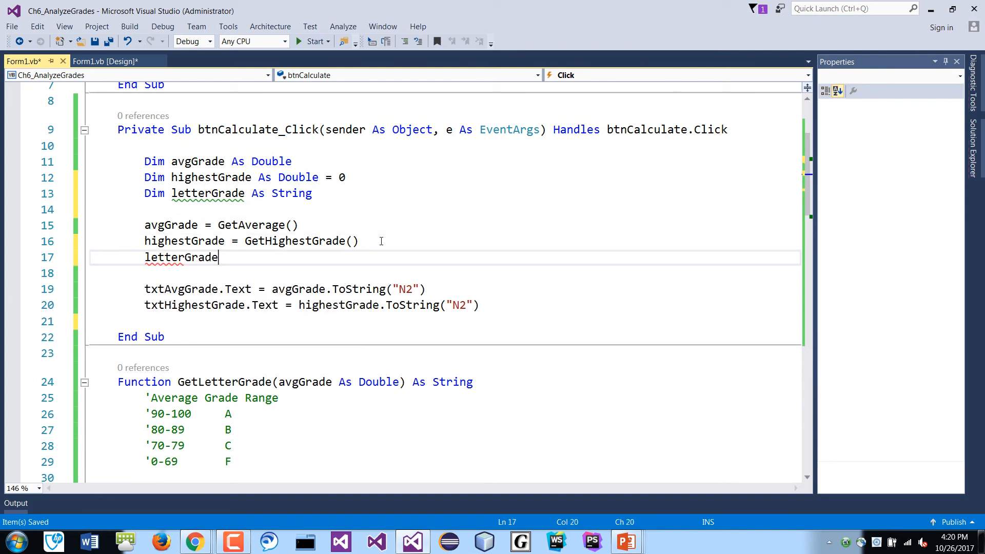
{"action": "type", "text": "= G"}
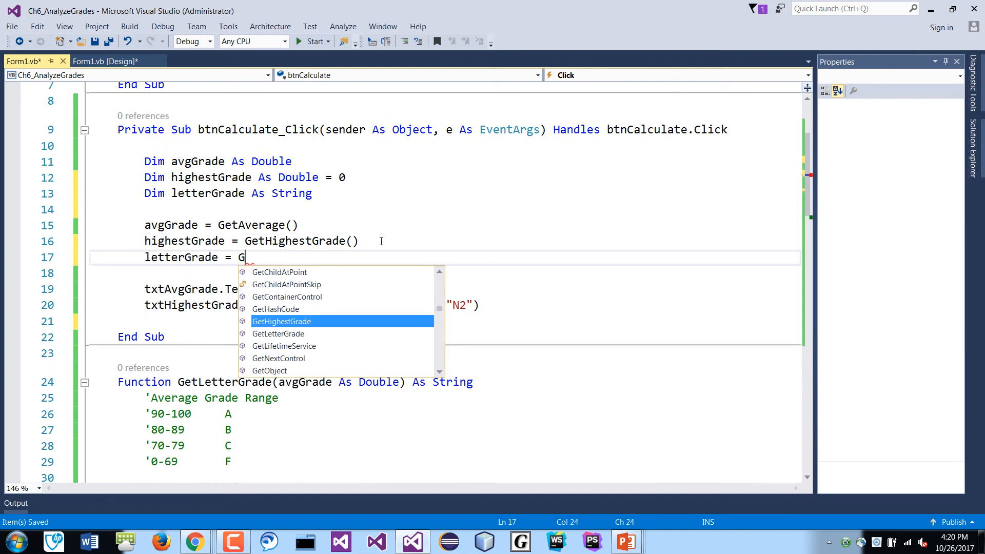
{"action": "type", "text": "etL"}
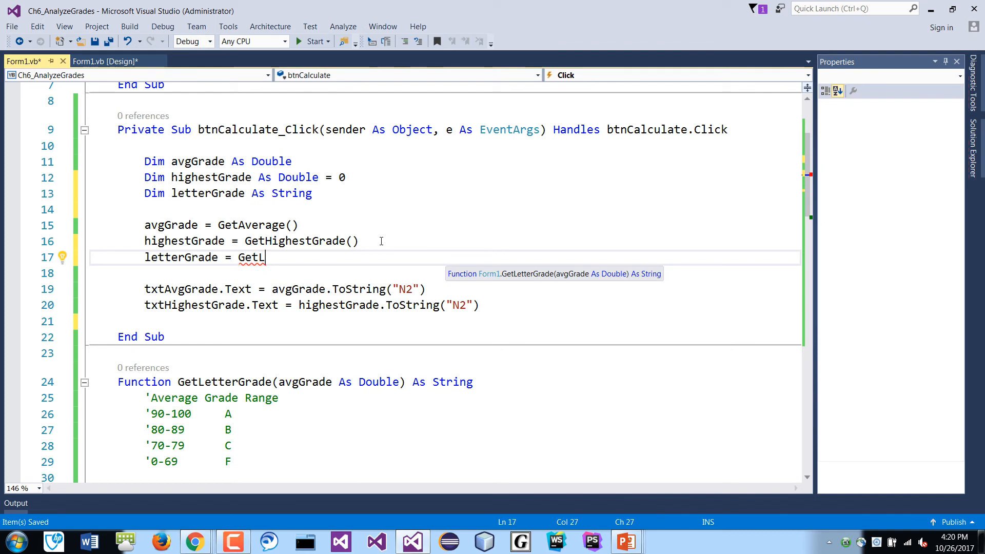
{"action": "type", "text": "etterGrade(a"}
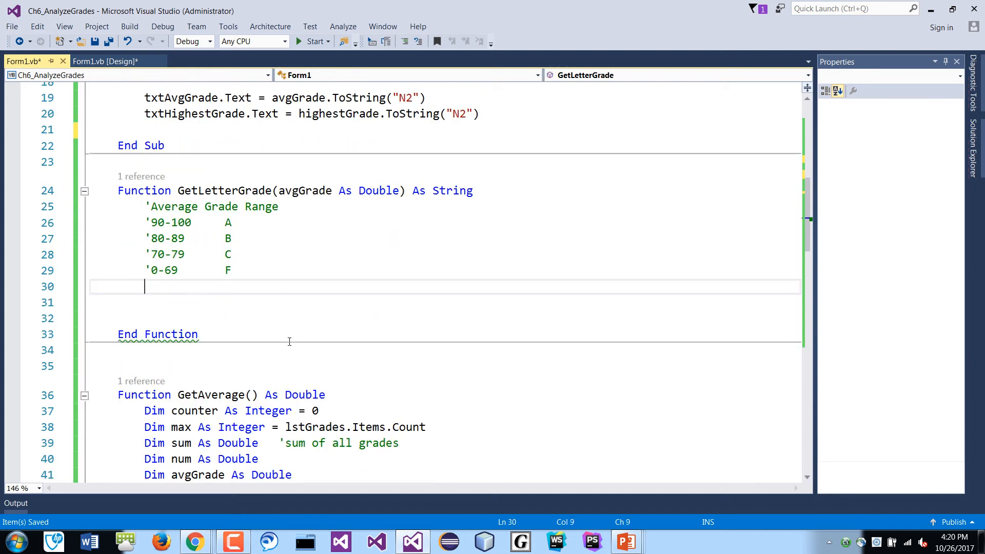
- Start an If (avgGrade >= 90) condition on the blank line in GetLetterGrade
{"action": "scroll", "scroll_direction": "down", "scroll_amount": 3}
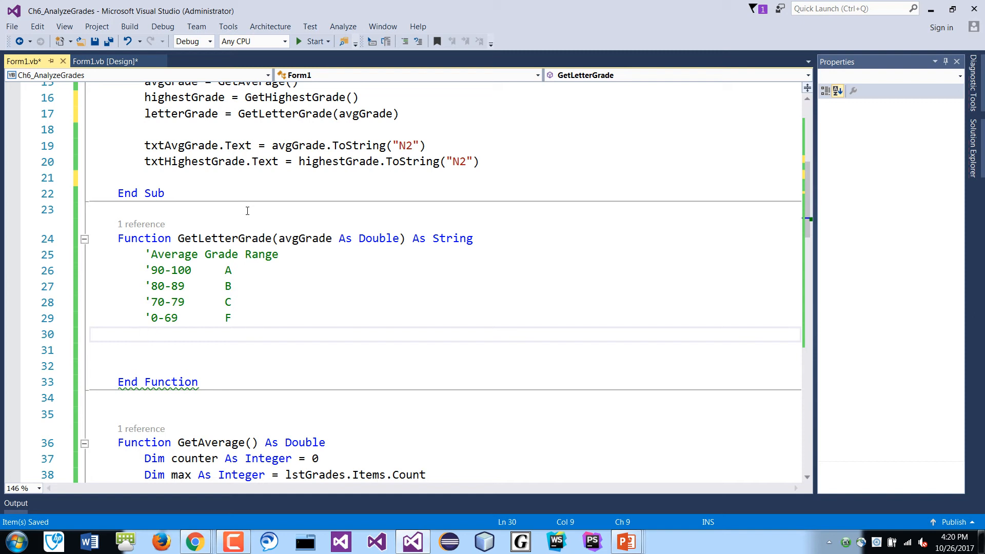
{"action": "left_click", "coordinate": [145, 334]}
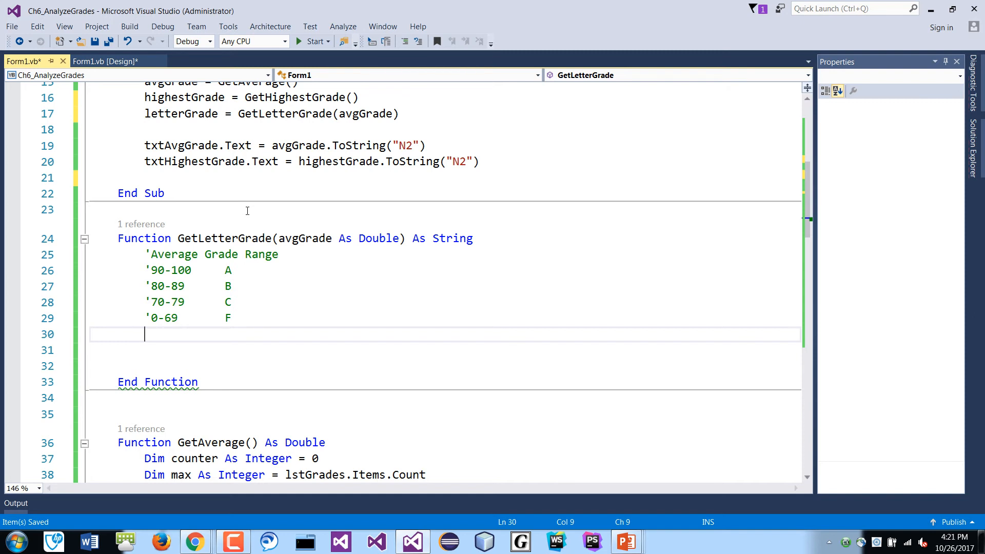
{"action": "scroll", "scroll_direction": "down", "scroll_amount": 3}
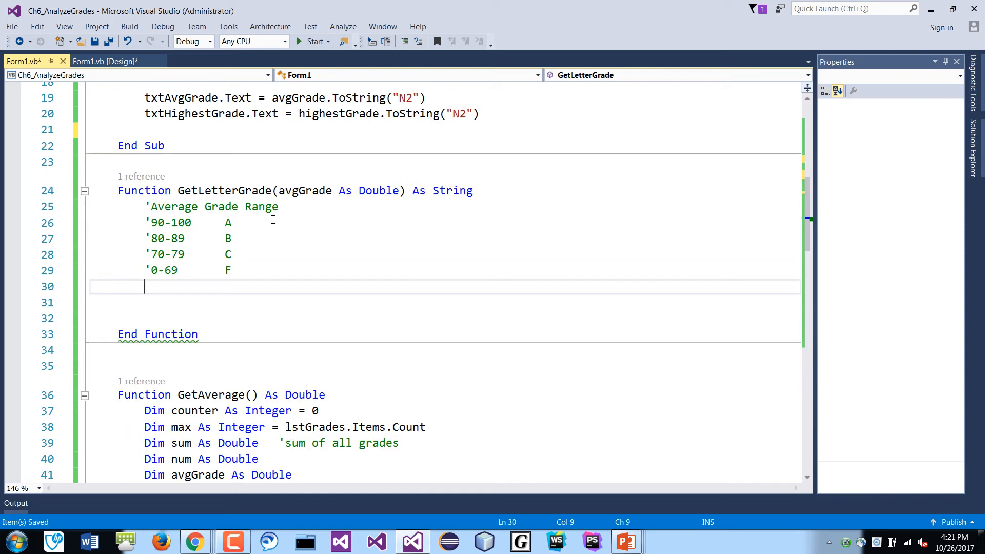
{"action": "mouse_move", "coordinate": [379, 369]}
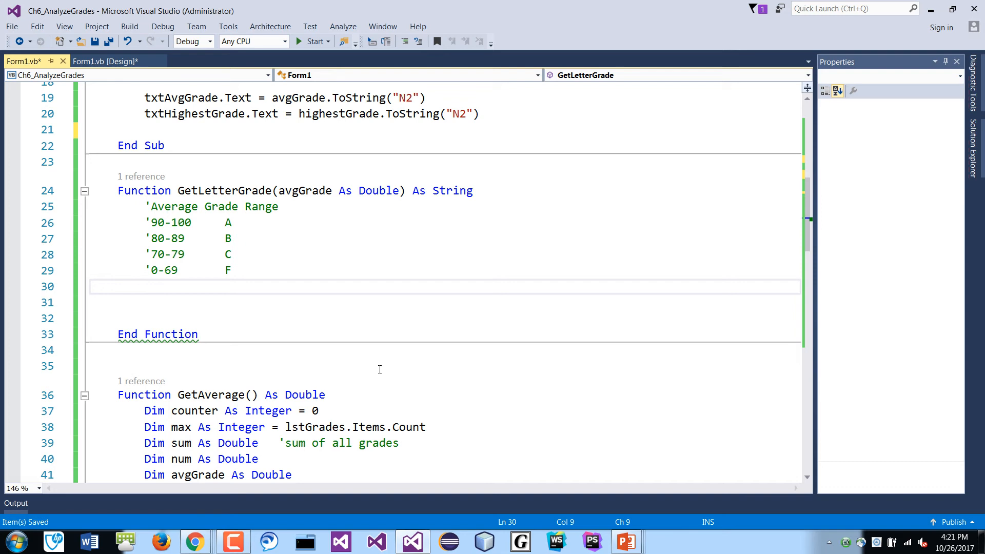
{"action": "type", "text": "If"}
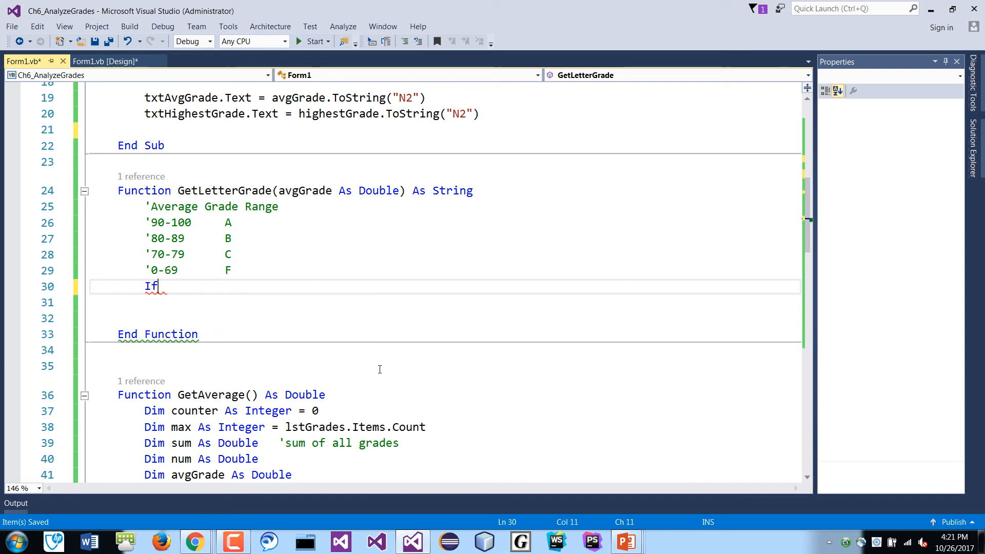
{"action": "type", "text": "(avgGrade)"}
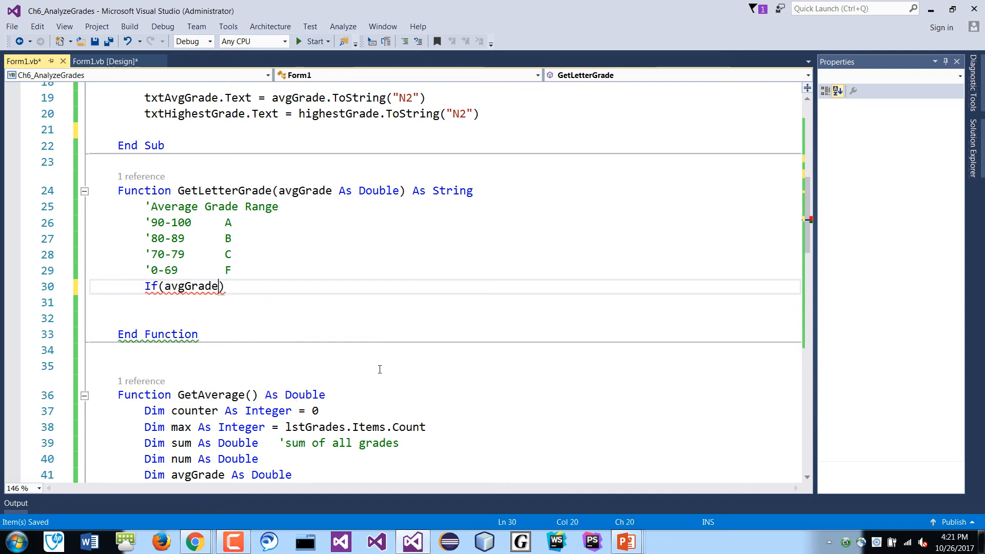
{"action": "type", "text": ">="}
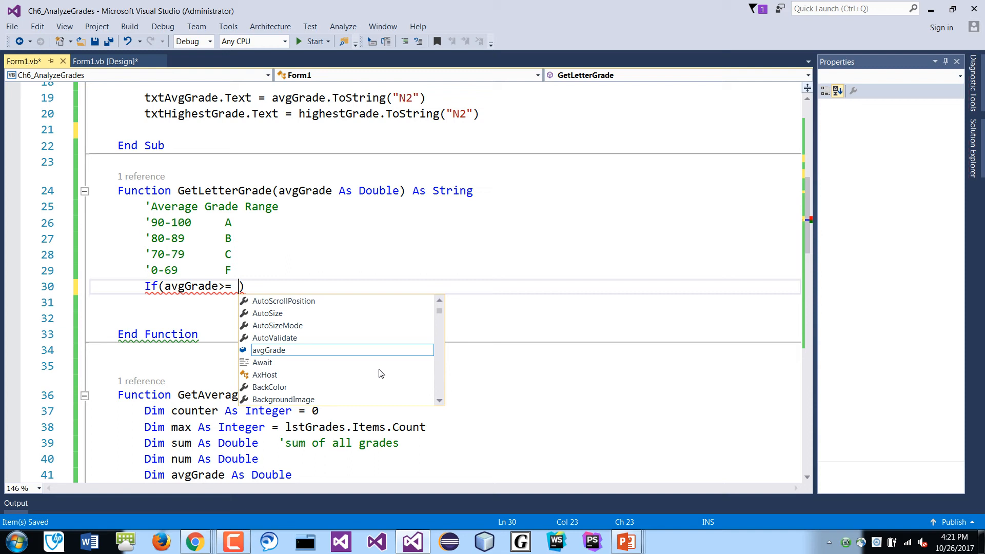
{"action": "type", "text": "90"}
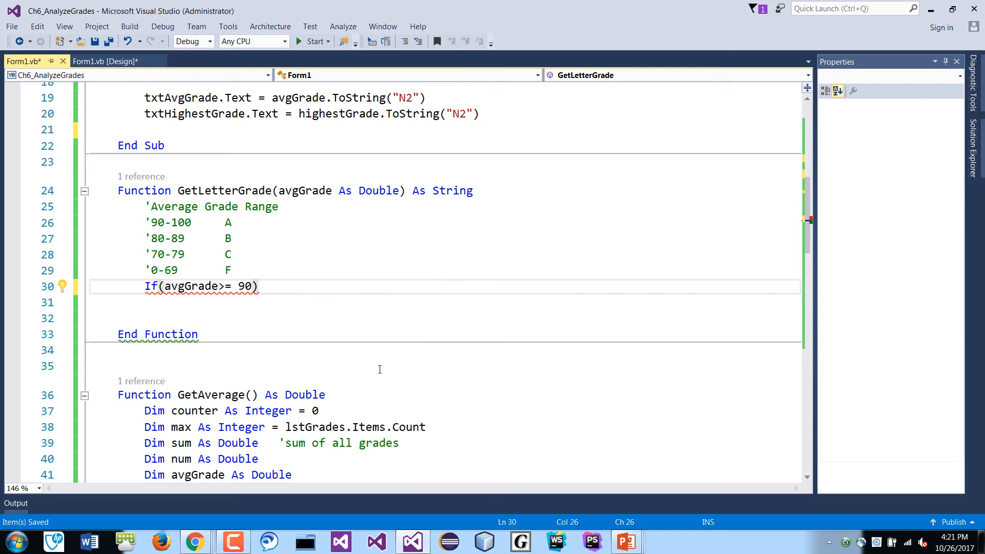
- Declare letterGrade As String and set letterGrade = "A" inside the If
{"action": "type", "text": "le"}
{"action": "type", "text": "dim"}
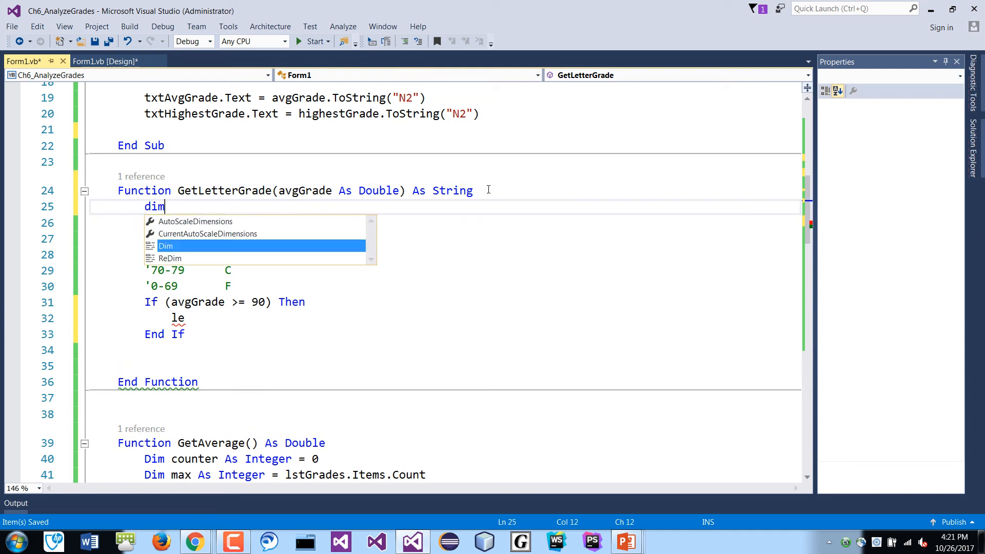
{"action": "type", "text": "lete"}
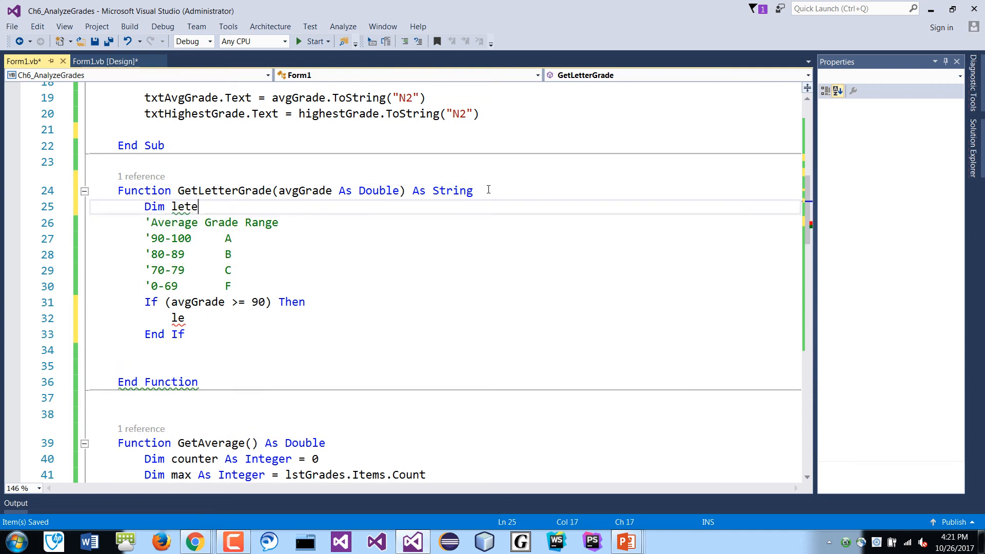
{"action": "type", "text": "tterGrade"}
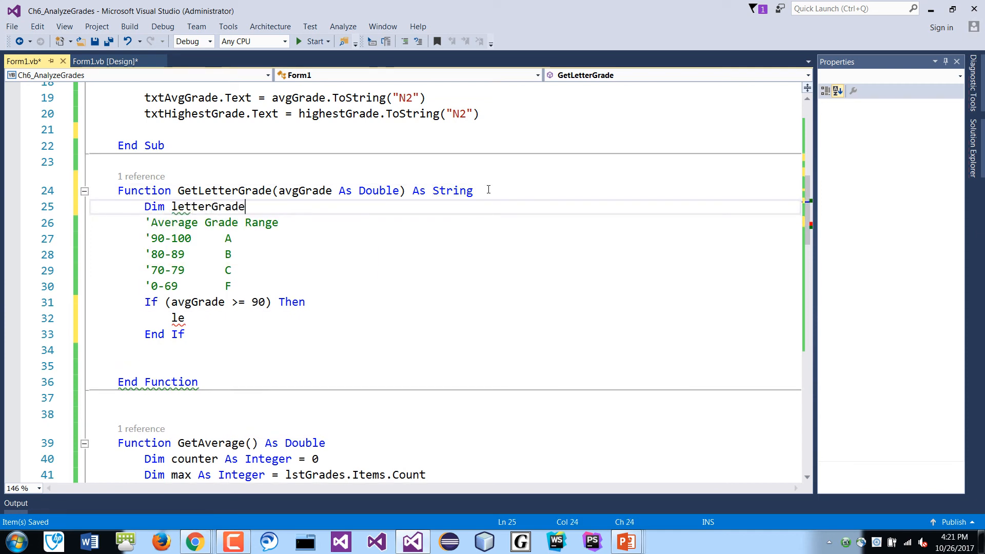
{"action": "type", "text": "As string"}
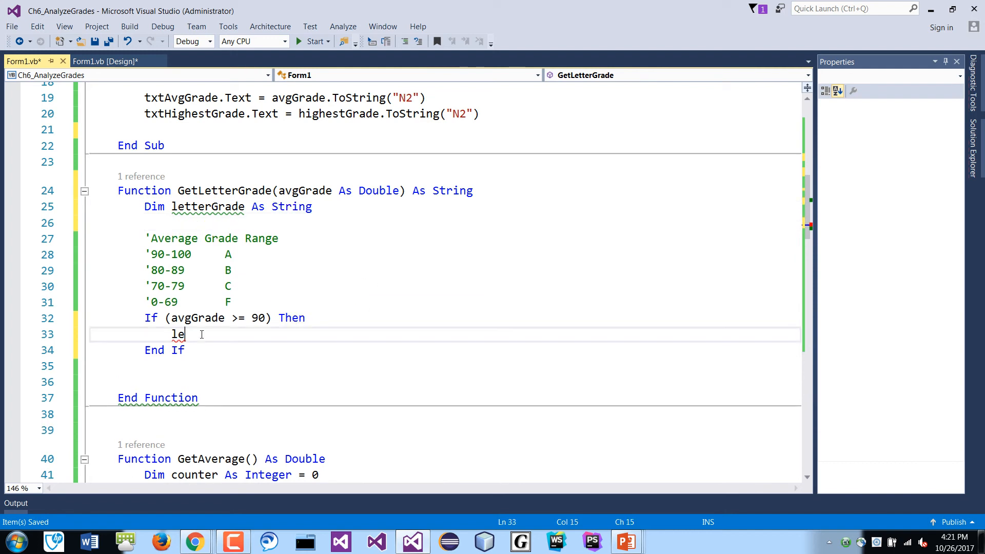
{"action": "type", "text": "tterG"}
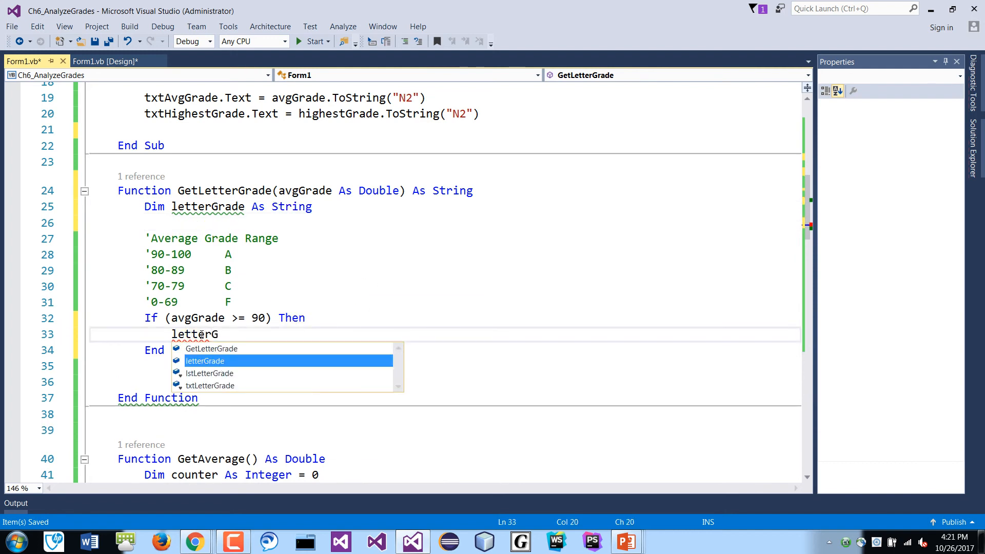
{"action": "type", "text": "rae"}
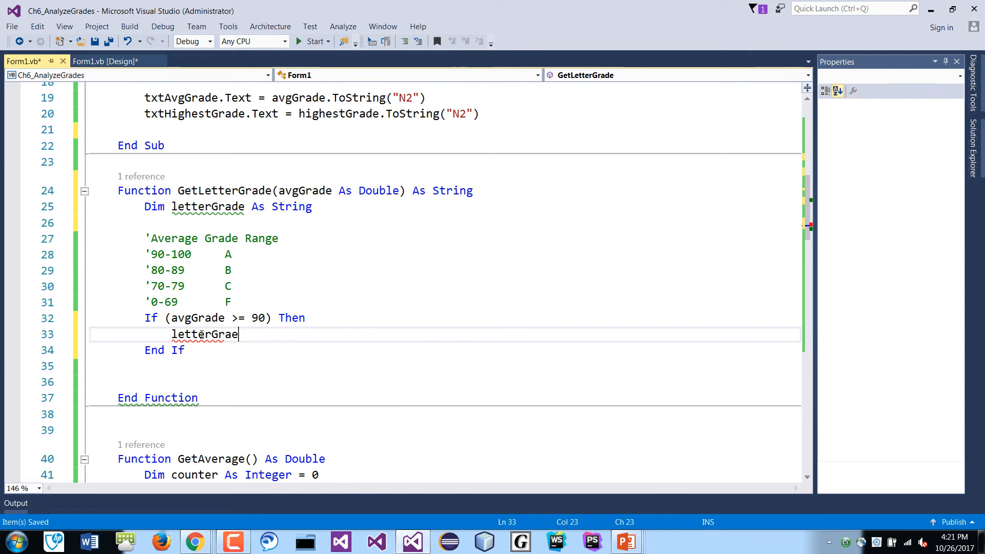
{"action": "type", "text": "= \"A\""}
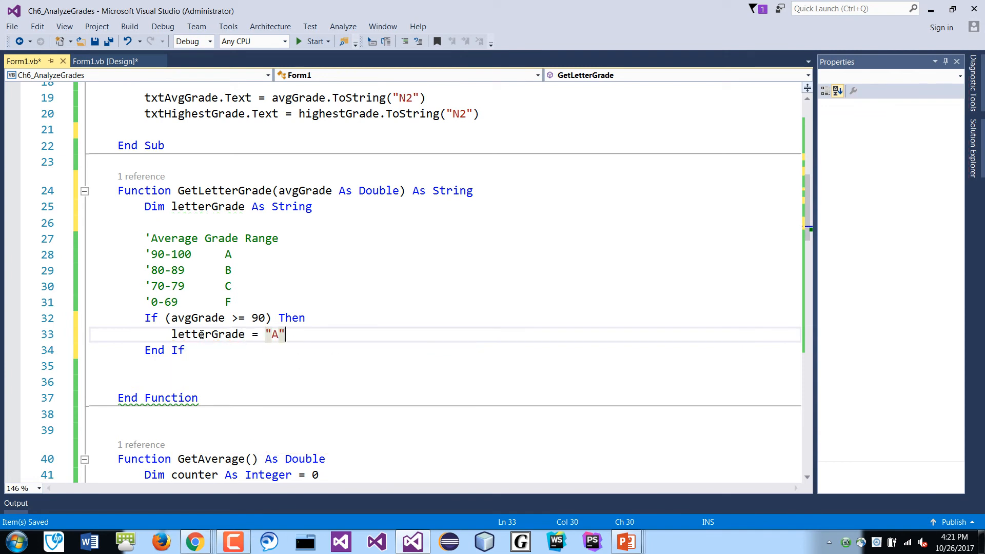
{"action": "scroll", "scroll_direction": "down", "scroll_amount": 3}
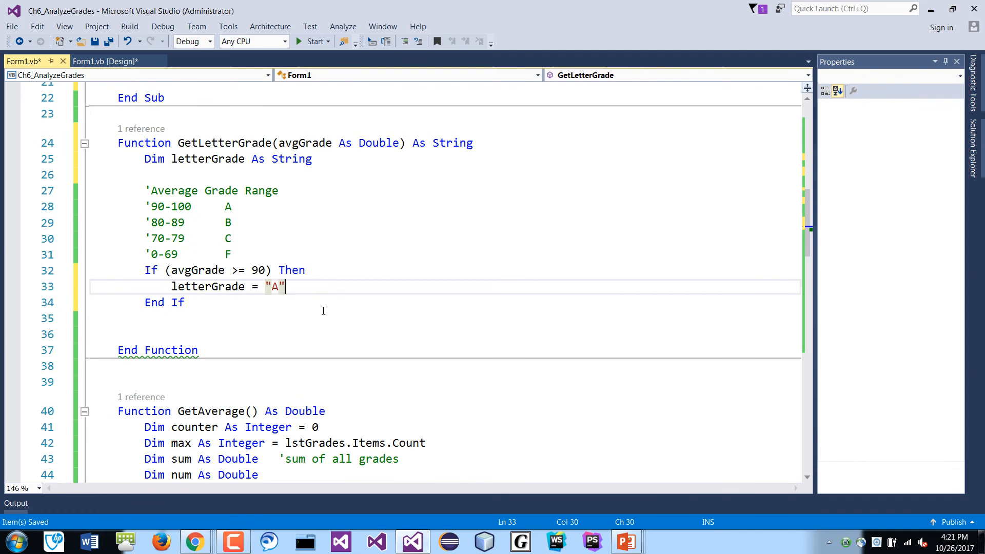
- Add an ElseIf for avgGrade below 89 and above 80 that sets letterGrade to "B"
{"action": "type", "text": "elseif"}
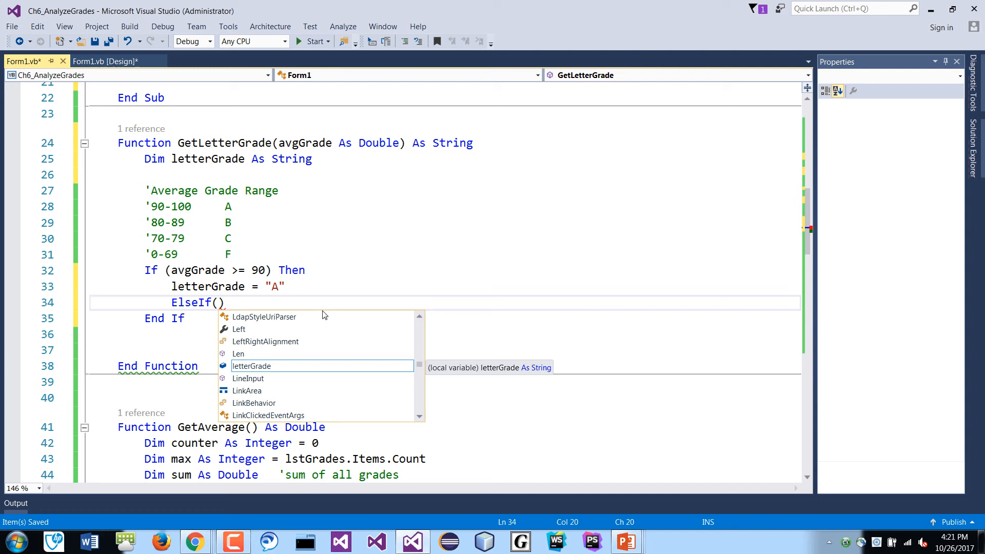
{"action": "type", "text": "avgGrade < 89"}
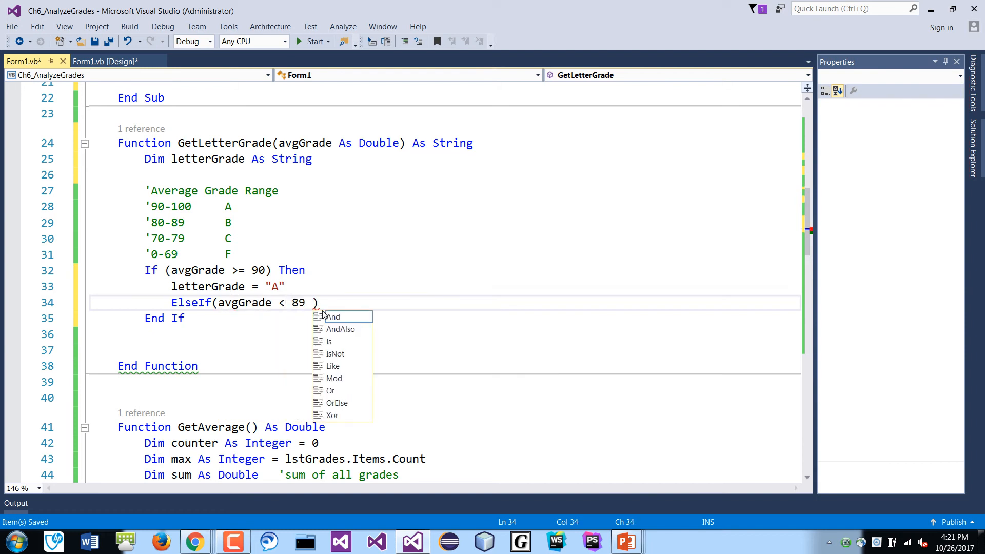
{"action": "type", "text": "And av"}
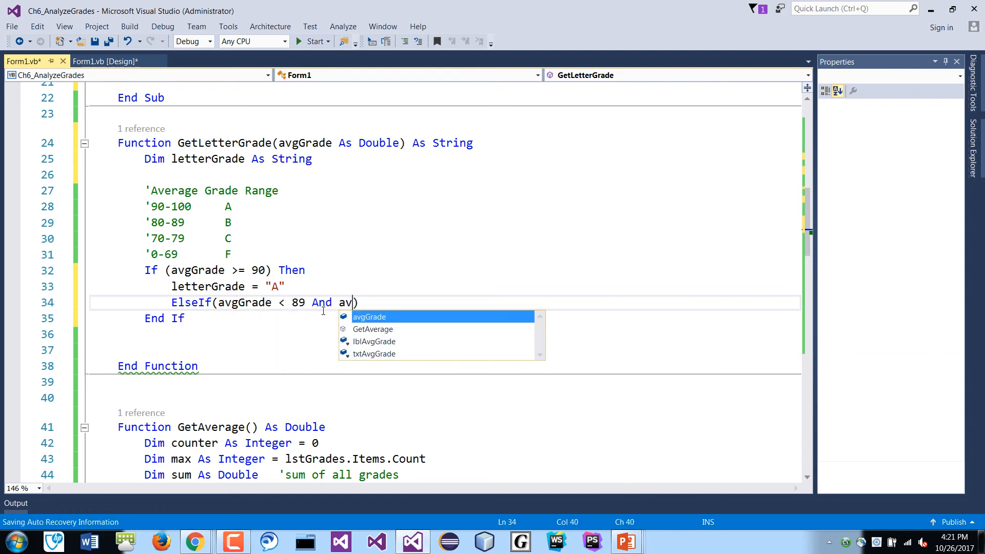
{"action": "key", "text": "Tab"}
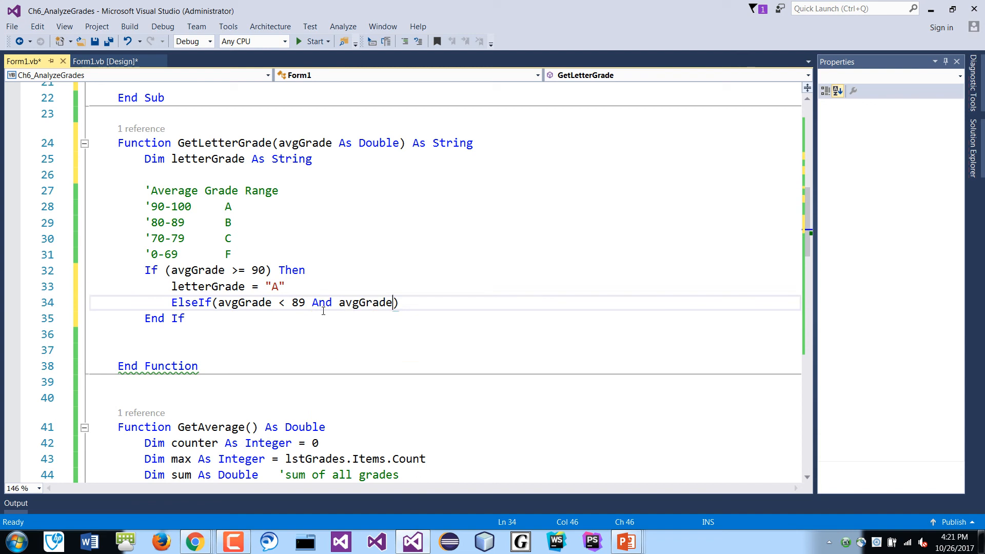
{"action": "type", "text": ">80"}
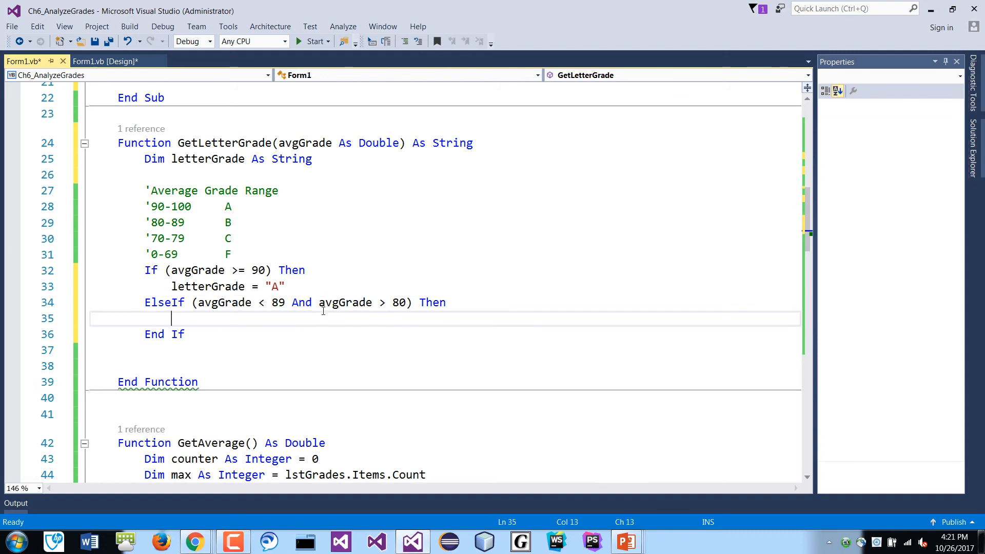
{"action": "type", "text": "letterGrade"}
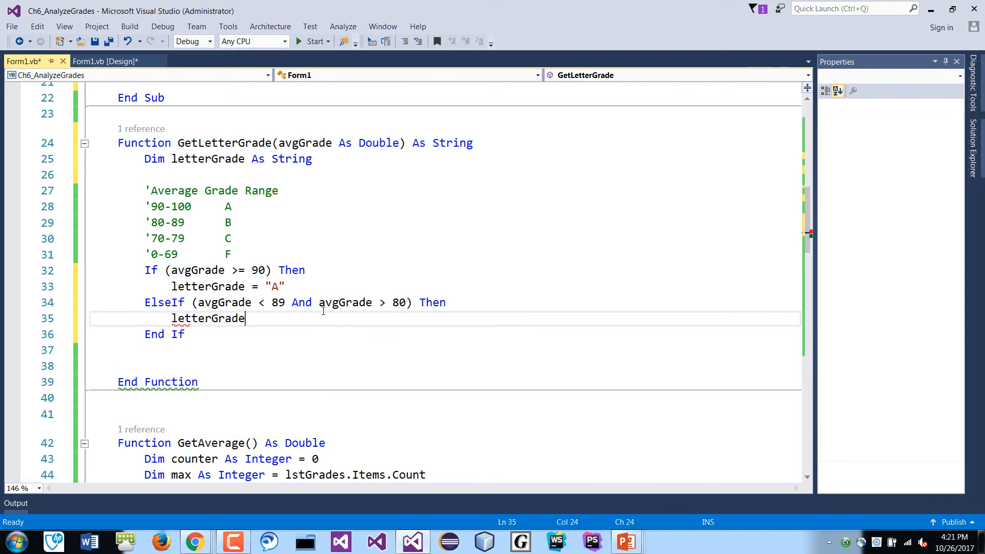
{"action": "type", "text": "= \"B\""}
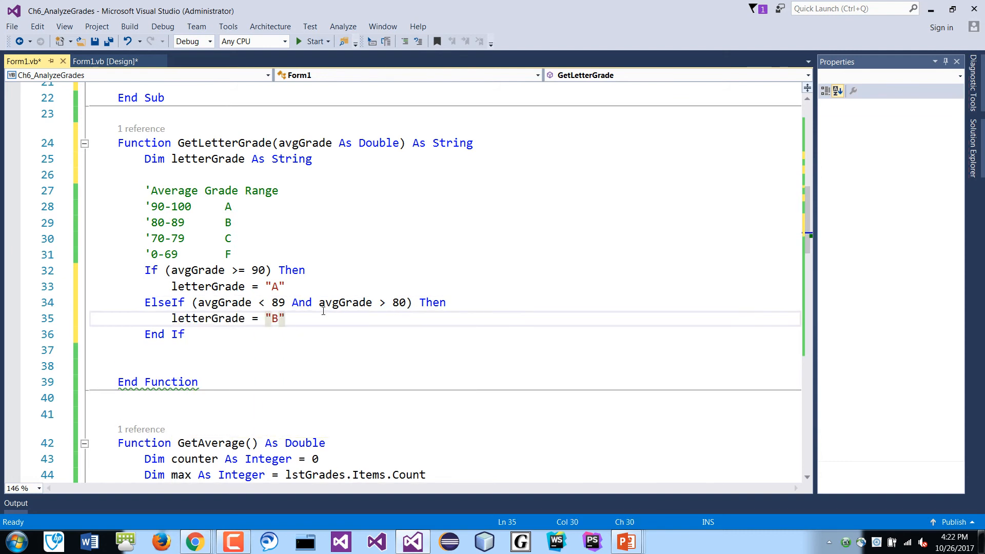
{"action": "key", "text": "Enter"}
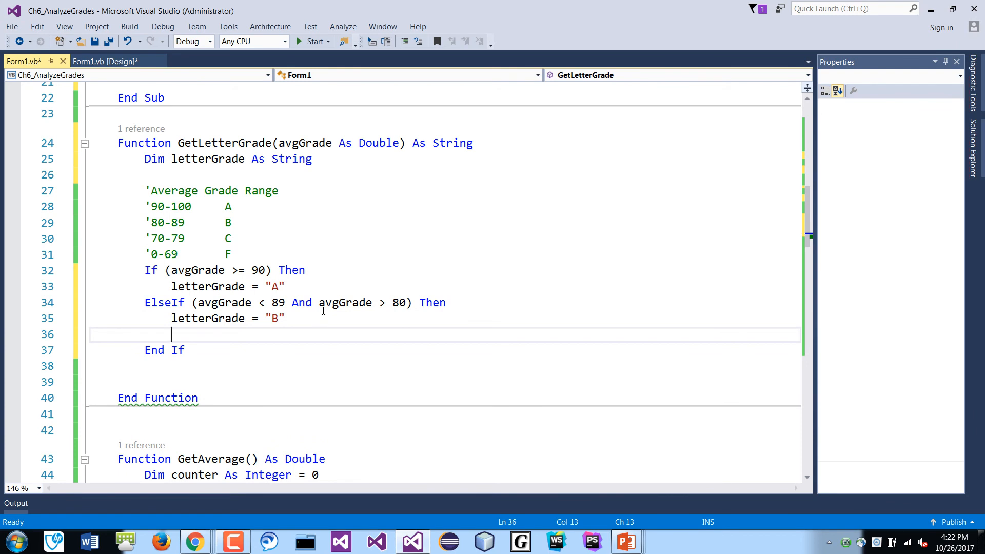
- Add an ElseIf for avgGrade below 79 and above 70 setting letterGrade to "C"
{"action": "type", "text": "ElseIf(avgGrade<"}
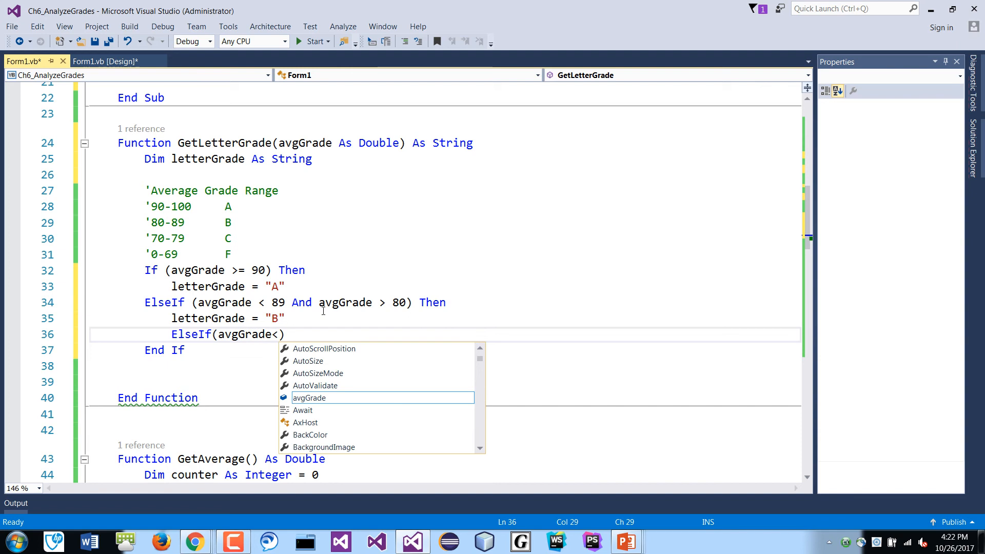
{"action": "type", "text": "79 And"}
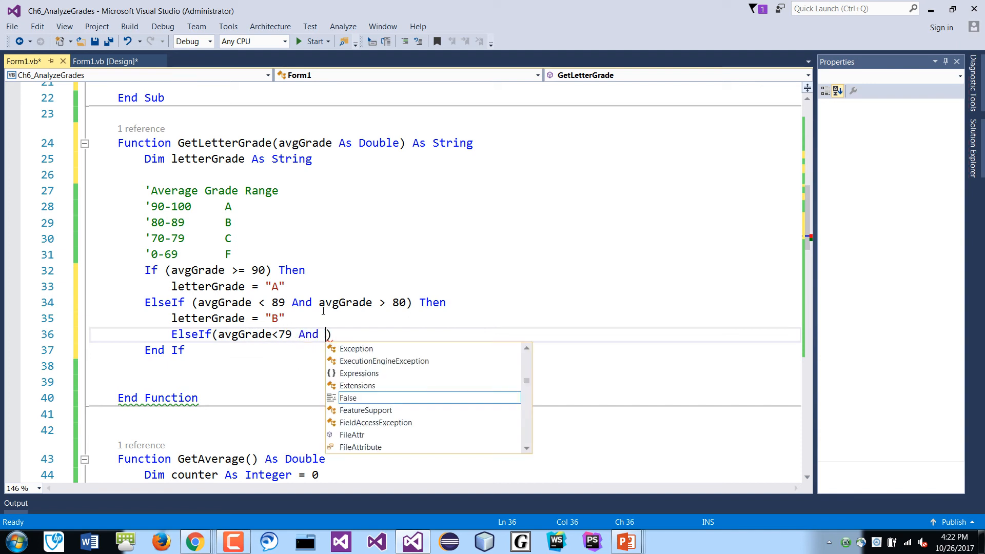
{"action": "type", "text": "avgGrade>"}
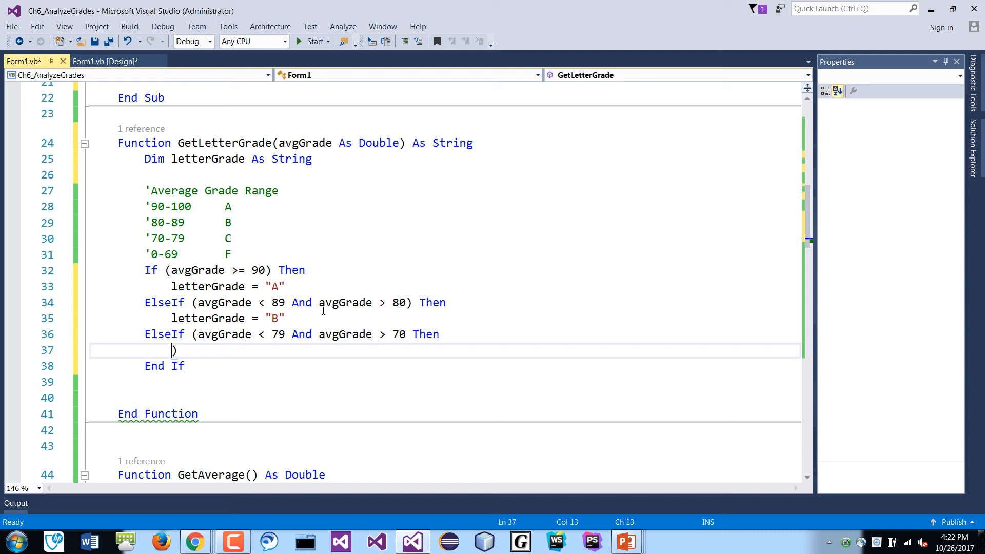
{"action": "type", "text": "letterGrade"}
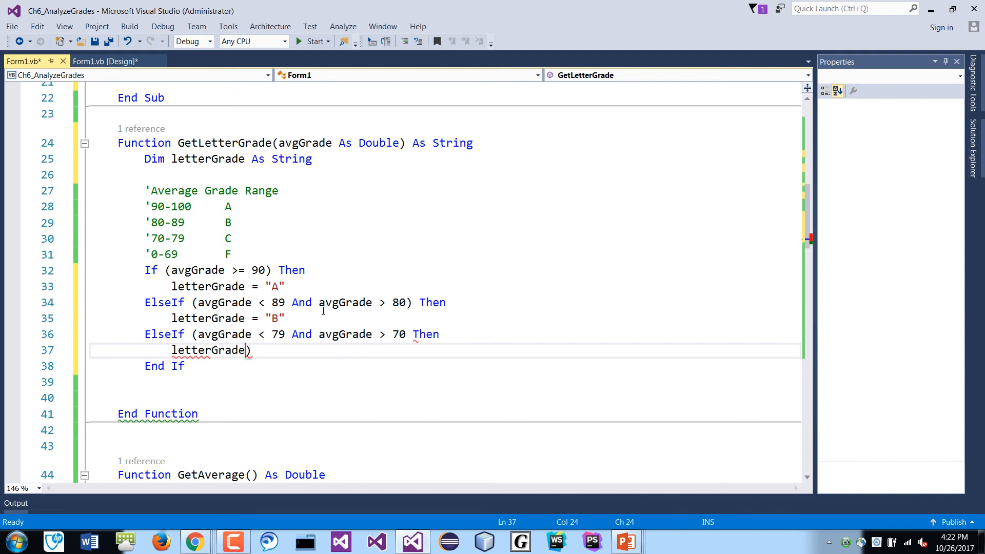
{"action": "type", "text": "= \"C\""}
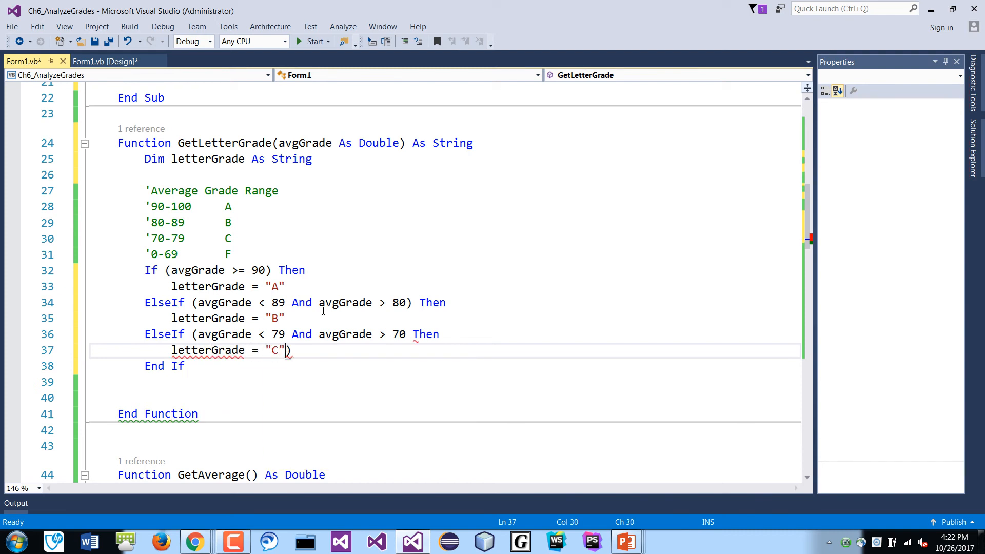
{"action": "type", "text": "\"  \""}
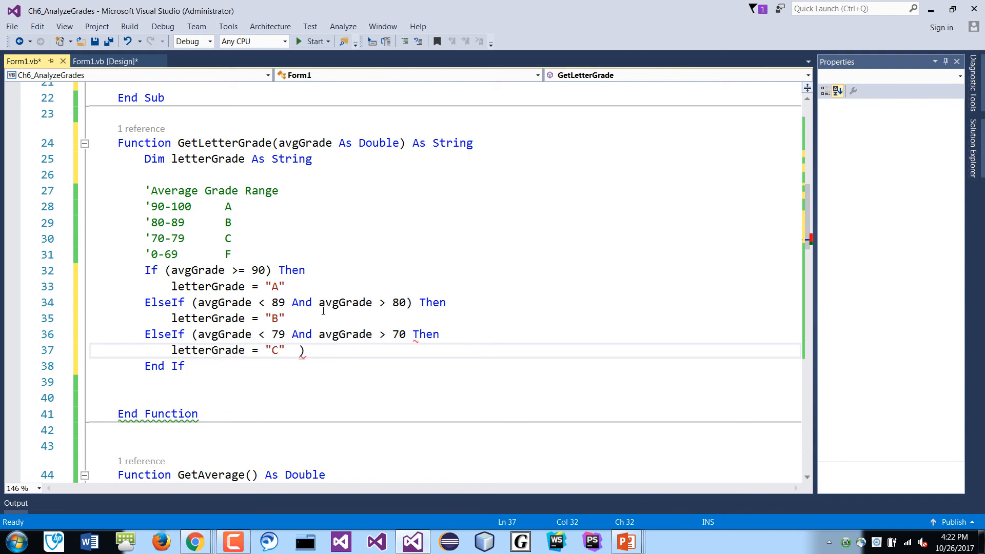
- Add an Else branch setting letterGrade to "F"
{"action": "type", "text": "e"}
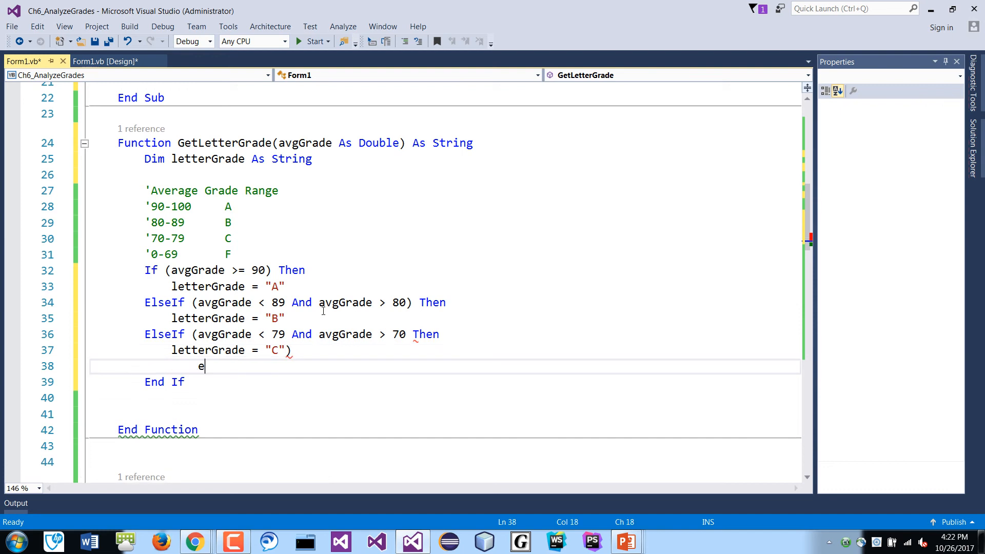
{"action": "type", "text": "lse"}
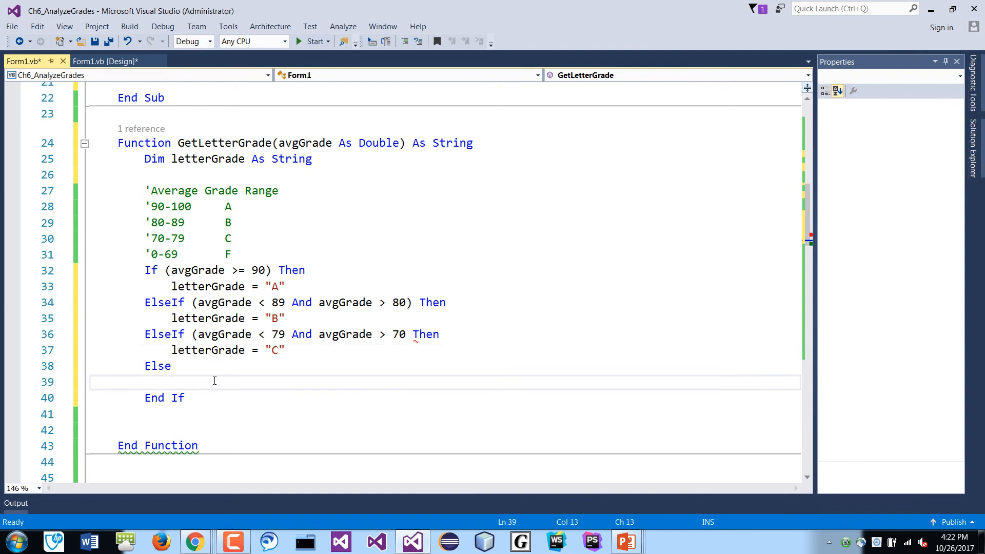
{"action": "type", "text": "letterGrade="}
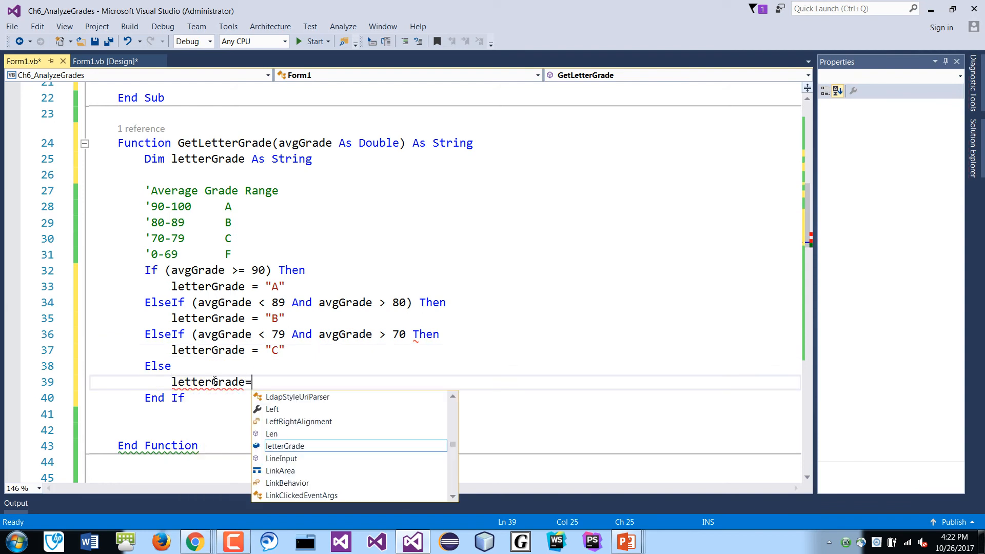
{"action": "type", "text": "\"F\""}
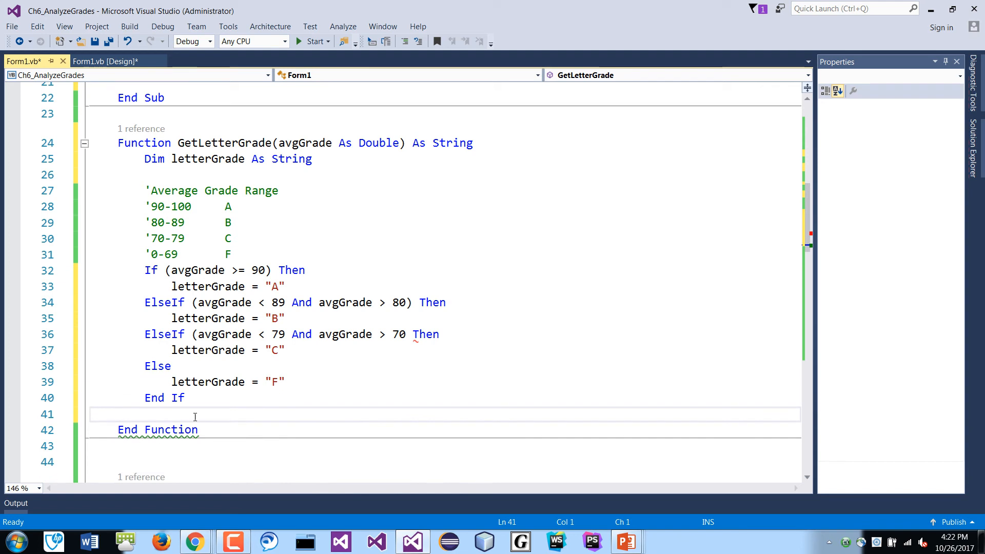
{"action": "mouse_move", "coordinate": [362, 274]}
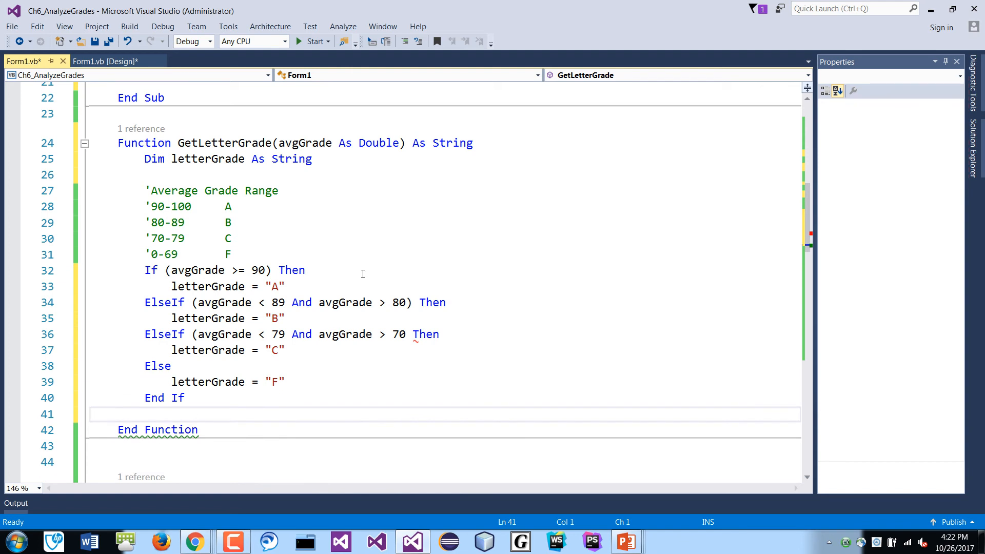
{"action": "mouse_move", "coordinate": [326, 159]}
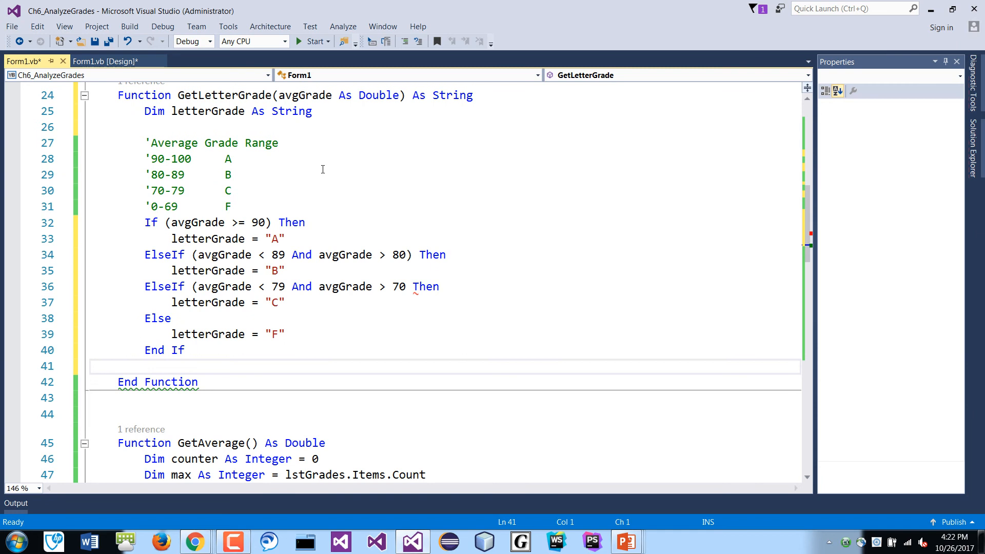
- Add Return letterGrade after End If and save Form1.vb with Ctrl+S
{"action": "type", "text": "Return letterGrade"}
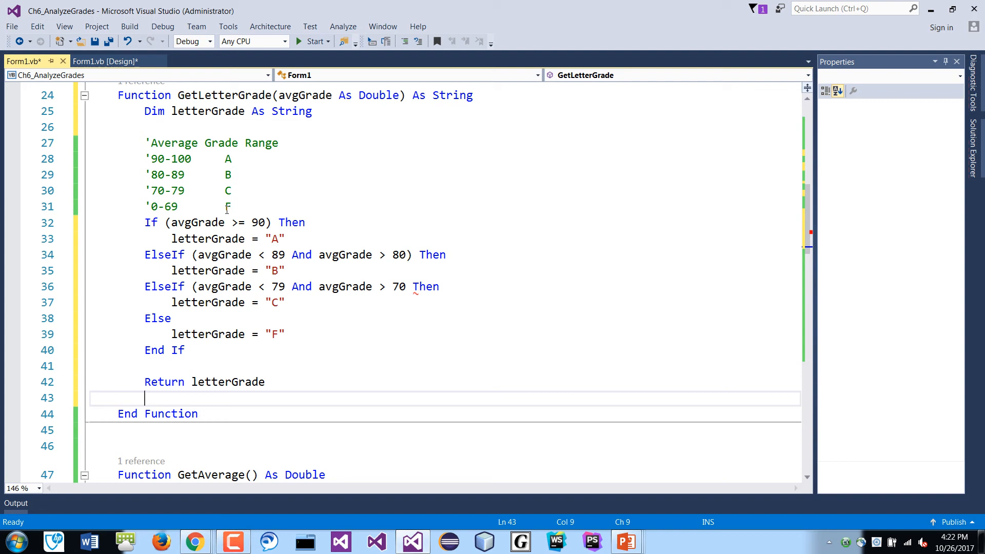
{"action": "key", "text": "ctrl+s"}
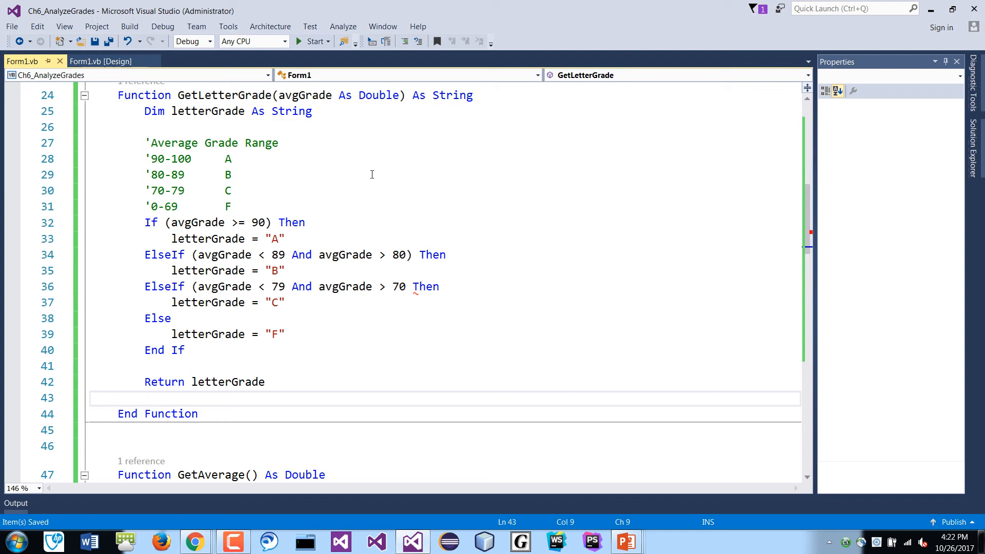
{"action": "mouse_move", "coordinate": [427, 292]}
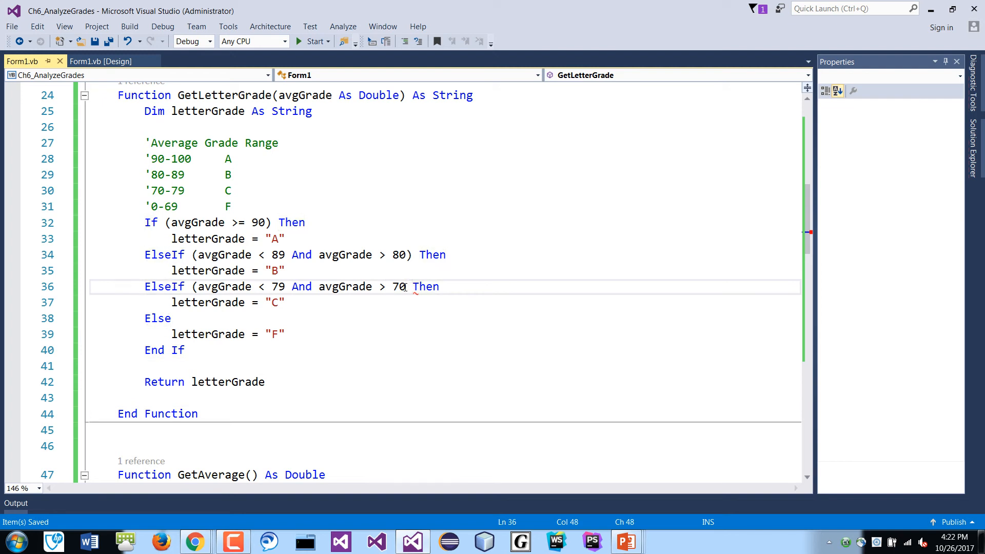
{"action": "type", "text": ")"}
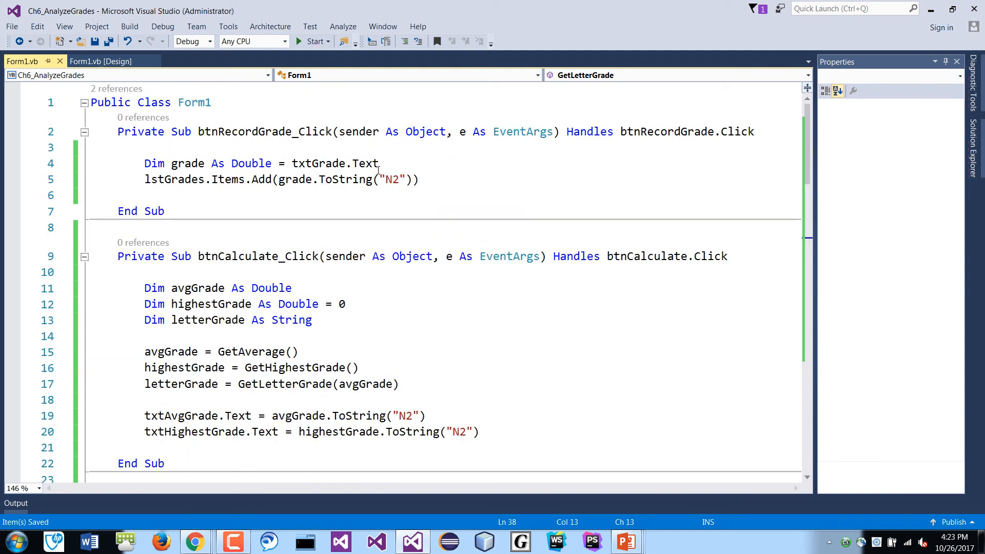
- Set txtLetterGrade.Text = letterGrade.ToUpper() in btnCalculate_Click
{"action": "scroll", "scroll_direction": "down", "scroll_amount": 3}
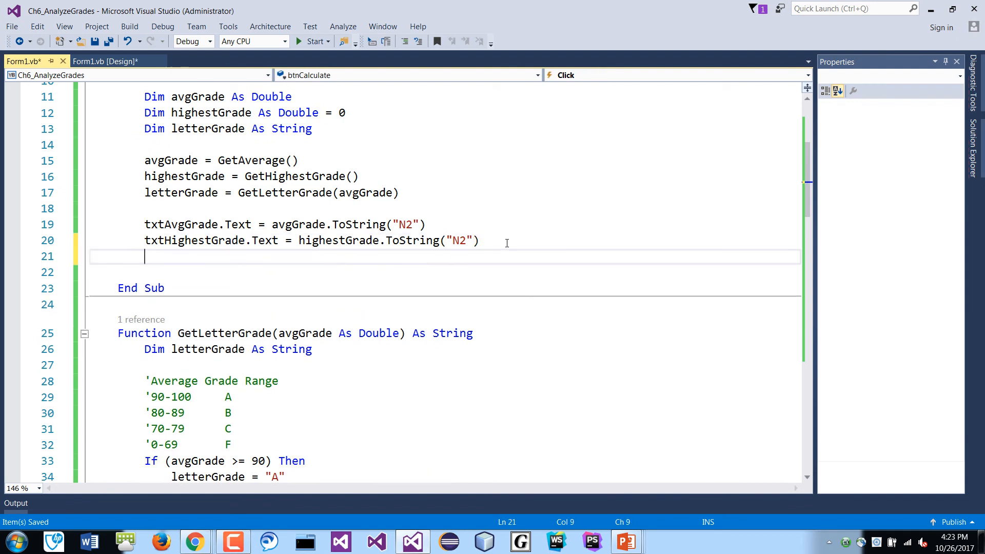
{"action": "type", "text": "txt"}
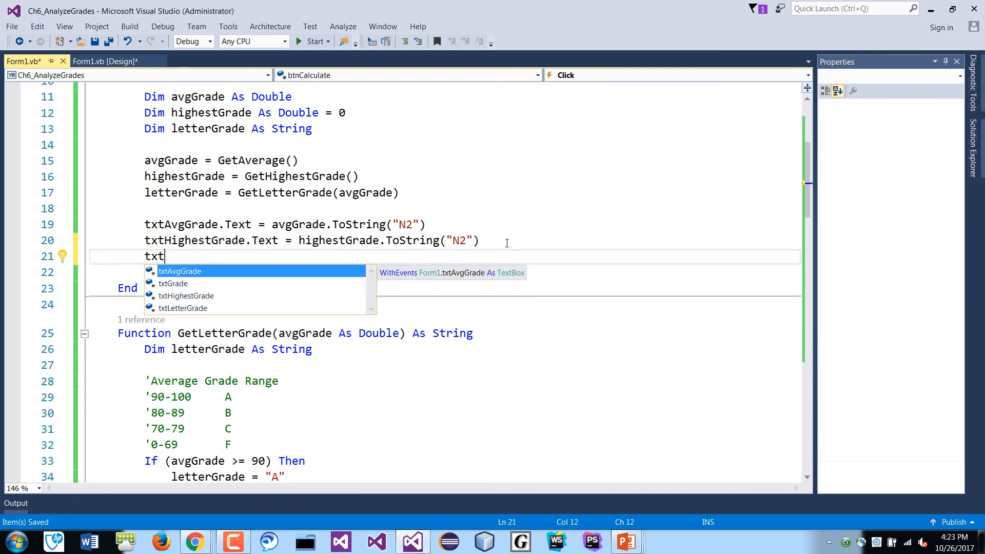
{"action": "type", "text": "LetterGrade"}
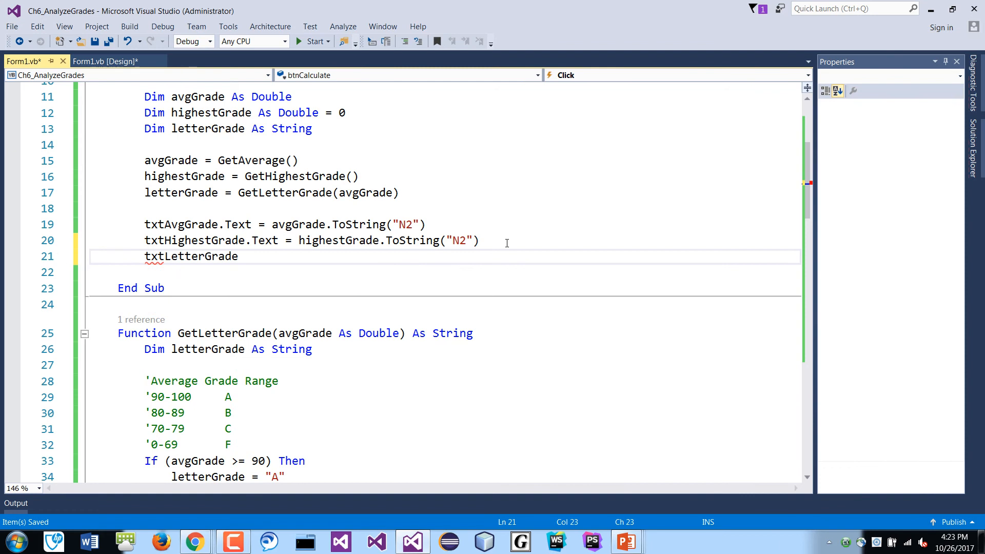
{"action": "type", "text": ".Text"}
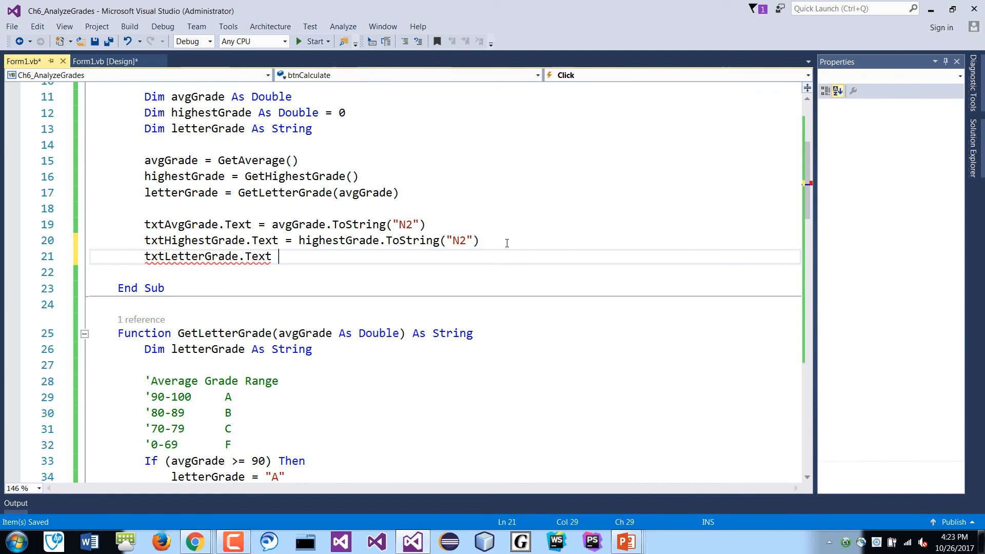
{"action": "type", "text": "= letterGrade"}
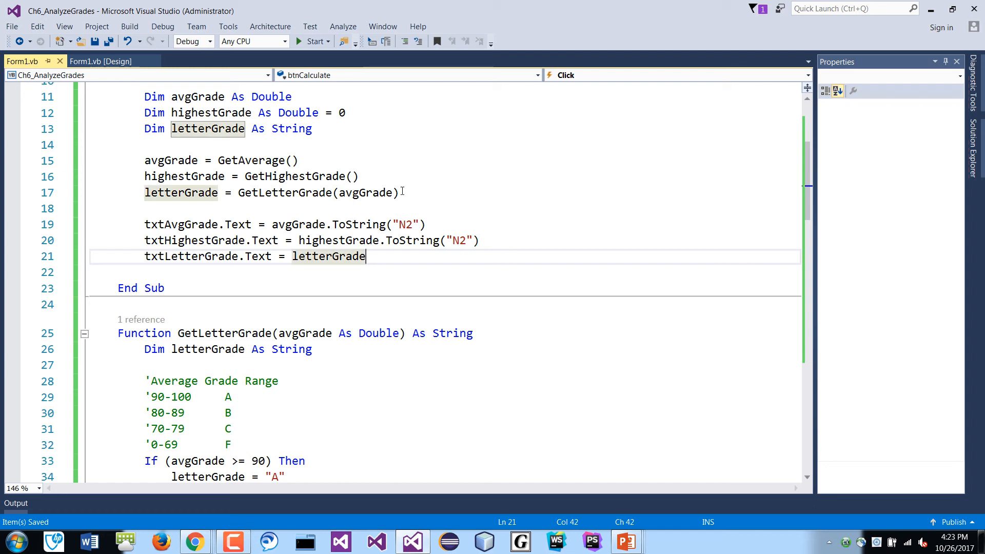
{"action": "mouse_move", "coordinate": [414, 204]}
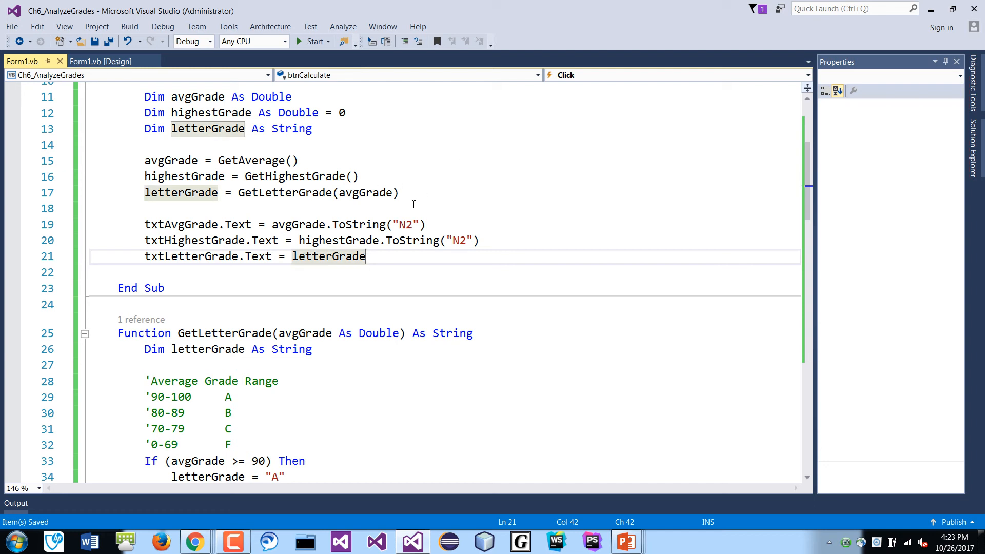
{"action": "type", "text": "."}
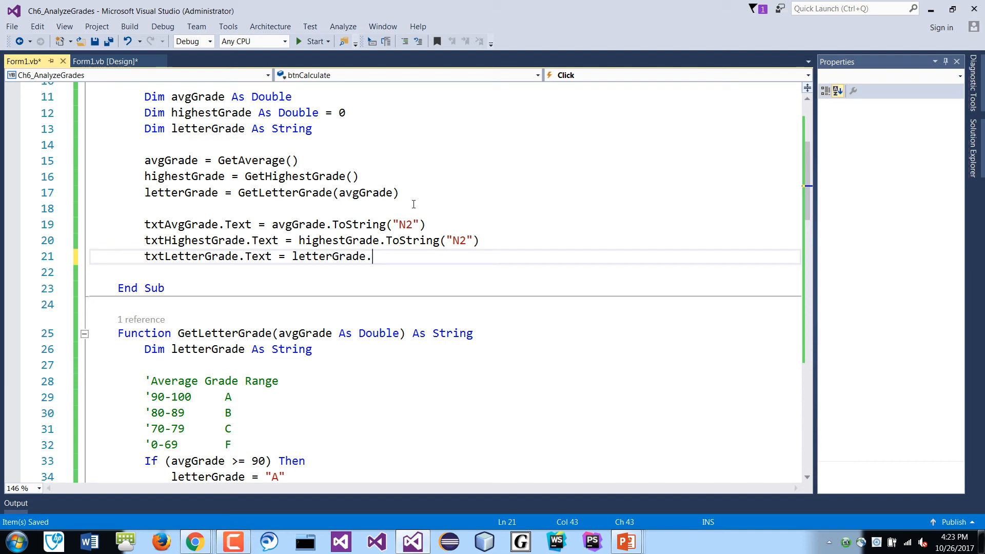
{"action": "type", "text": "tou"}
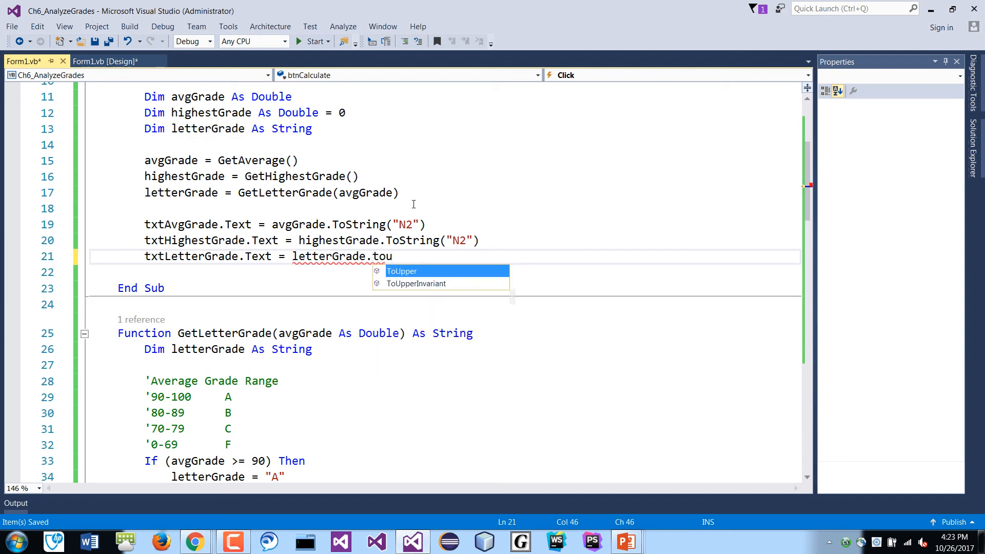
{"action": "key", "text": "Tab"}
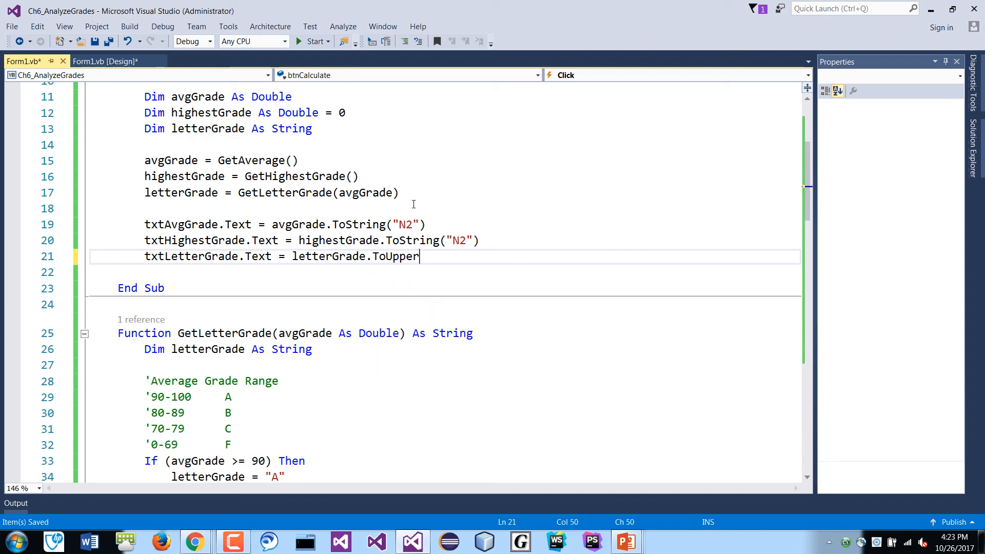
{"action": "type", "text": "()"}
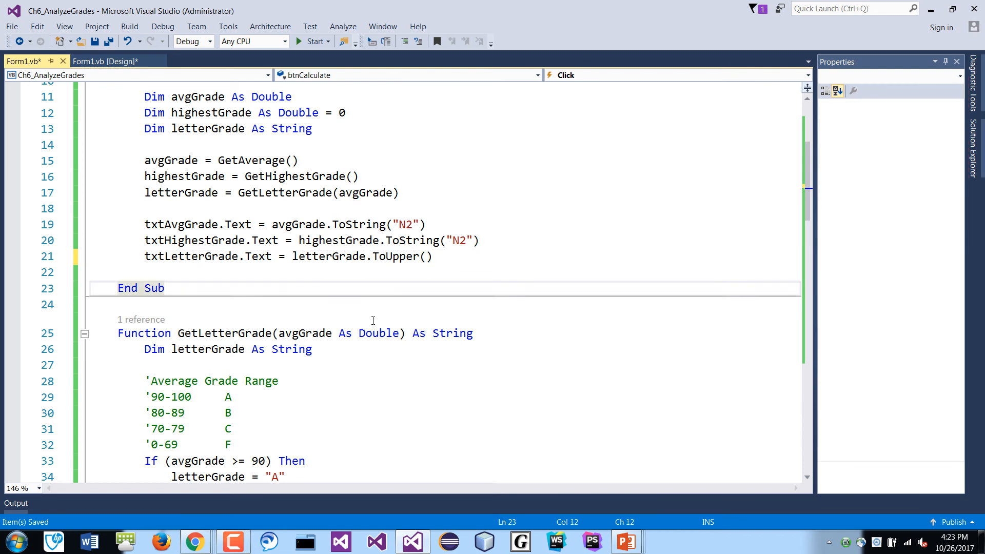
{"action": "scroll", "scroll_direction": "down", "scroll_amount": 3}
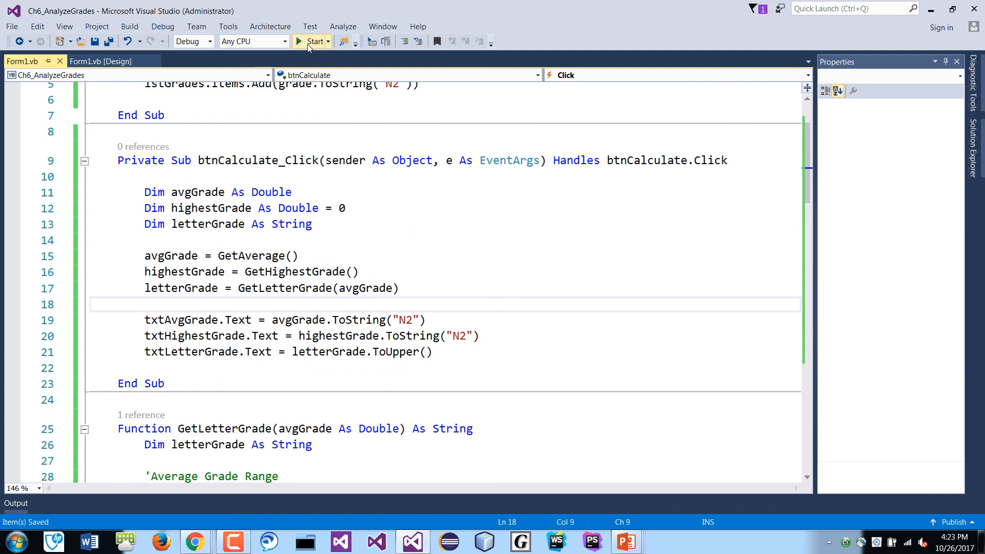
- Run the form, record grades 90, 95, 100 and 80, and calculate: average 91.25, grade A
{"action": "left_click", "coordinate": [312, 41]}
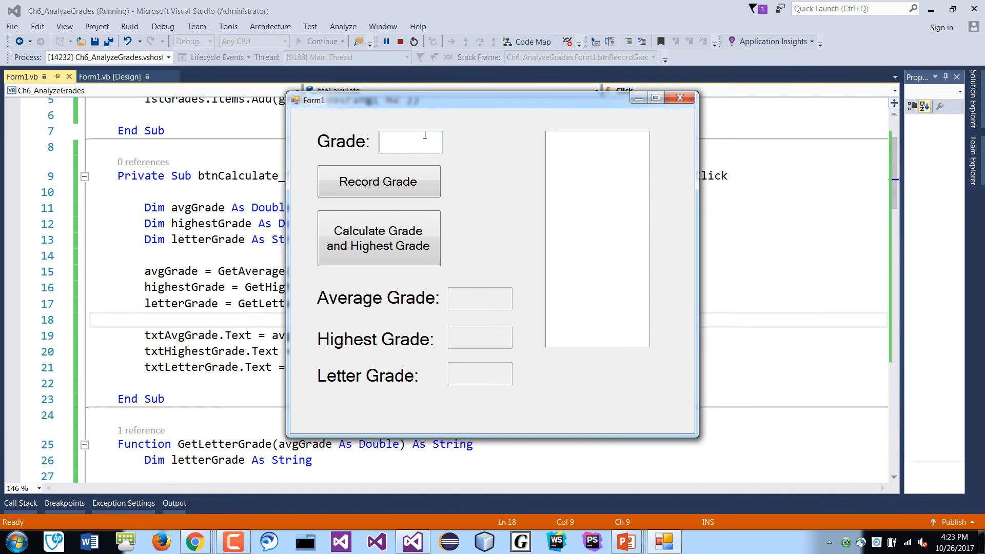
{"action": "type", "text": "90"}
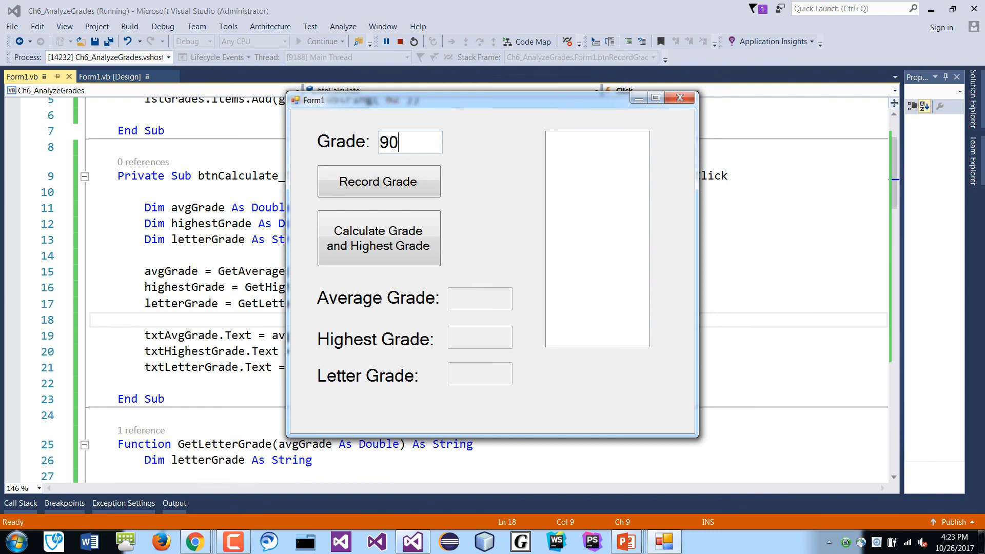
{"action": "left_click", "coordinate": [378, 181]}
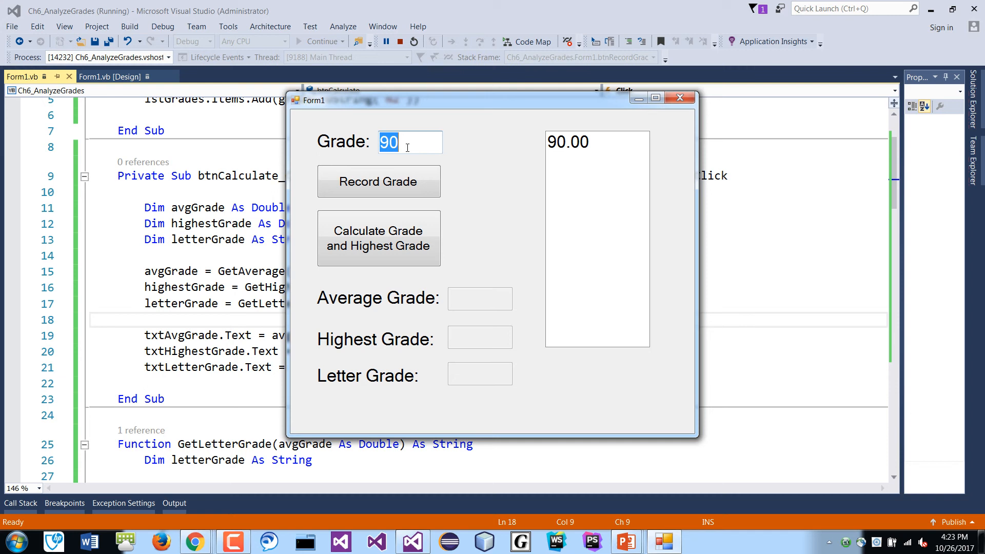
{"action": "left_click", "coordinate": [378, 181]}
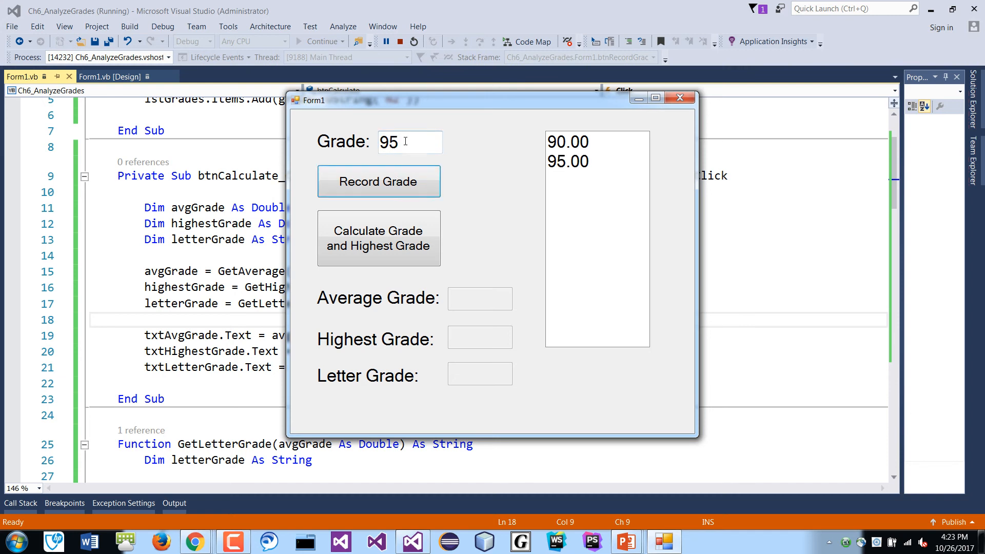
{"action": "type", "text": "1"}
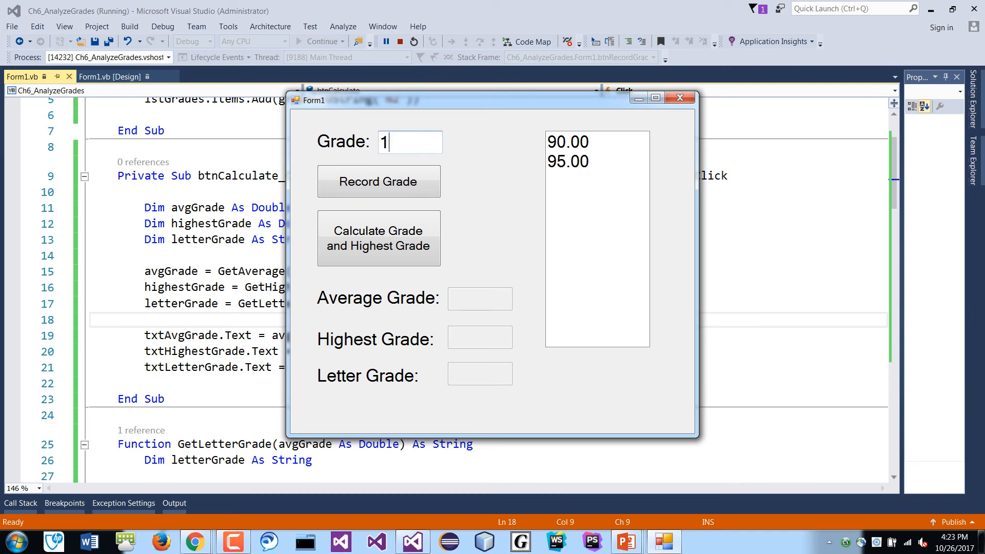
{"action": "left_click", "coordinate": [378, 181]}
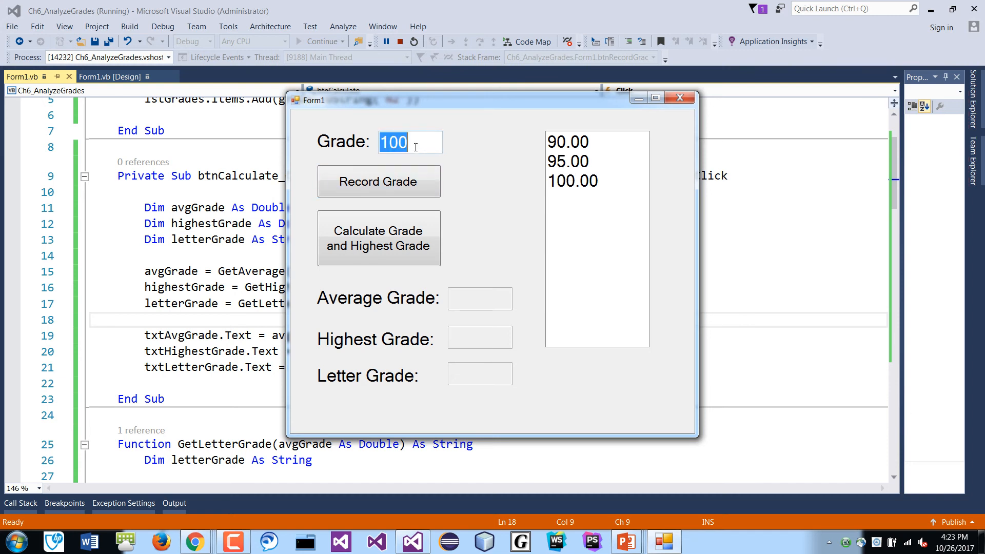
{"action": "left_click", "coordinate": [378, 181]}
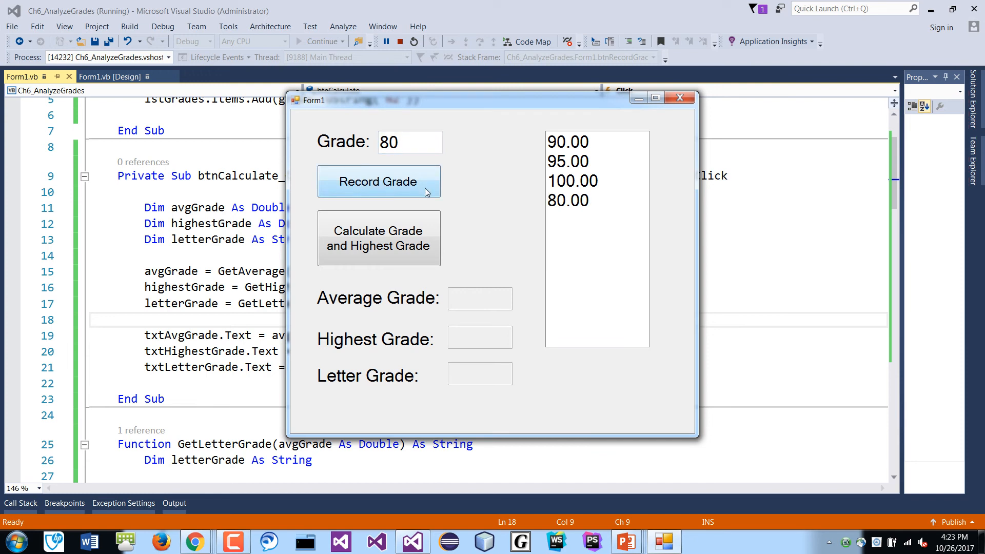
{"action": "mouse_move", "coordinate": [490, 240]}
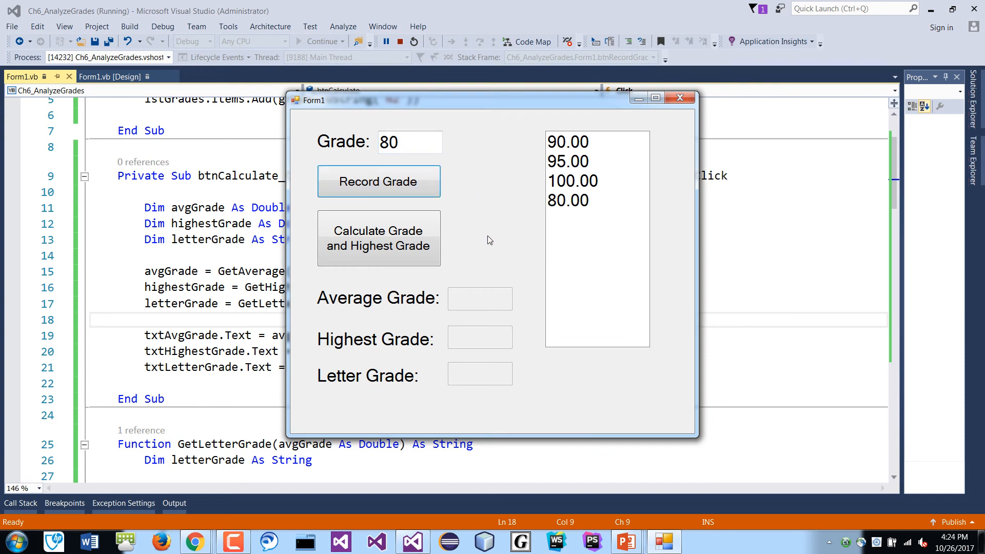
{"action": "left_click", "coordinate": [378, 238]}
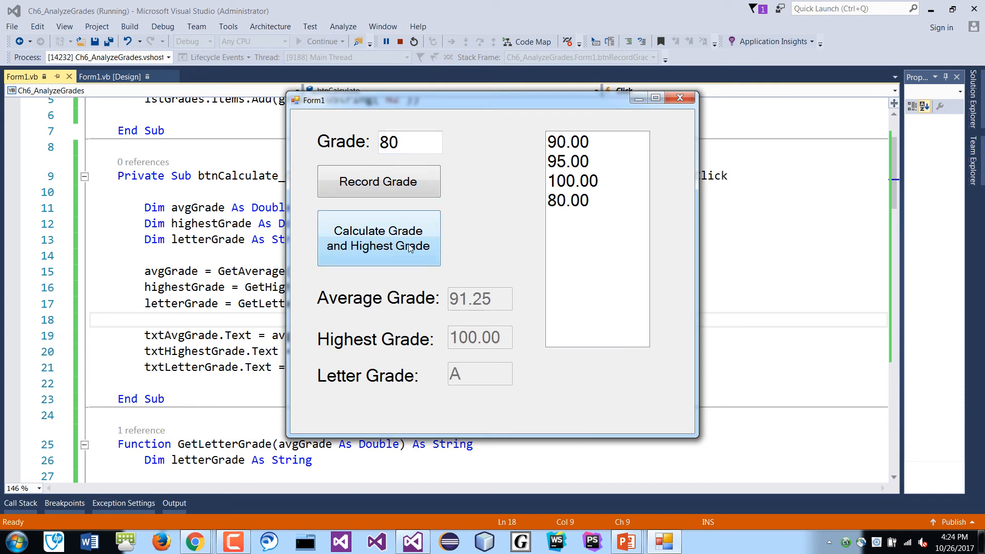
{"action": "mouse_move", "coordinate": [457, 101]}
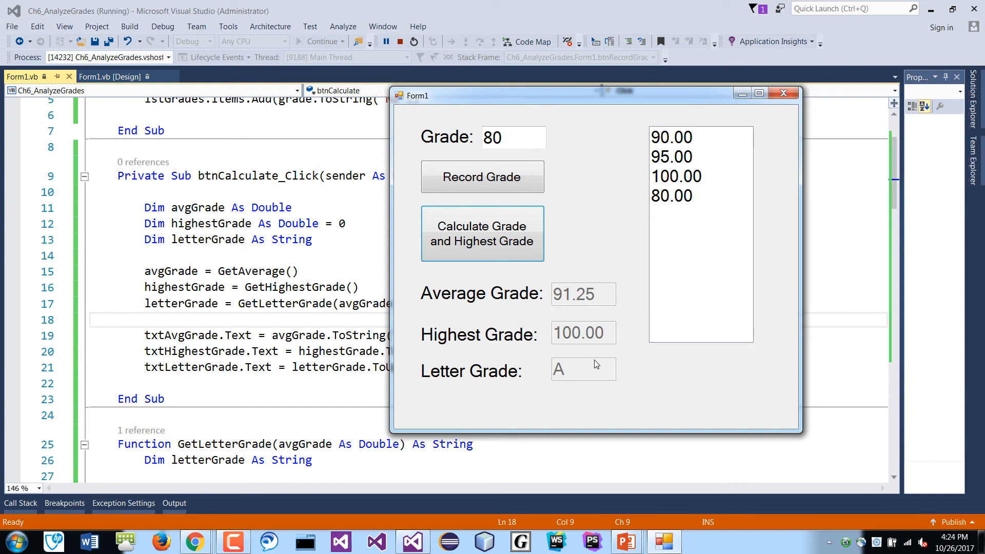
{"action": "mouse_move", "coordinate": [580, 204]}
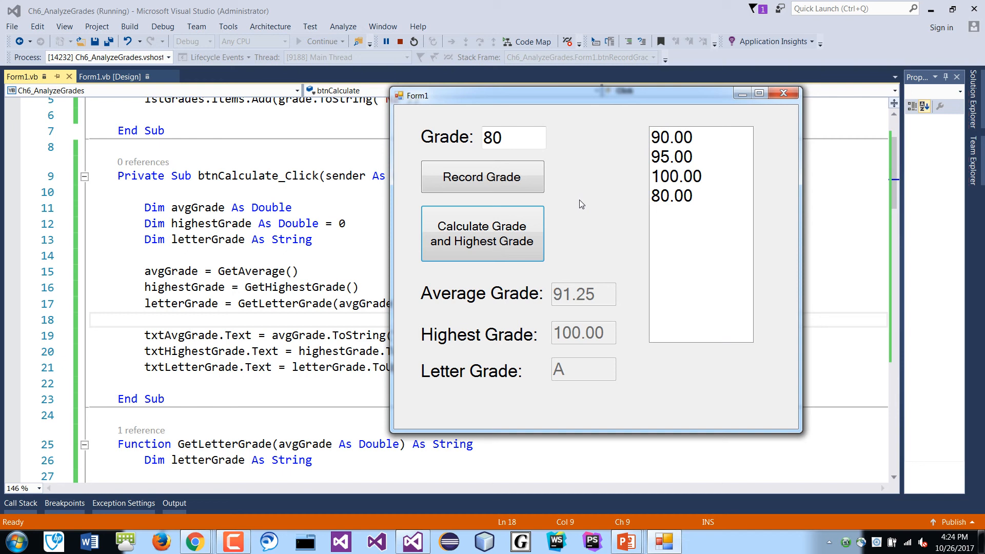
{"action": "mouse_move", "coordinate": [557, 182]}
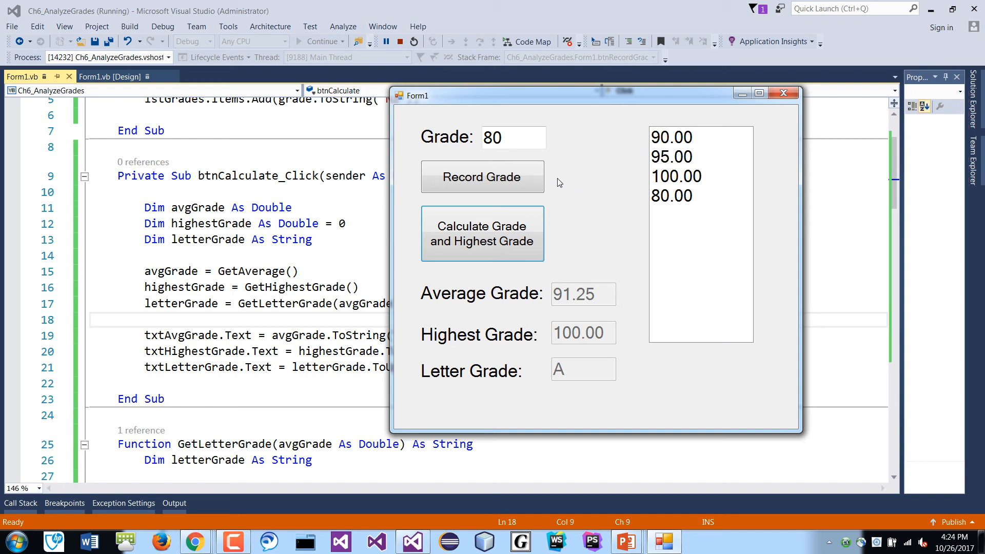
{"action": "mouse_move", "coordinate": [579, 186]}
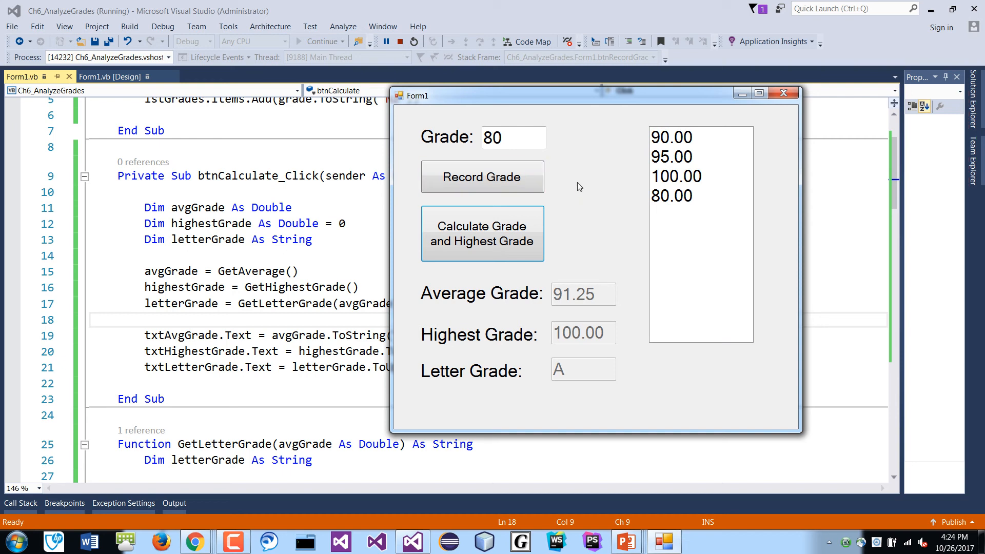
{"action": "mouse_move", "coordinate": [582, 192]}
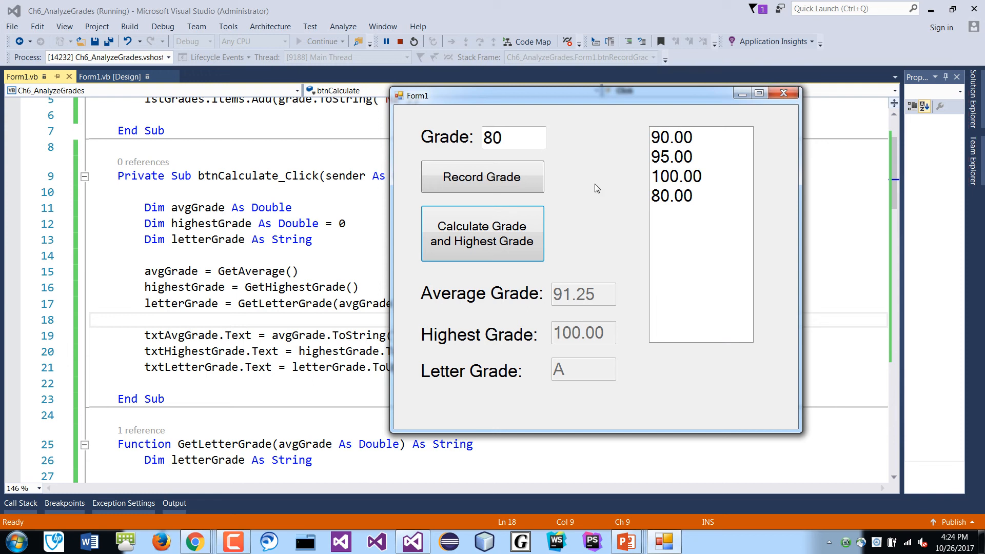
- Record a grade of 20 and recalculate to average 77.00, highest 100.00, letter C
{"action": "double_click", "coordinate": [487, 137]}
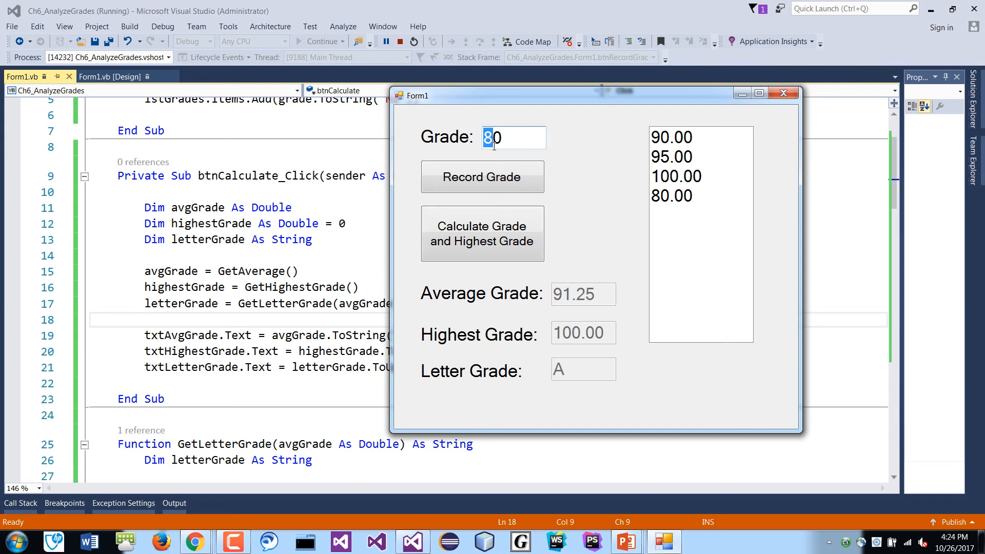
{"action": "left_click", "coordinate": [481, 177]}
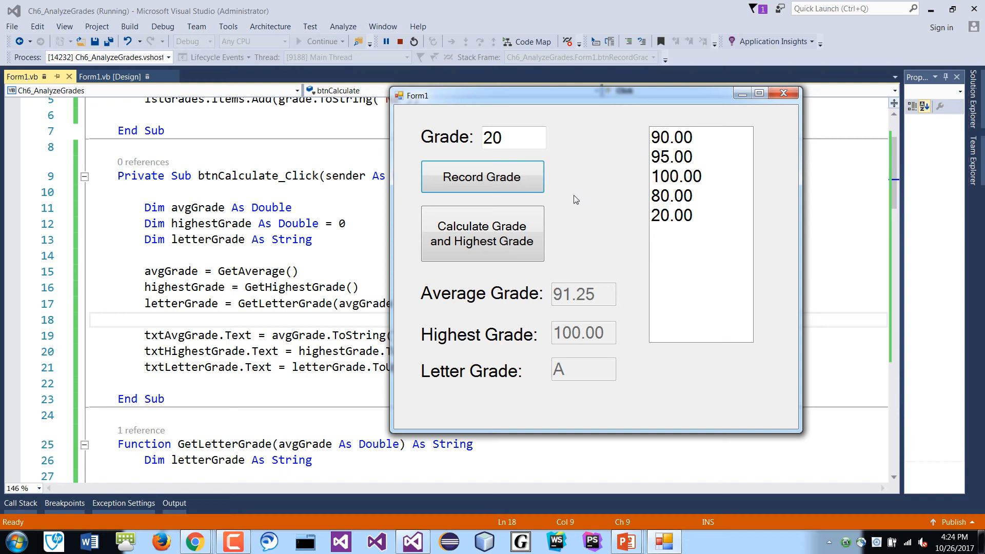
{"action": "mouse_move", "coordinate": [576, 218]}
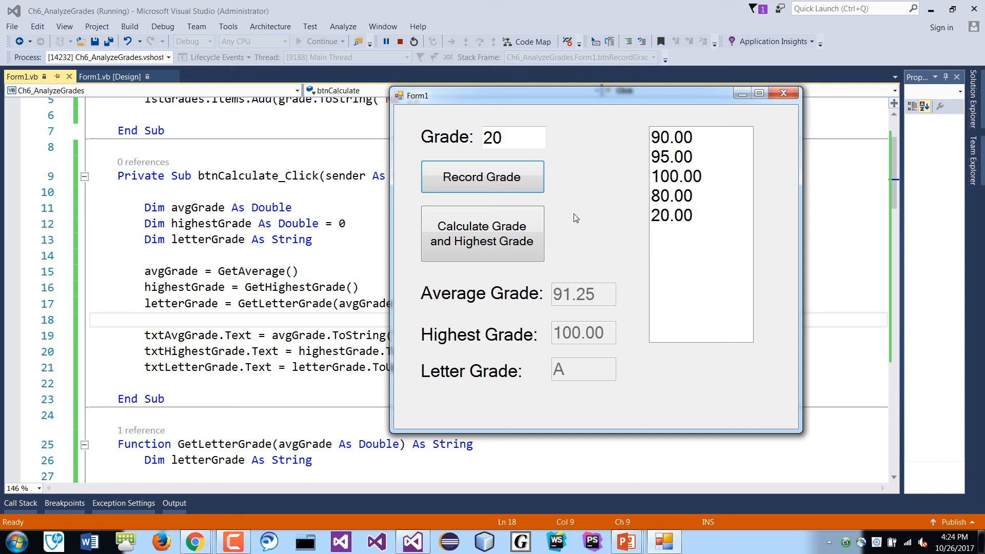
{"action": "mouse_move", "coordinate": [535, 313]}
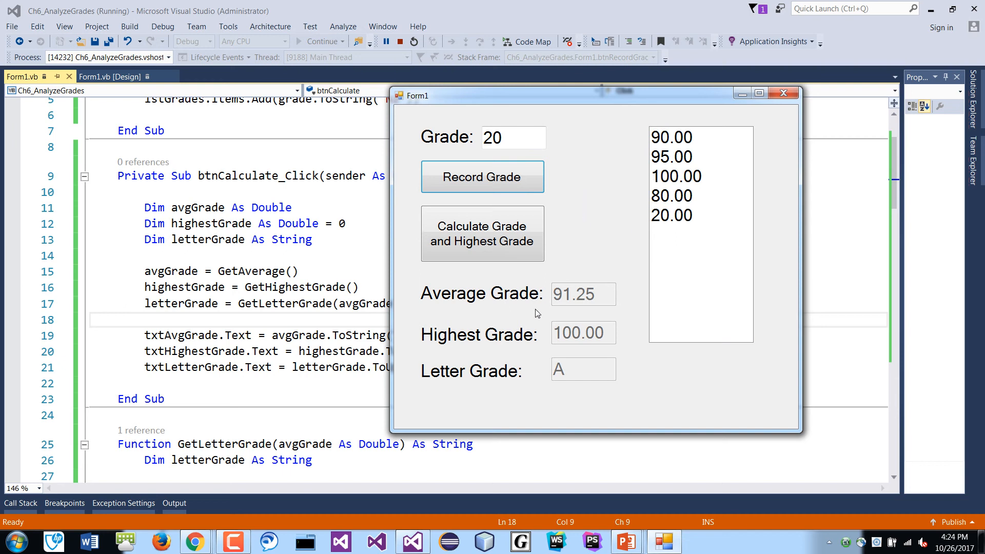
{"action": "mouse_move", "coordinate": [573, 230]}
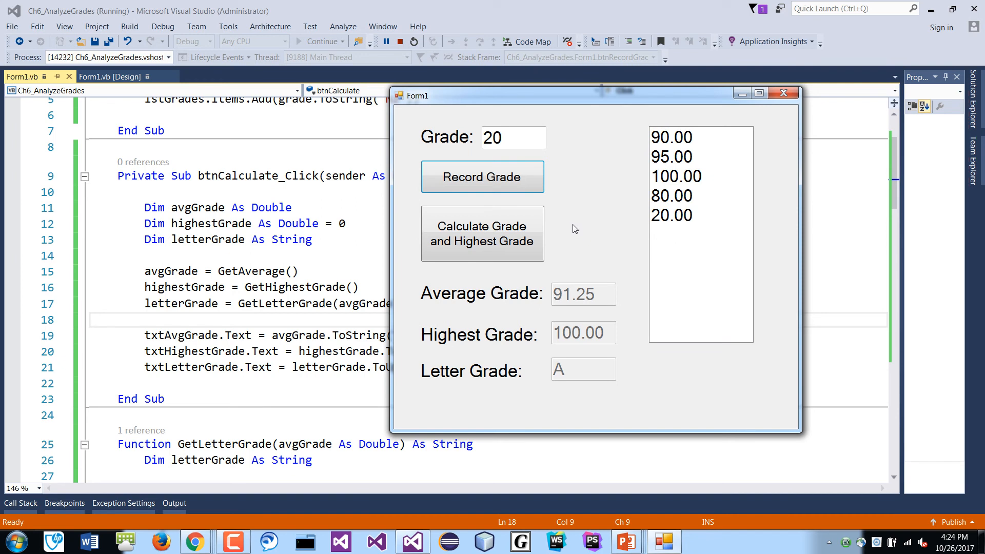
{"action": "mouse_move", "coordinate": [601, 215]}
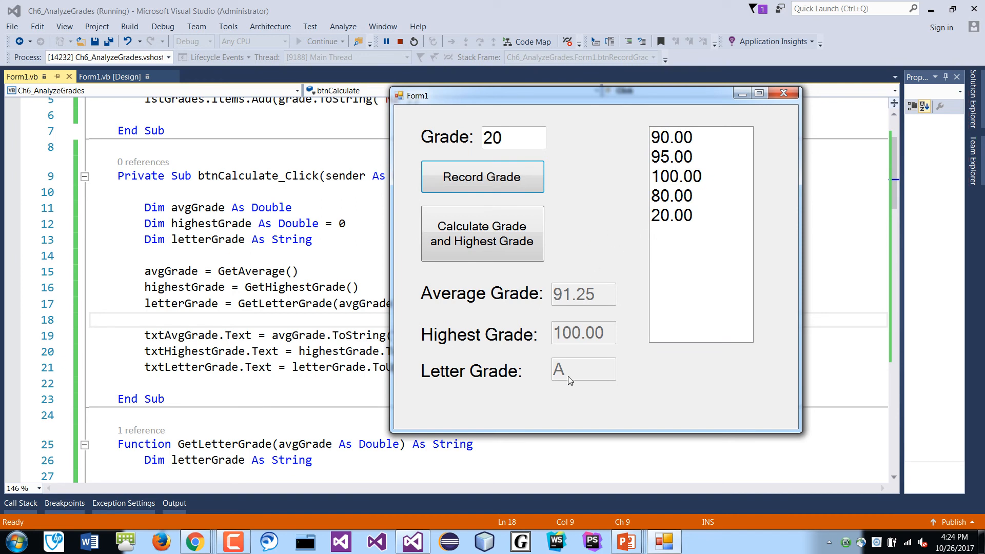
{"action": "left_click", "coordinate": [481, 233]}
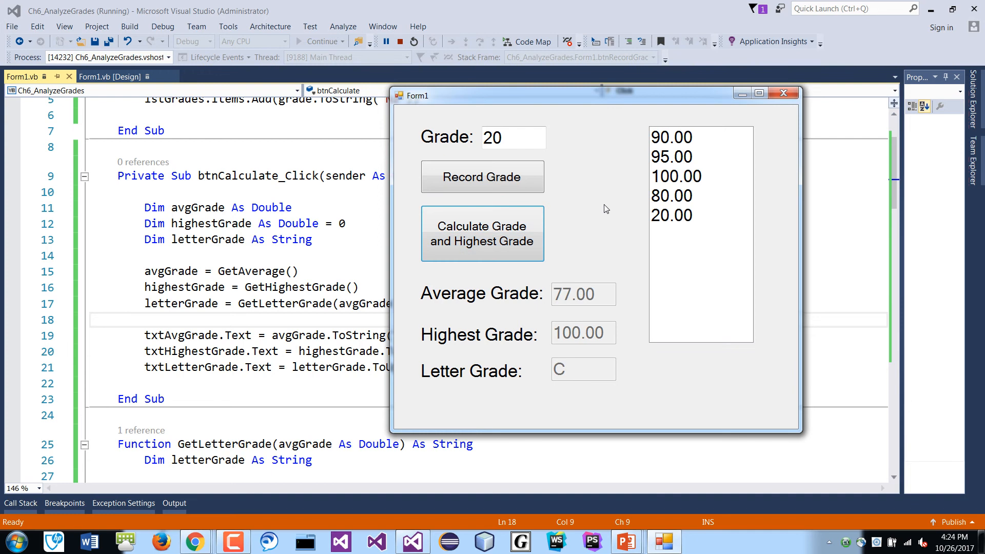
{"action": "left_click_drag", "start_coordinate": [597, 95], "coordinate": [689, 98]}
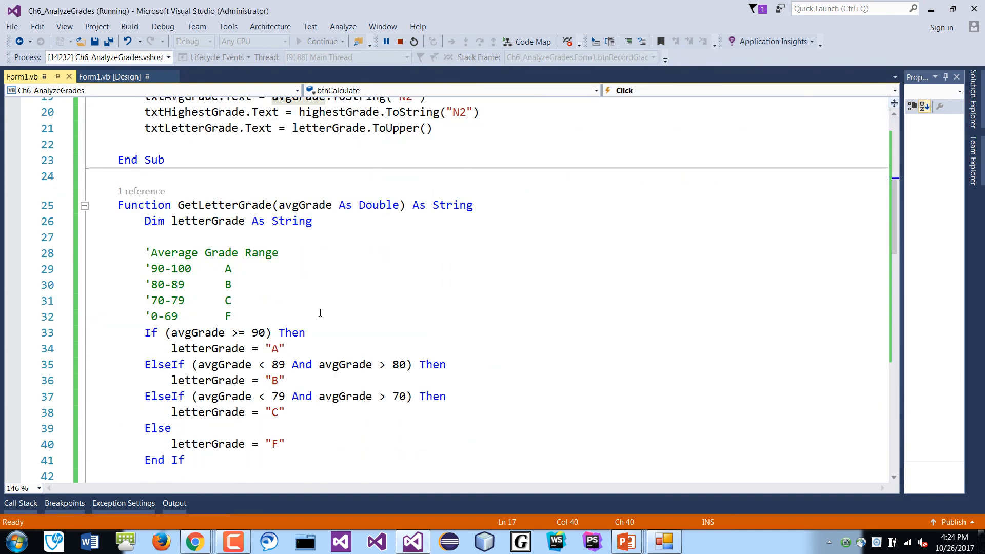
- Record a grade of 10 in the running form, recalculating to average 65.83, letter F
{"action": "left_click", "coordinate": [551, 241]}
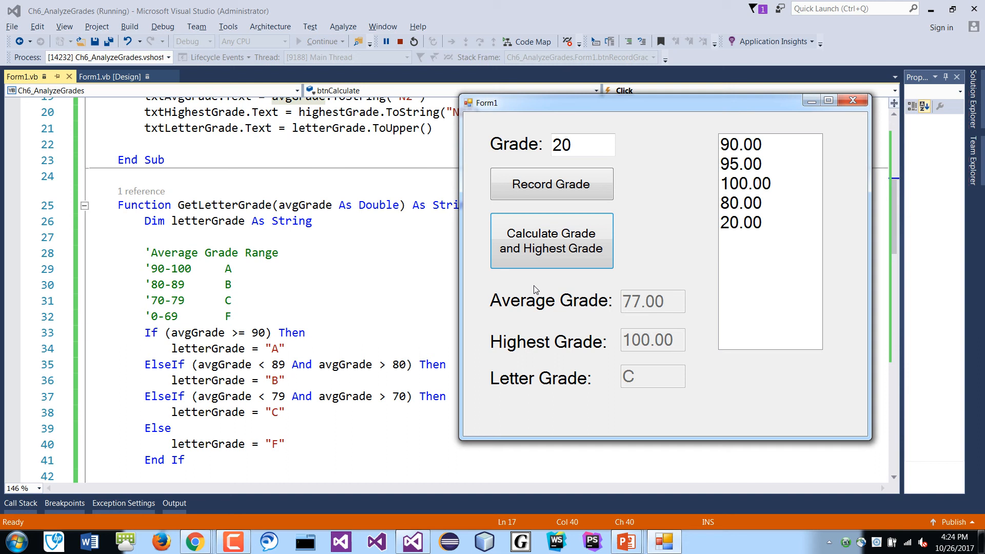
{"action": "mouse_move", "coordinate": [670, 246]}
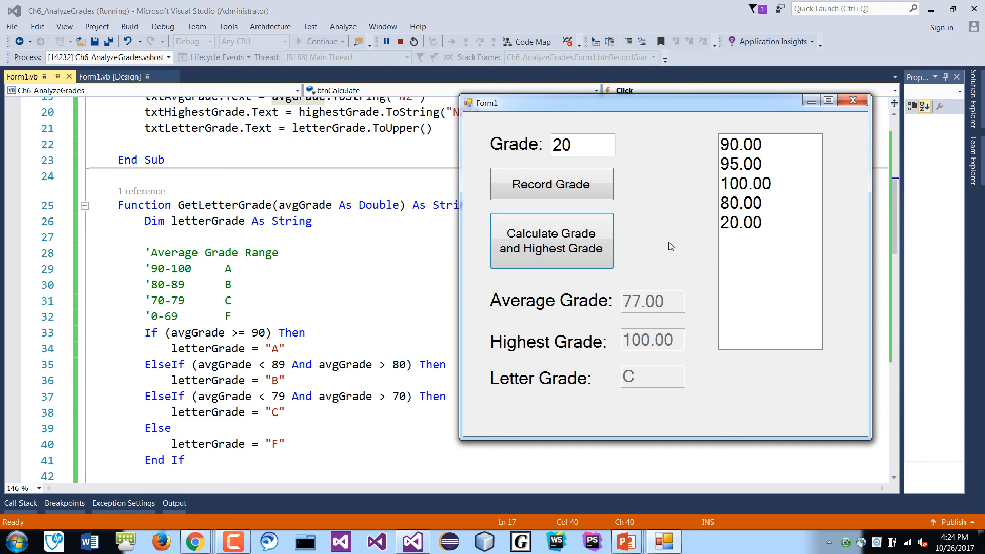
{"action": "mouse_move", "coordinate": [663, 188]}
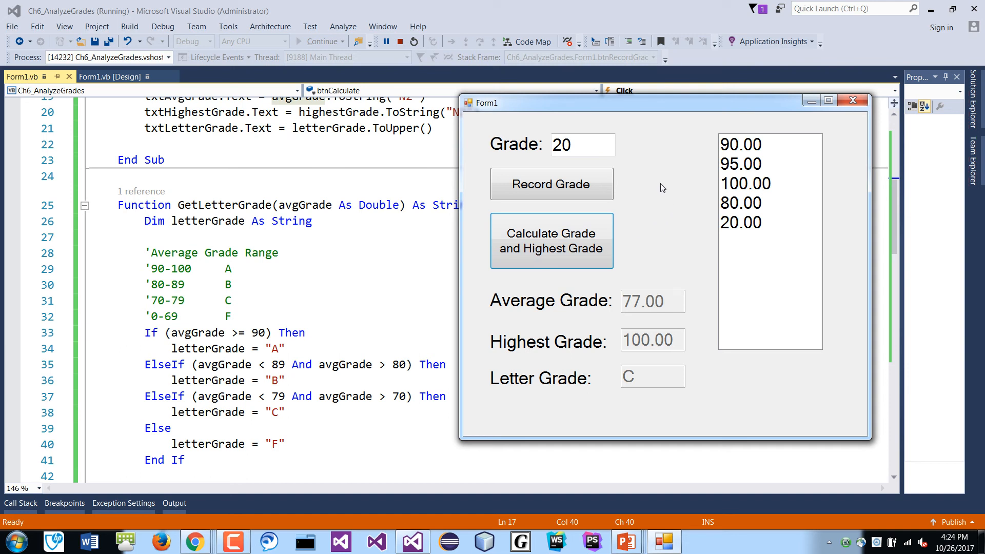
{"action": "left_click", "coordinate": [582, 144]}
{"action": "type", "text": "10"}
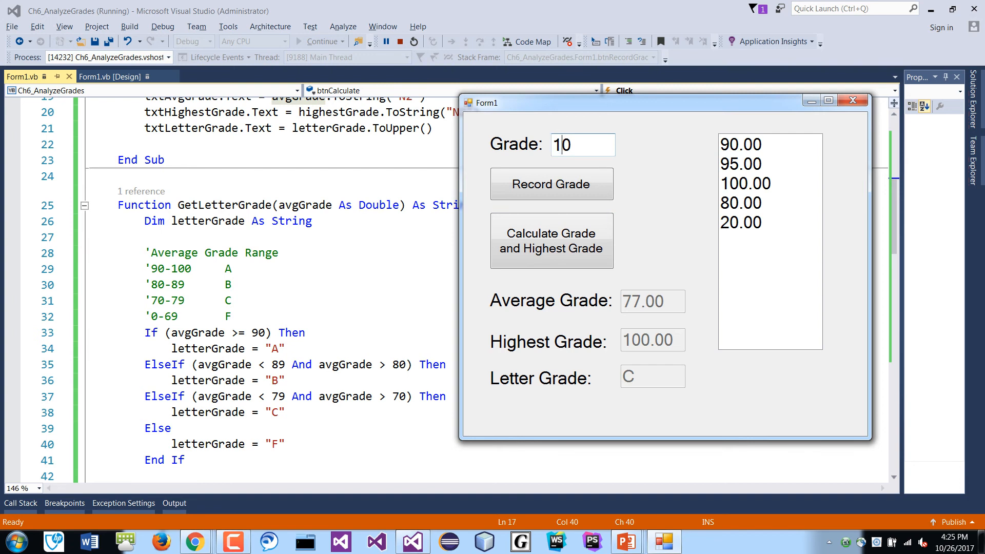
{"action": "left_click", "coordinate": [551, 241]}
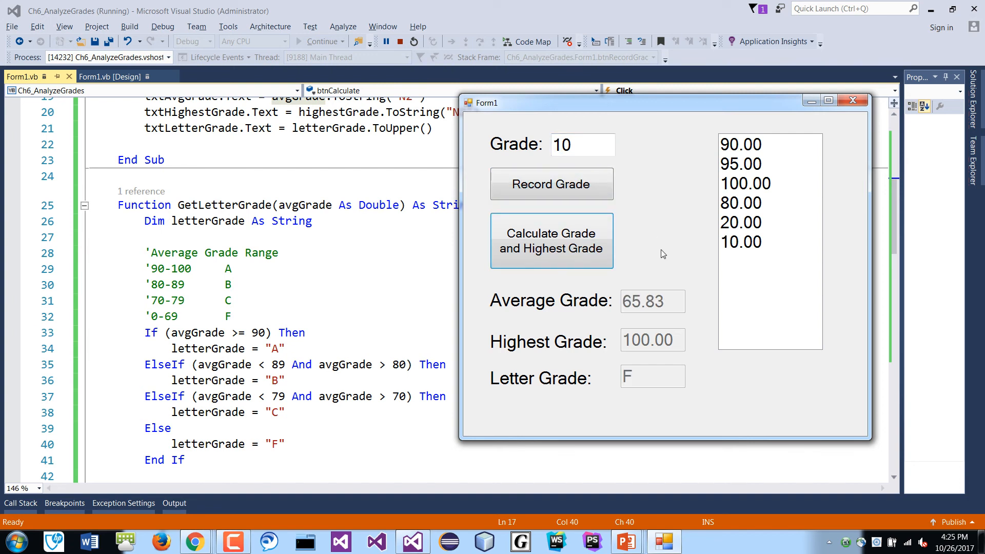
{"action": "mouse_move", "coordinate": [694, 179]}
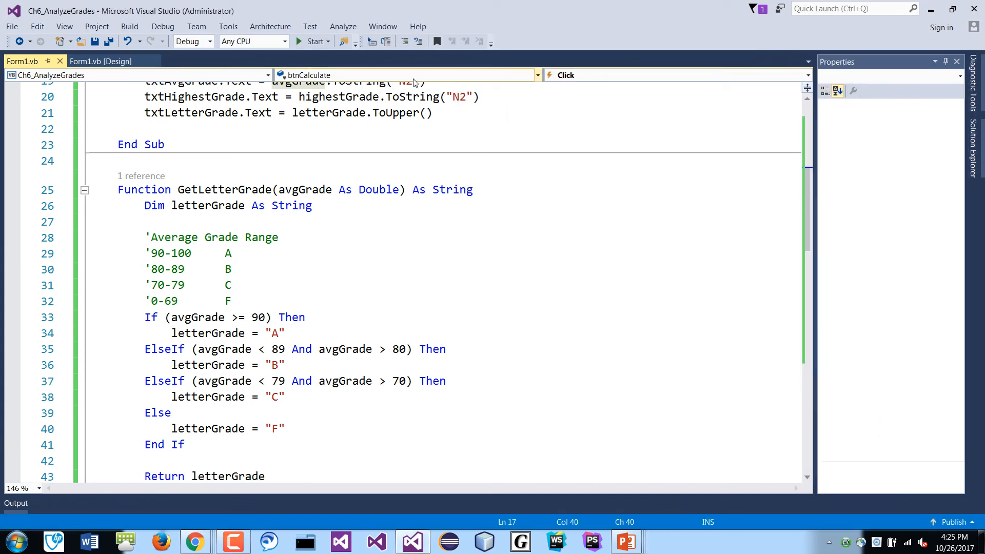
- Rerun the form, record 80 four times, and calculate average 80.00 with wrong letter F
{"action": "left_click", "coordinate": [313, 42]}
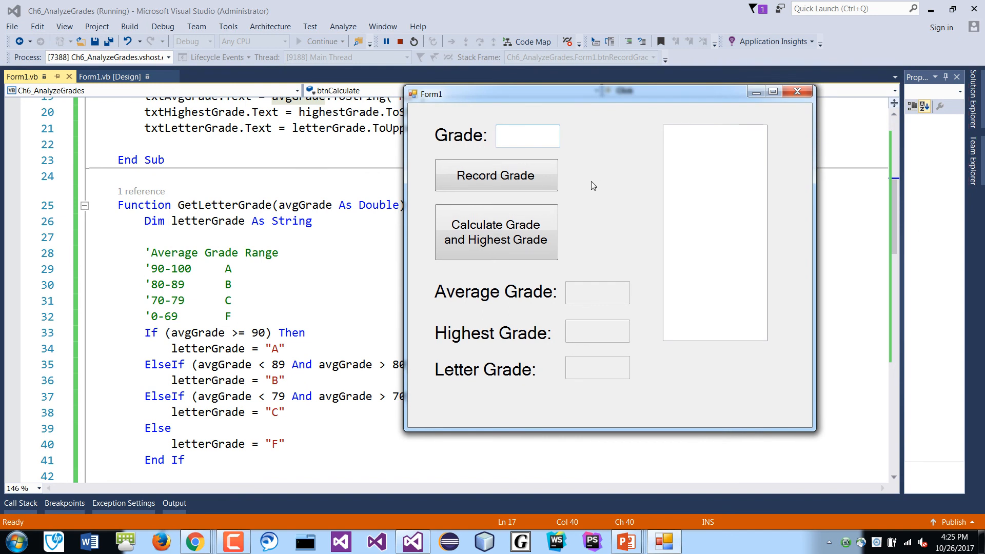
{"action": "left_click", "coordinate": [496, 176]}
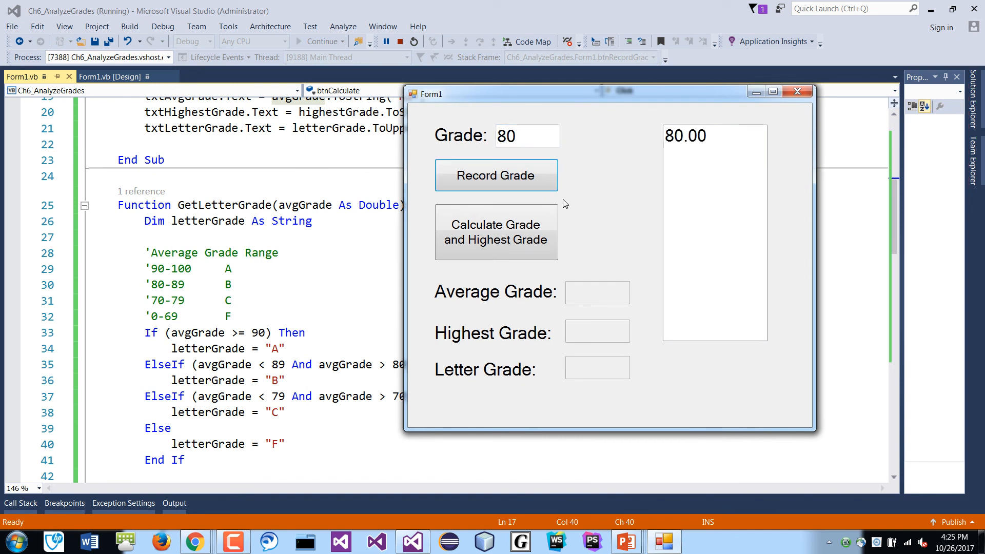
{"action": "left_click", "coordinate": [496, 176]}
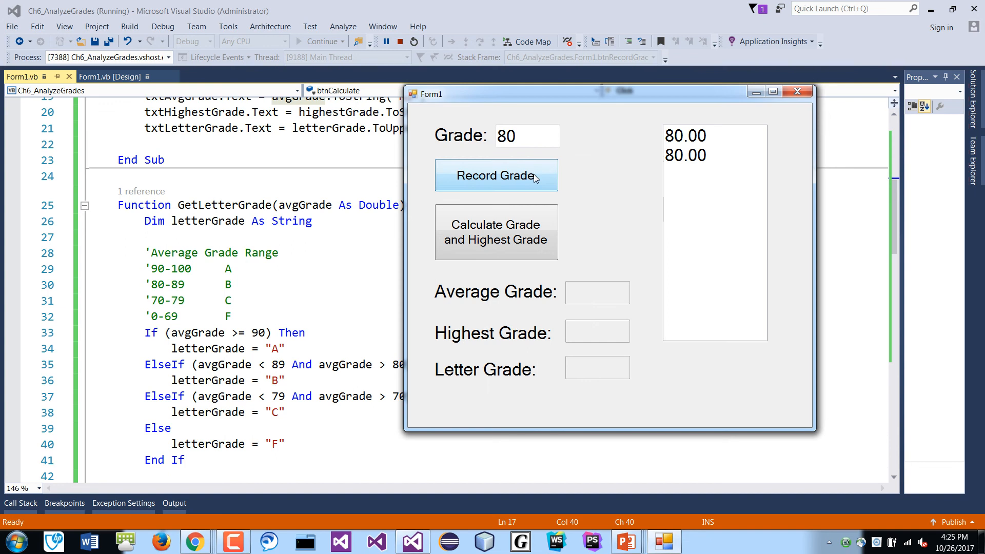
{"action": "left_click", "coordinate": [496, 175]}
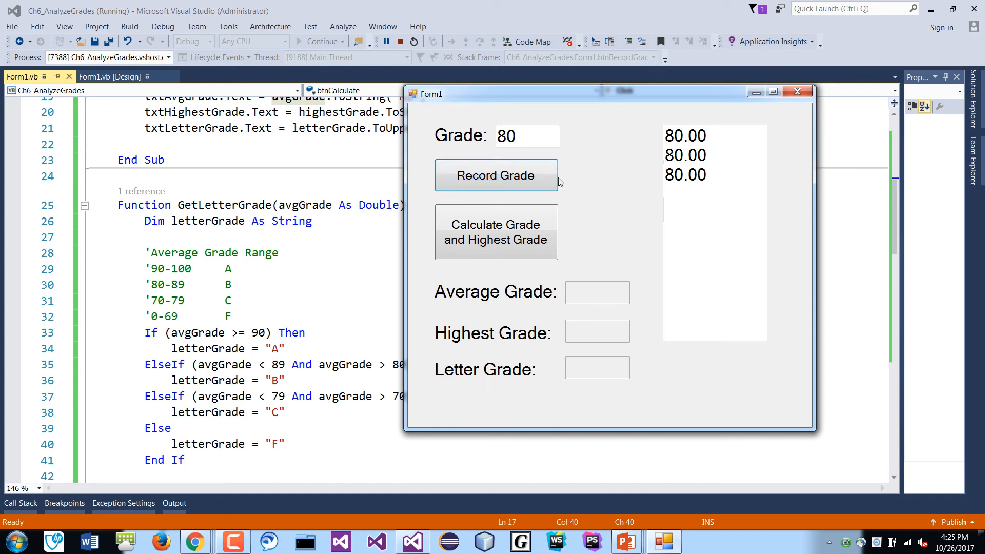
{"action": "left_click", "coordinate": [496, 176]}
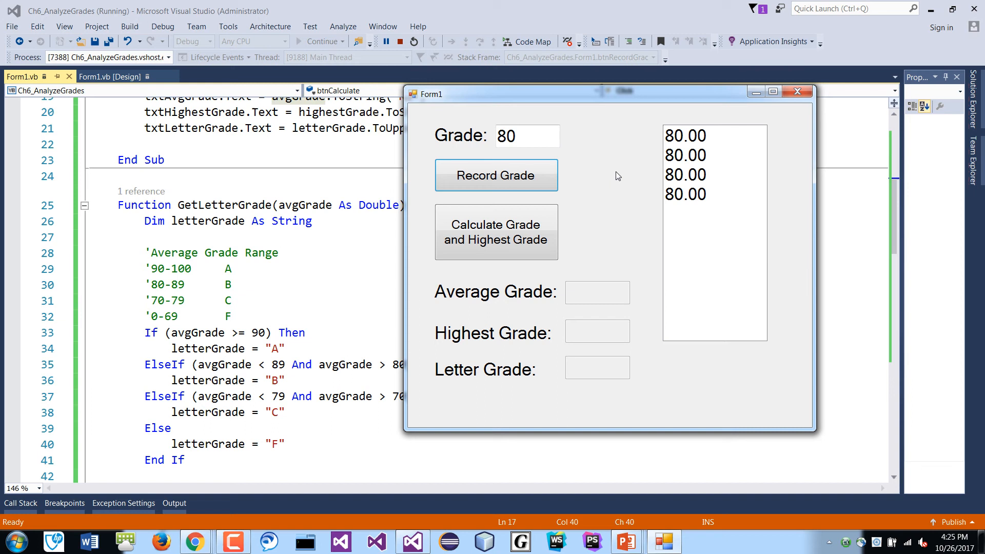
{"action": "mouse_move", "coordinate": [616, 184]}
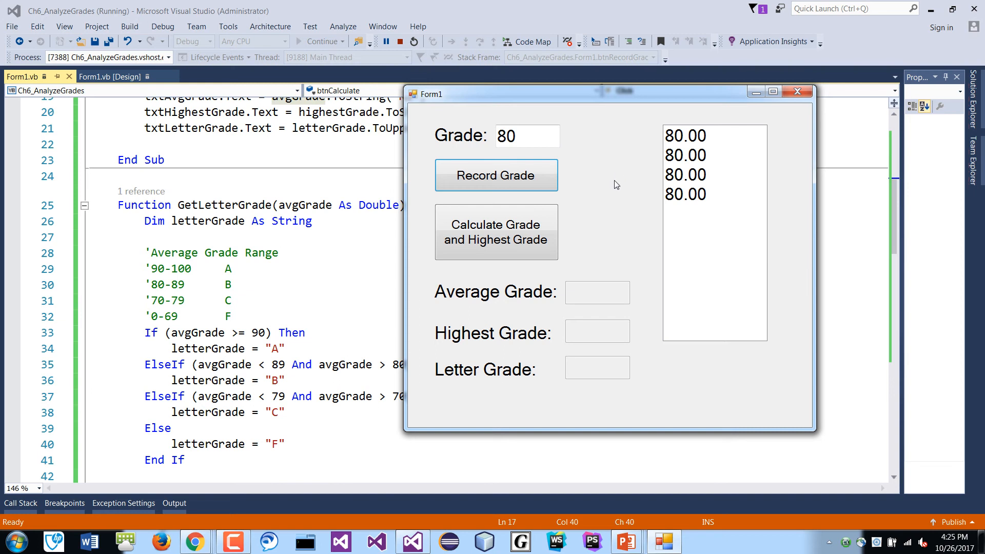
{"action": "left_click", "coordinate": [496, 232]}
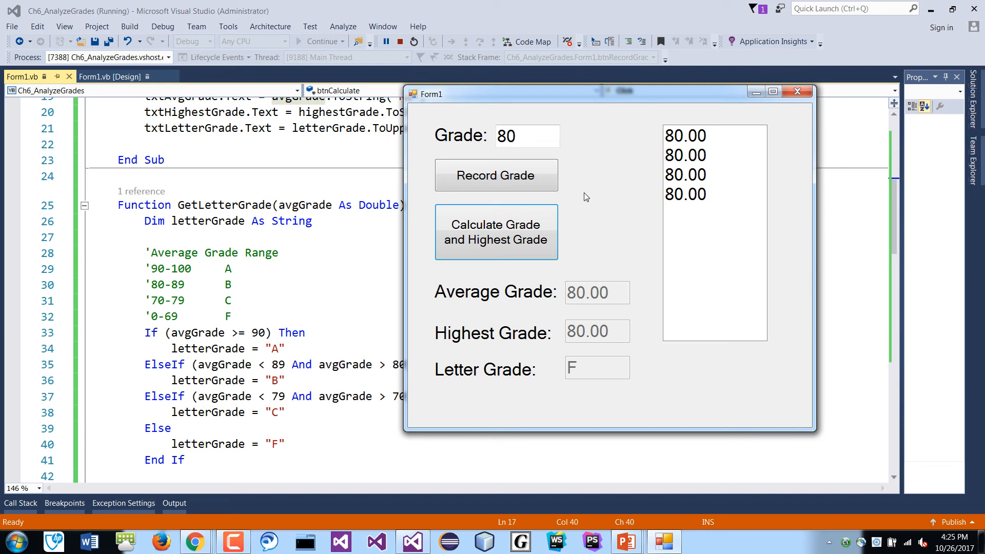
{"action": "mouse_move", "coordinate": [586, 190]}
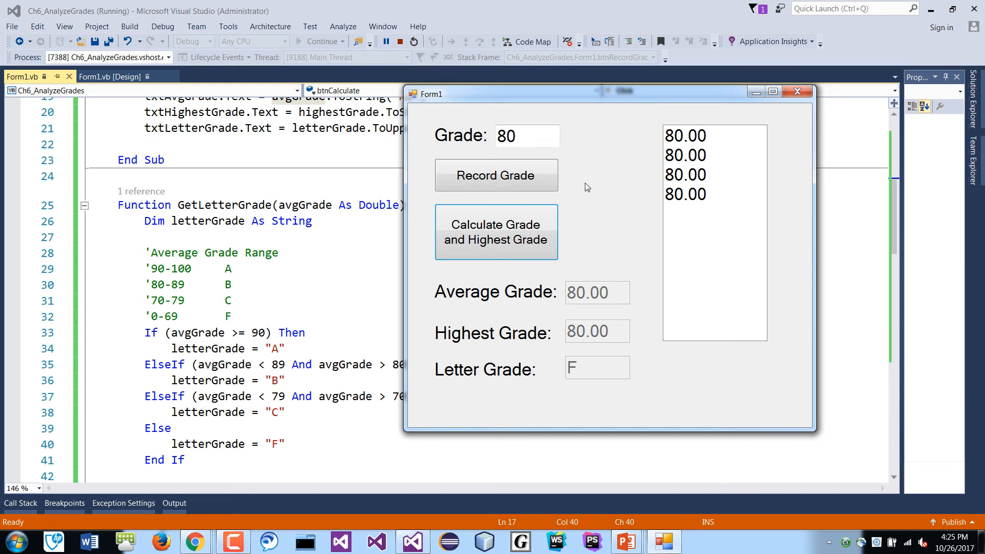
{"action": "left_click_drag", "start_coordinate": [609, 93], "coordinate": [654, 84]}
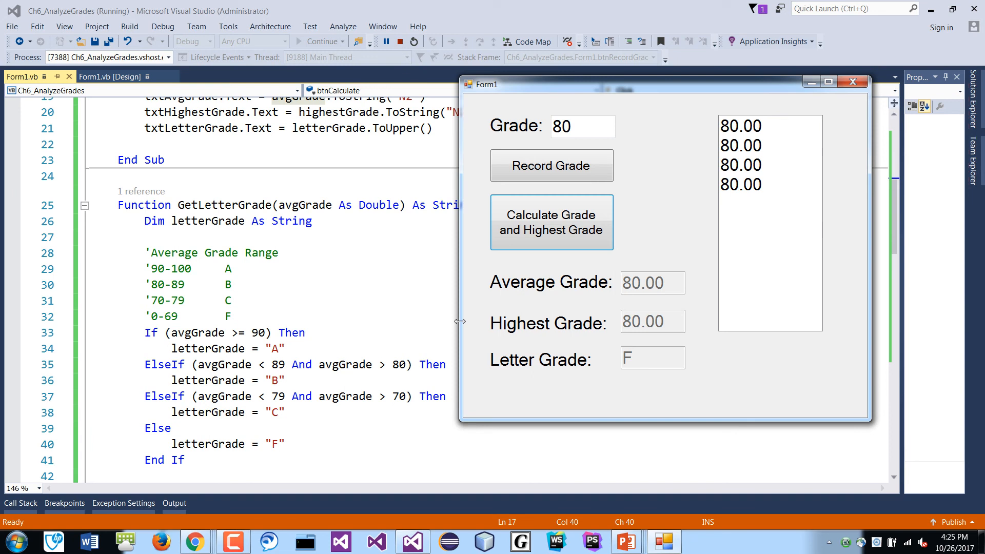
{"action": "mouse_move", "coordinate": [853, 104]}
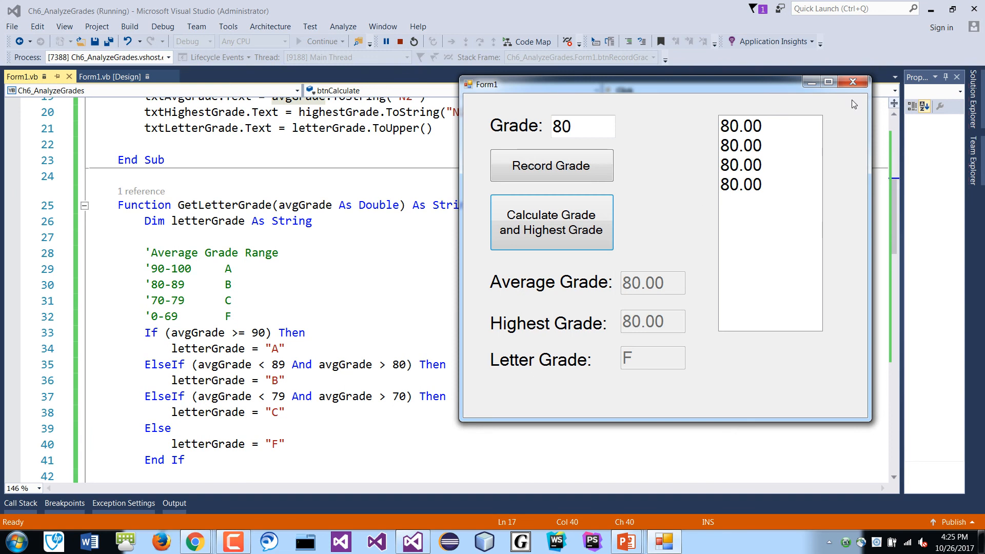
{"action": "left_click", "coordinate": [412, 41]}
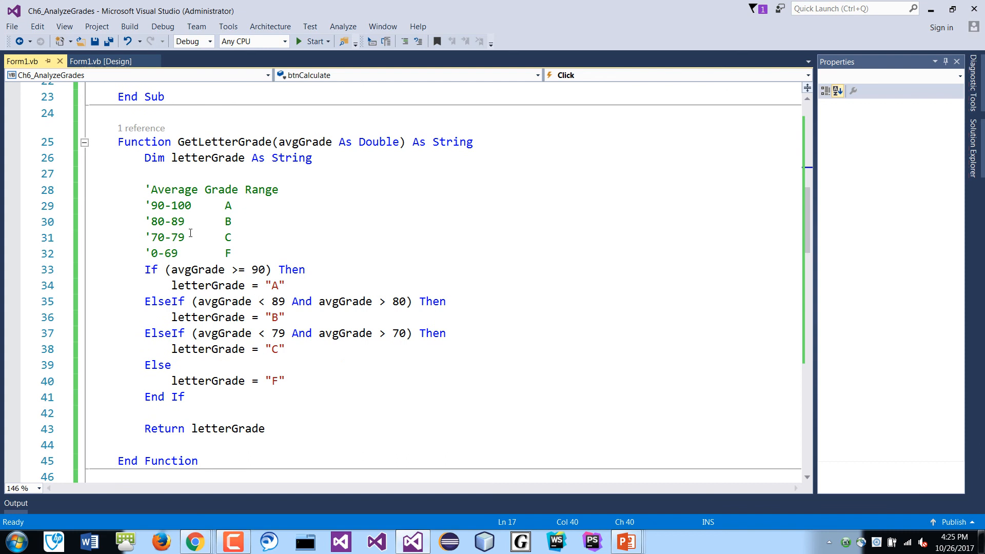
- Change the B and C conditions to >= 80 and >= 70, then retest with grade 80
{"action": "double_click", "coordinate": [157, 221]}
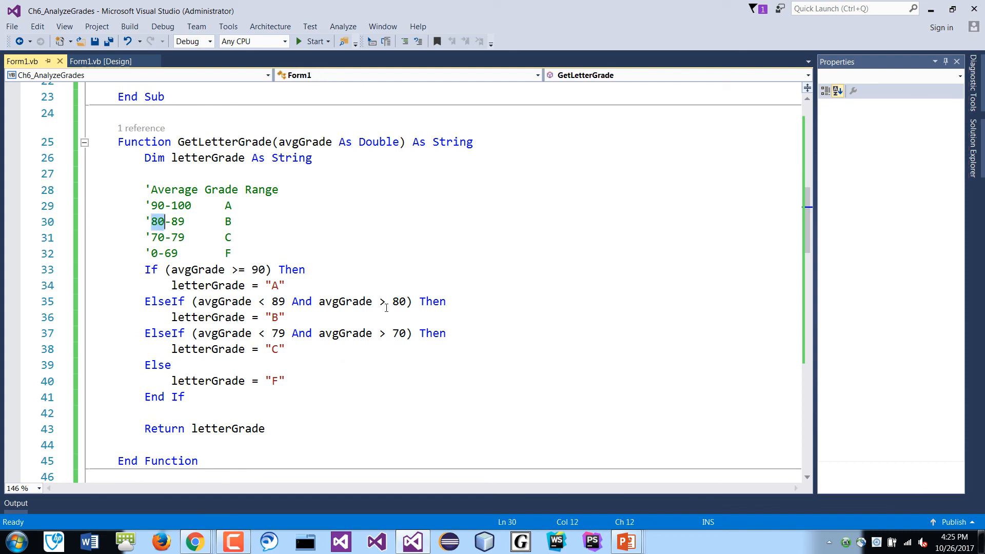
{"action": "type", "text": "="}
{"action": "left_click", "coordinate": [295, 333]}
{"action": "type", "text": "="}
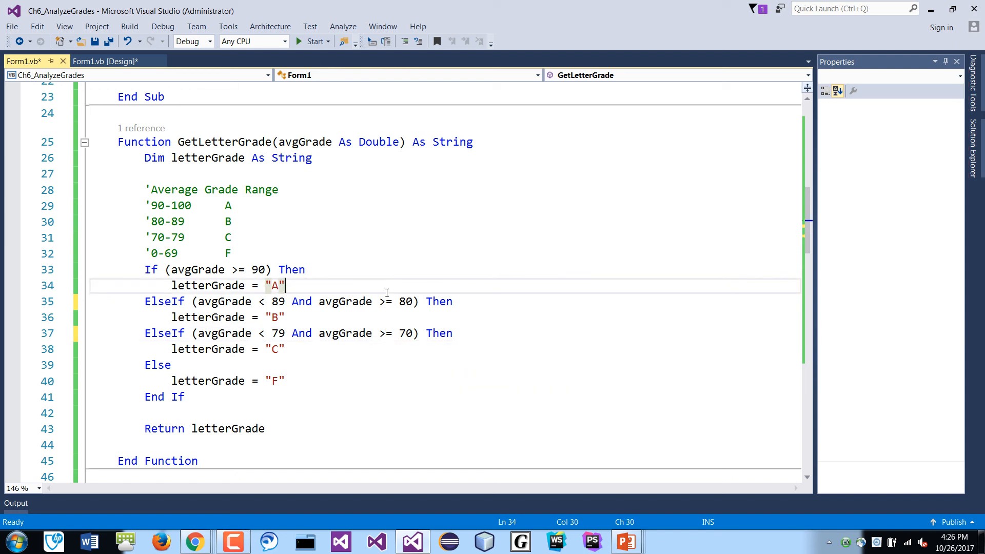
{"action": "left_click", "coordinate": [309, 42]}
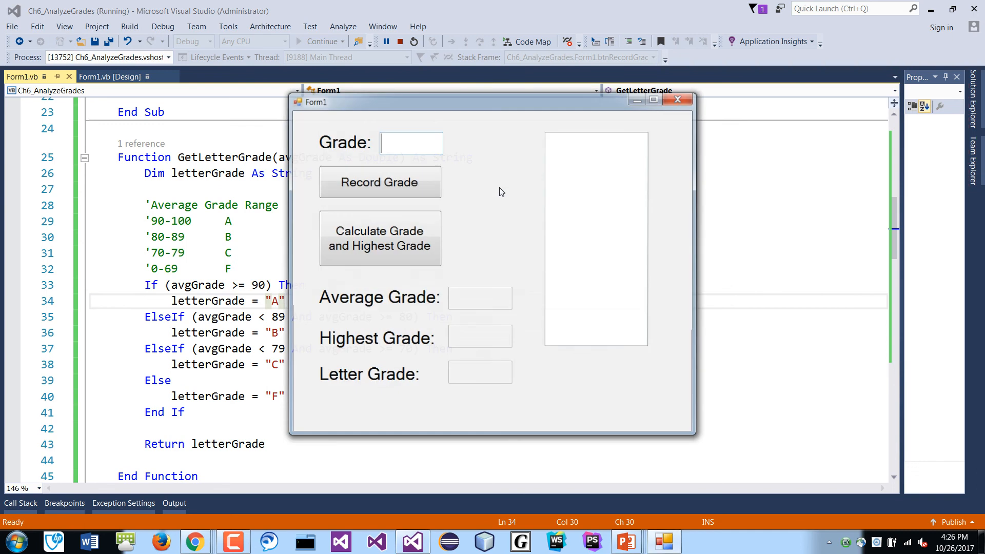
{"action": "type", "text": "80"}
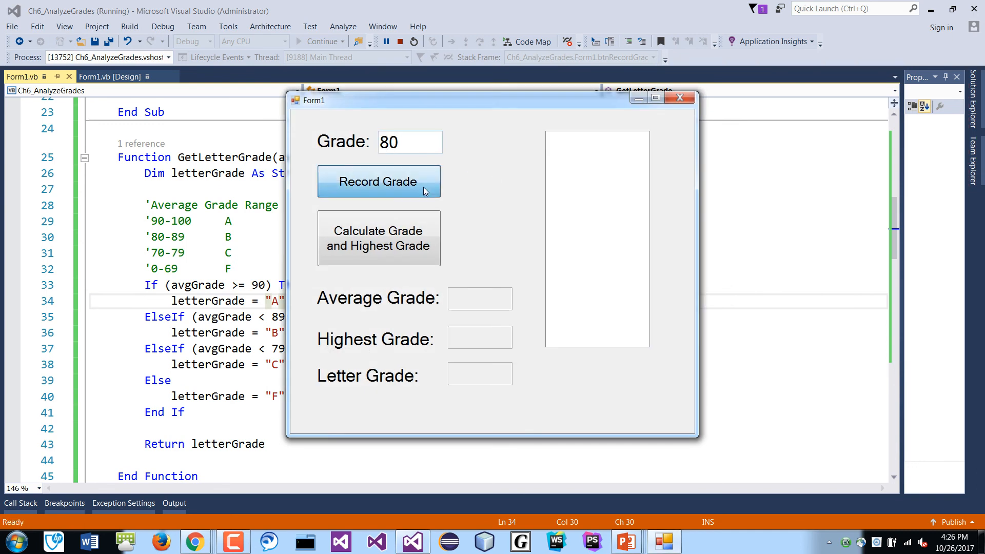
{"action": "left_click", "coordinate": [378, 239]}
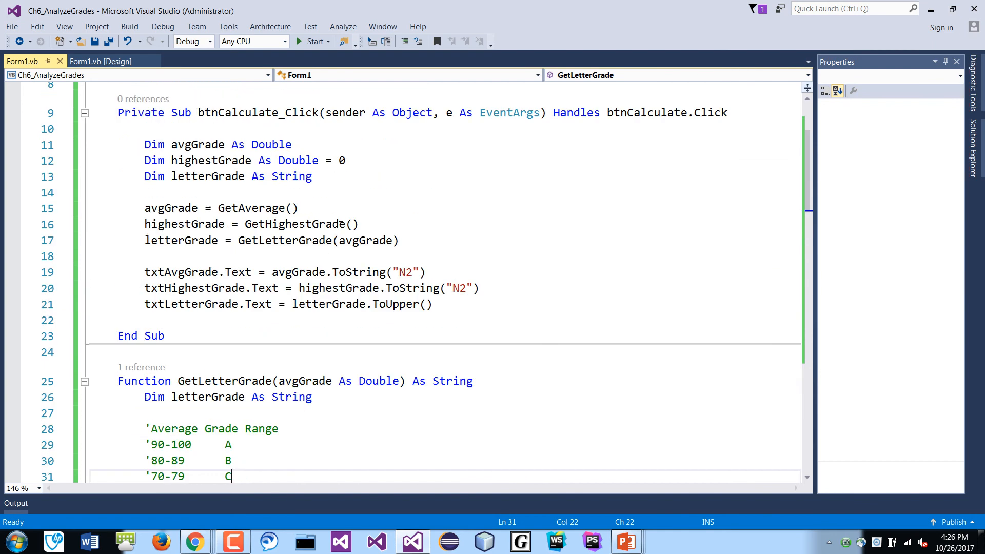
{"action": "mouse_move", "coordinate": [364, 240]}
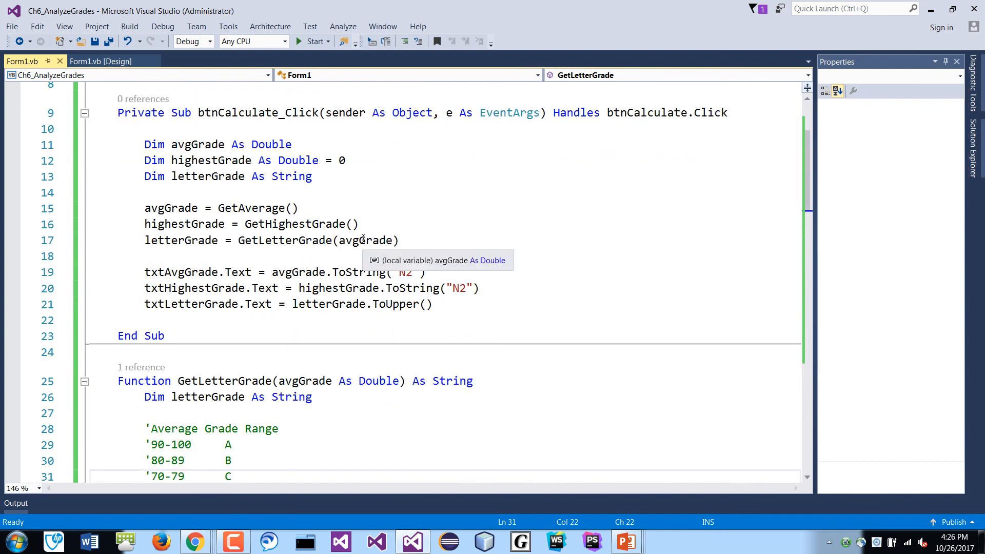
- Remove the avgGrade parameter and argument, using GetAverage() in each grade condition
{"action": "left_click", "coordinate": [364, 240]}
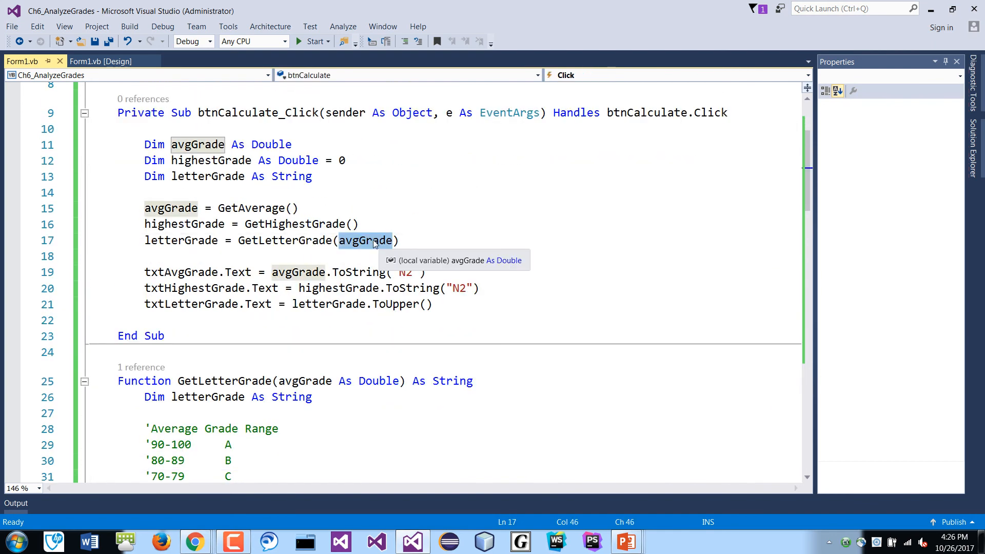
{"action": "mouse_move", "coordinate": [458, 218]}
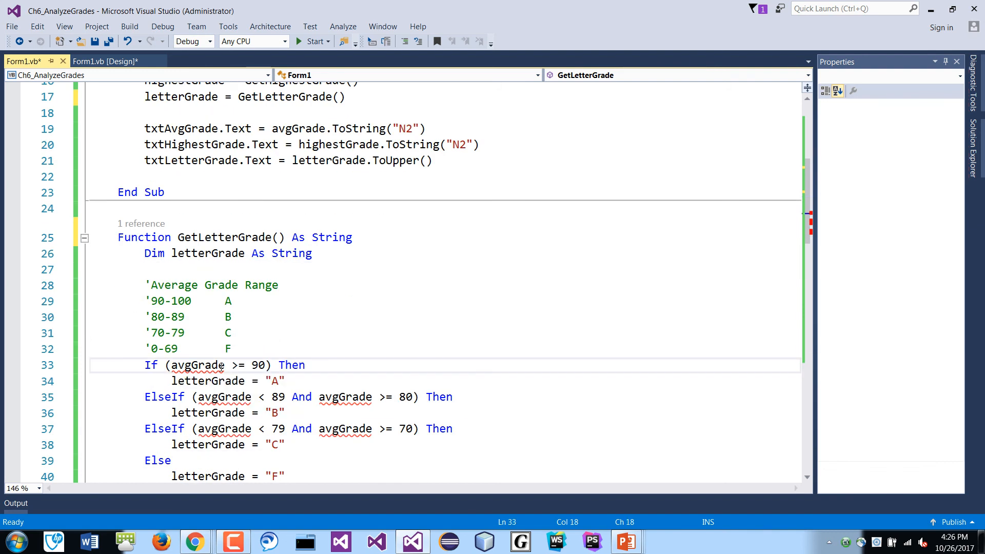
{"action": "double_click", "coordinate": [197, 364]}
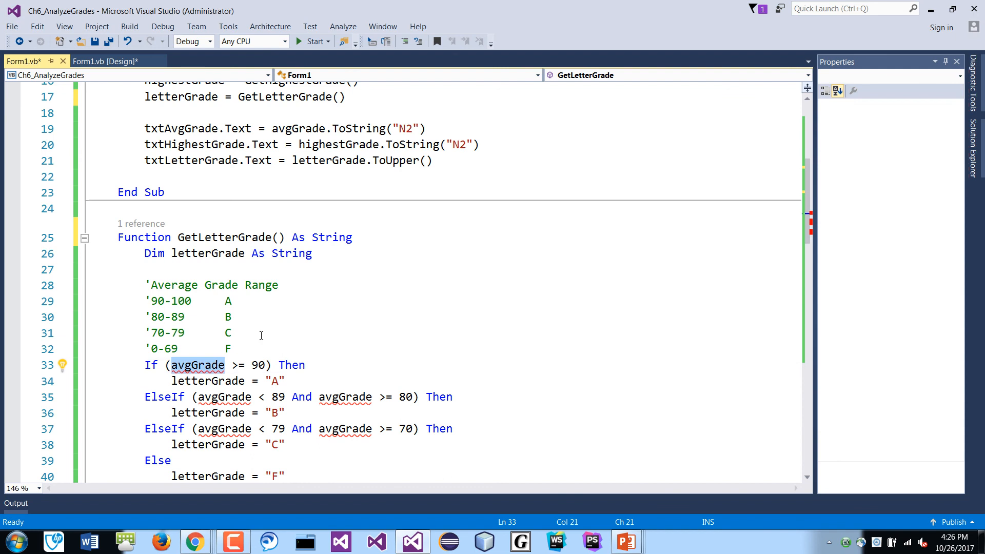
{"action": "type", "text": "GetAverage("}
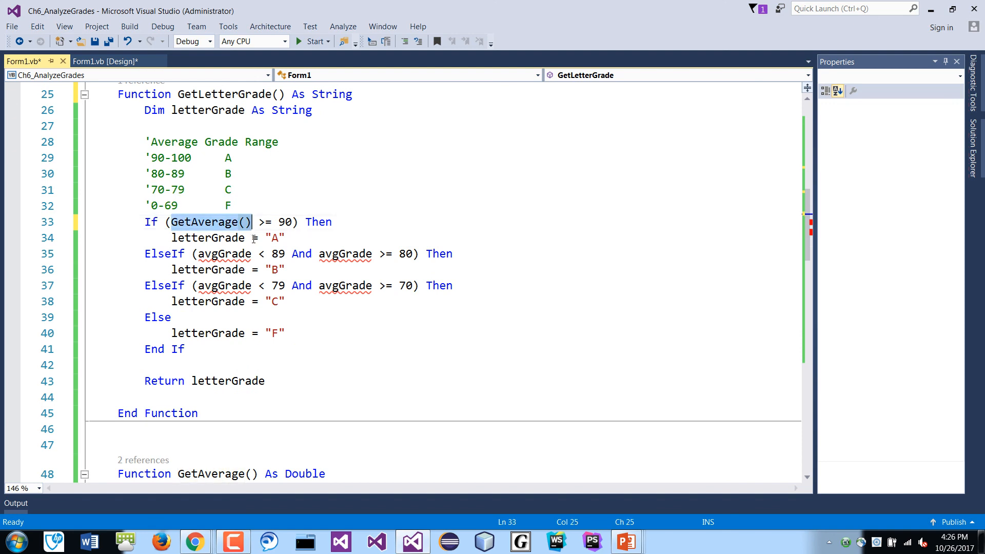
{"action": "type", "text": "GetAverage()"}
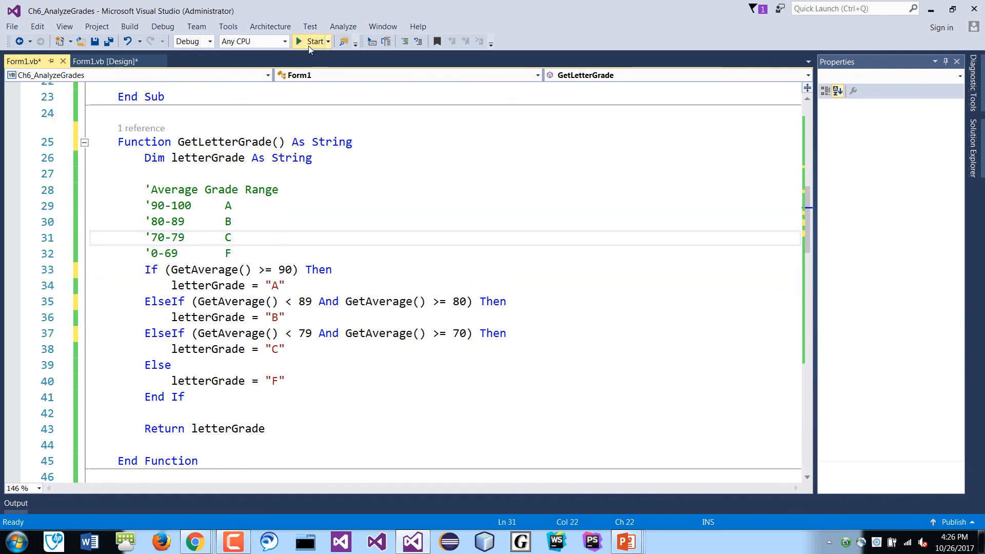
- Rerun with grades 90, 89 and 77, getting average 85.33 and letter B, then close
{"action": "left_click", "coordinate": [315, 42]}
{"action": "type", "text": "909"}
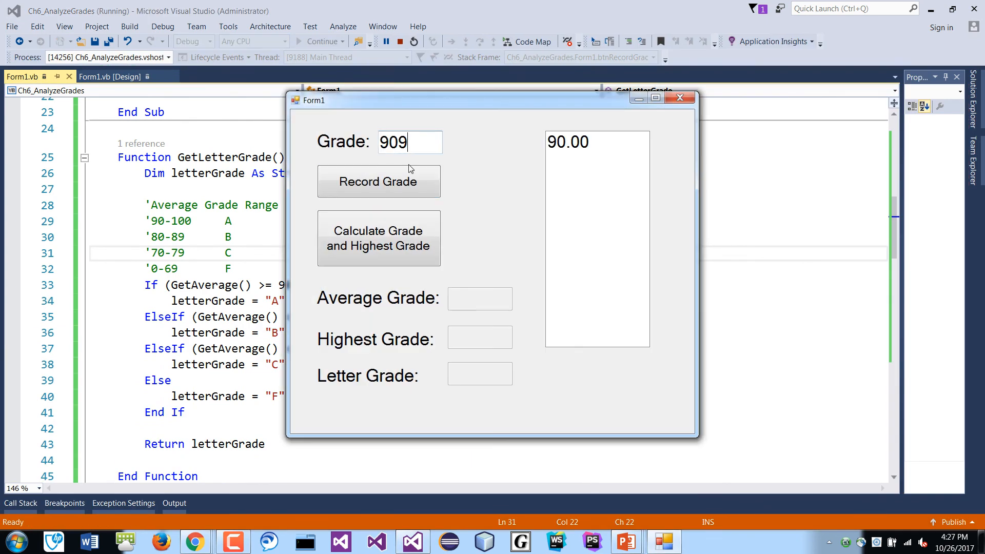
{"action": "left_click", "coordinate": [378, 181]}
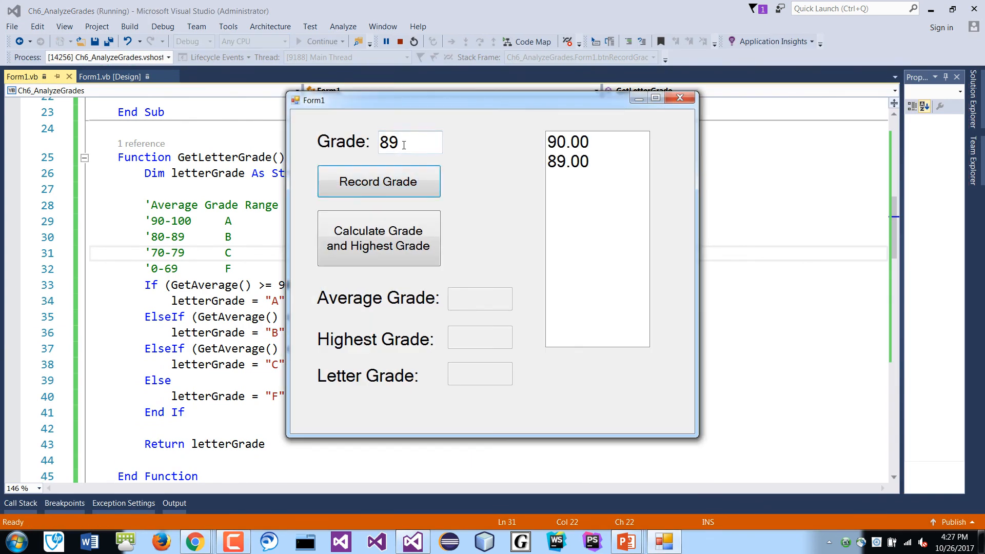
{"action": "type", "text": "777"}
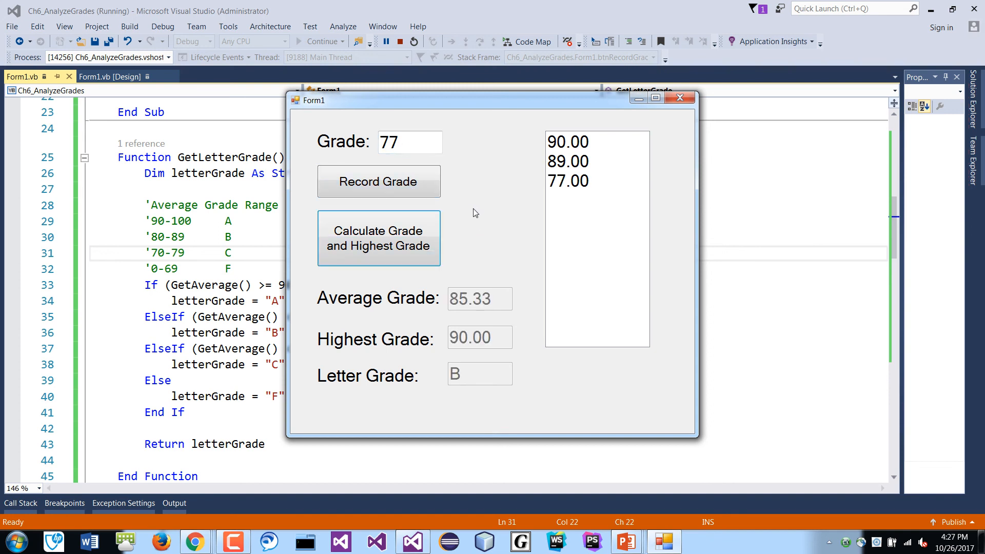
{"action": "mouse_move", "coordinate": [462, 124]}
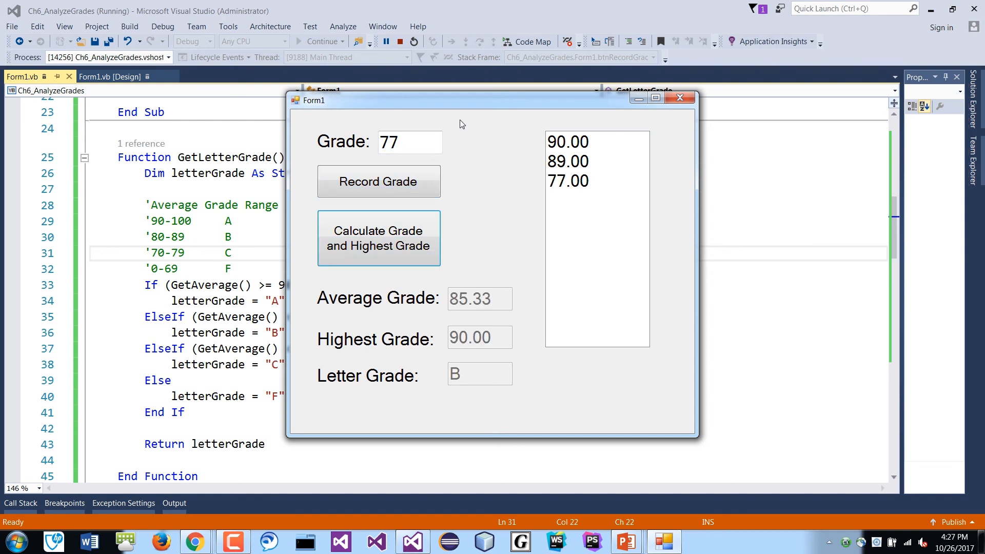
{"action": "left_click", "coordinate": [680, 98]}
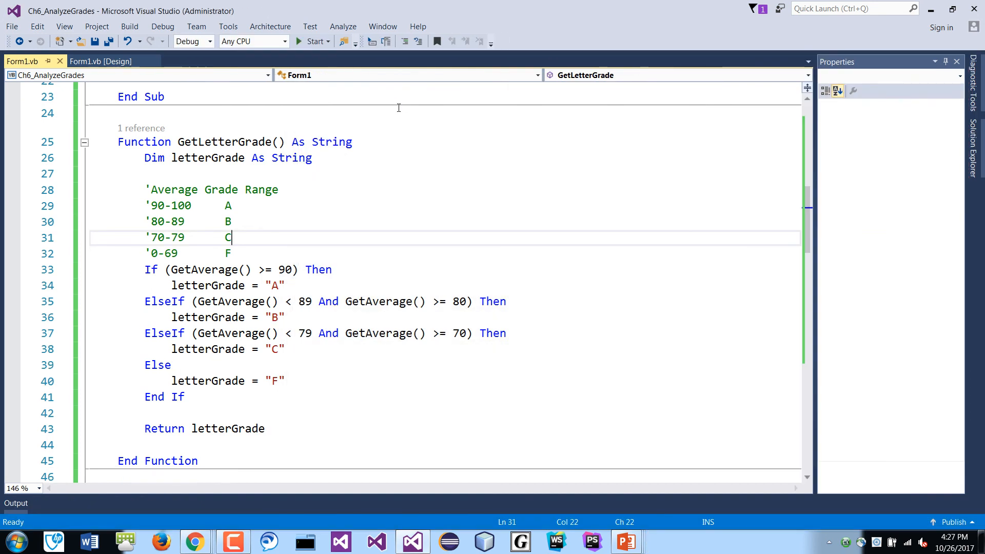
{"action": "scroll", "scroll_direction": "down", "scroll_amount": 3}
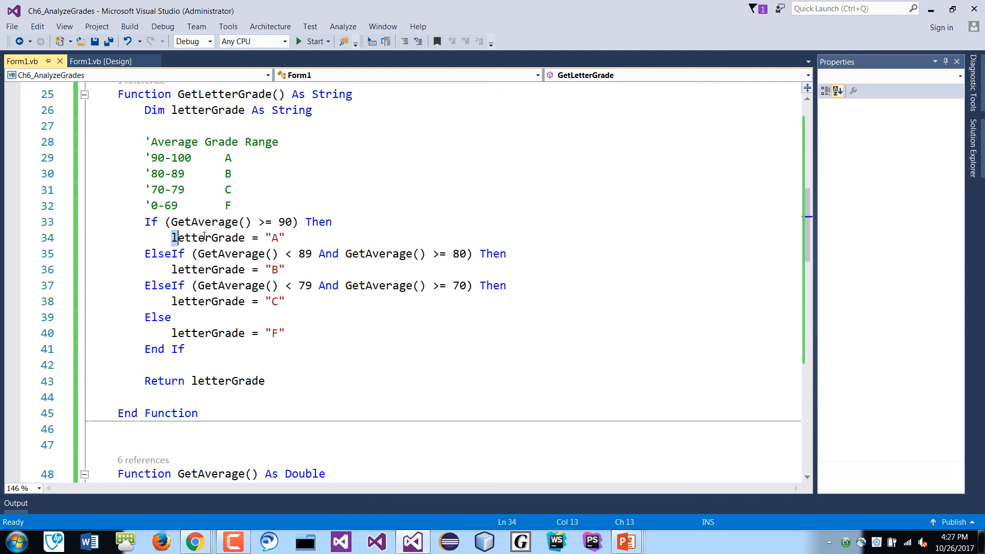
{"action": "double_click", "coordinate": [207, 238]}
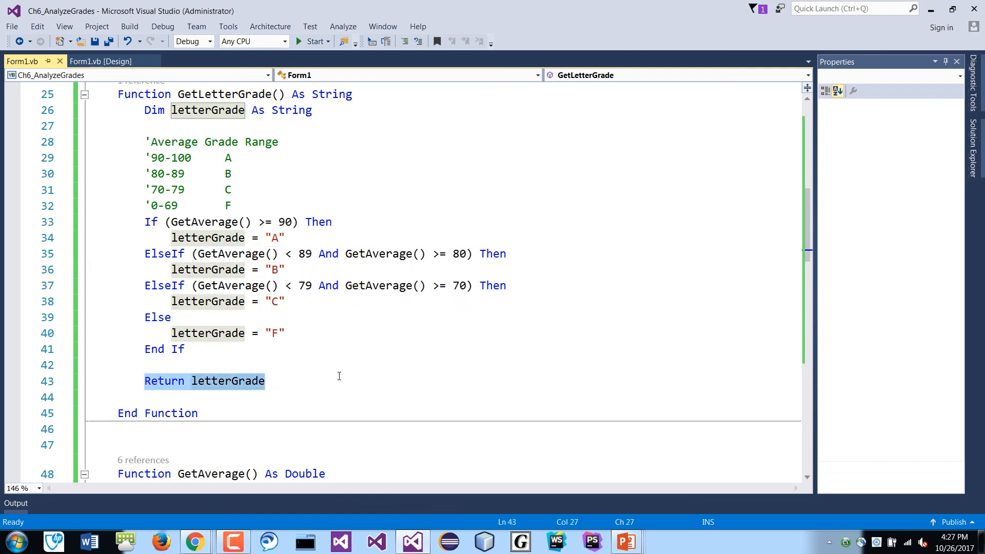
{"action": "mouse_move", "coordinate": [356, 330]}
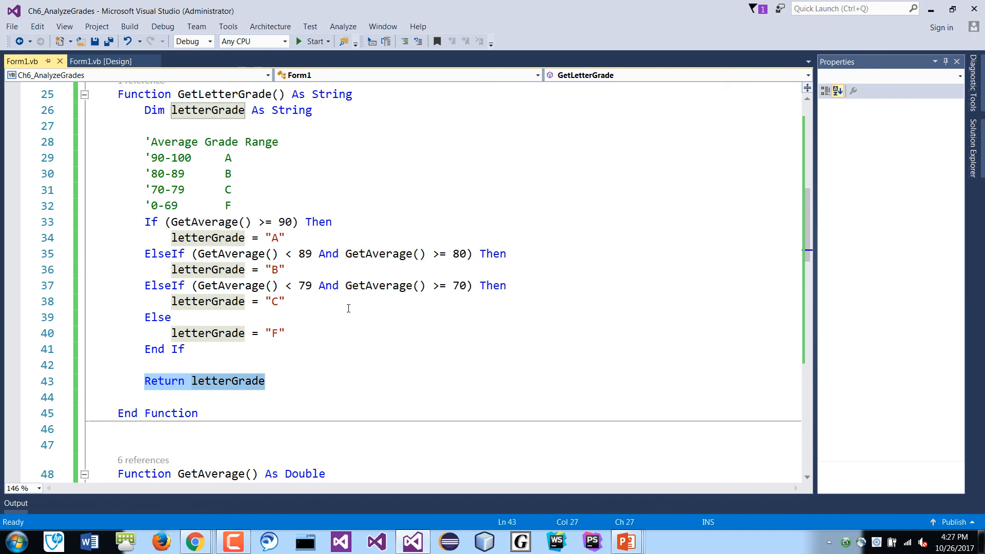
{"action": "mouse_move", "coordinate": [207, 237]}
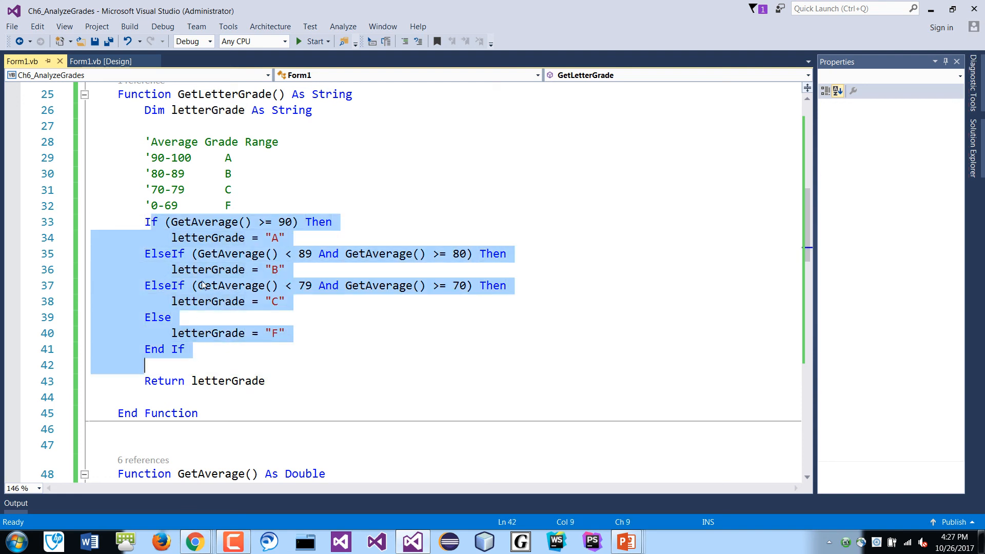
{"action": "left_click", "coordinate": [208, 333]}
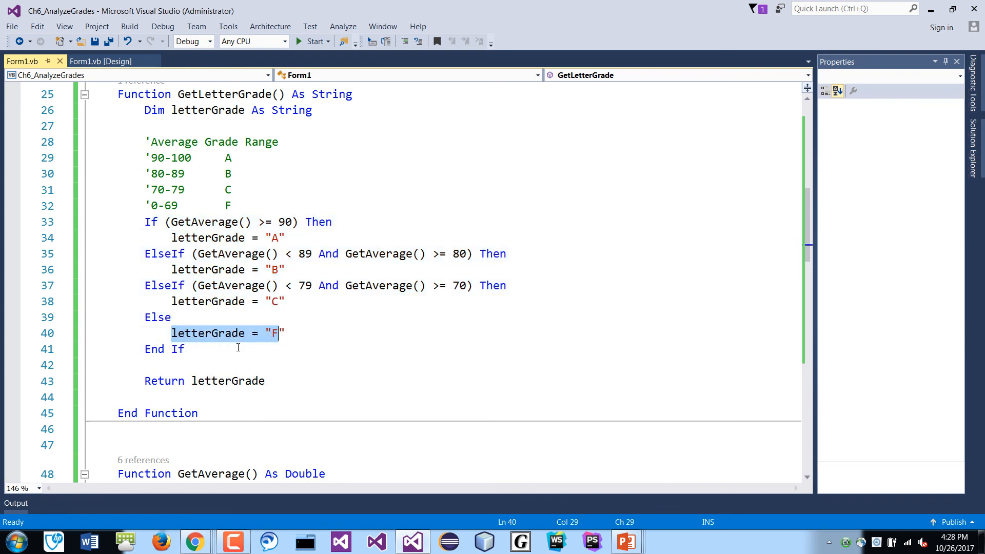
- Replace each letterGrade assignment with Return and delete the letterGrade variable and range comments
{"action": "left_click", "coordinate": [207, 333]}
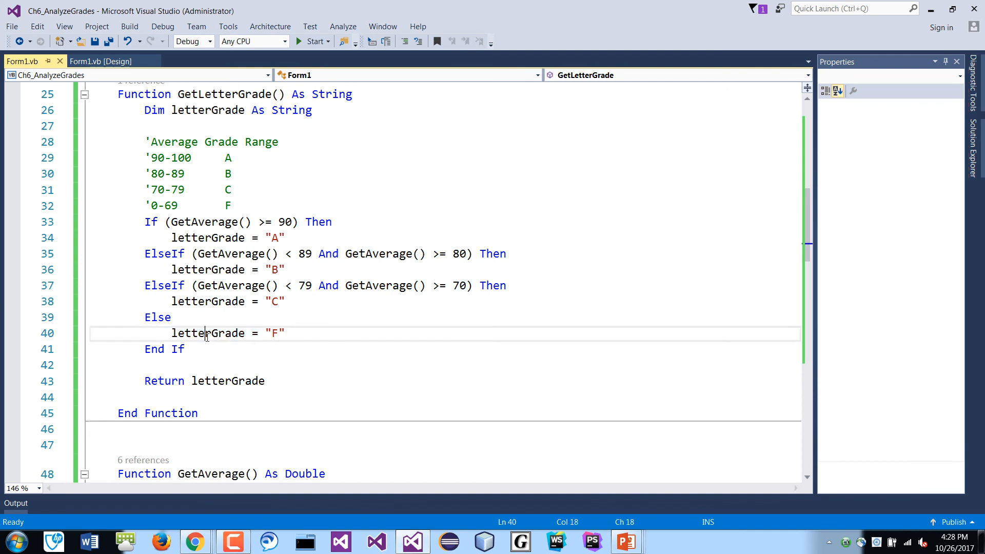
{"action": "type", "text": "Return \"F"}
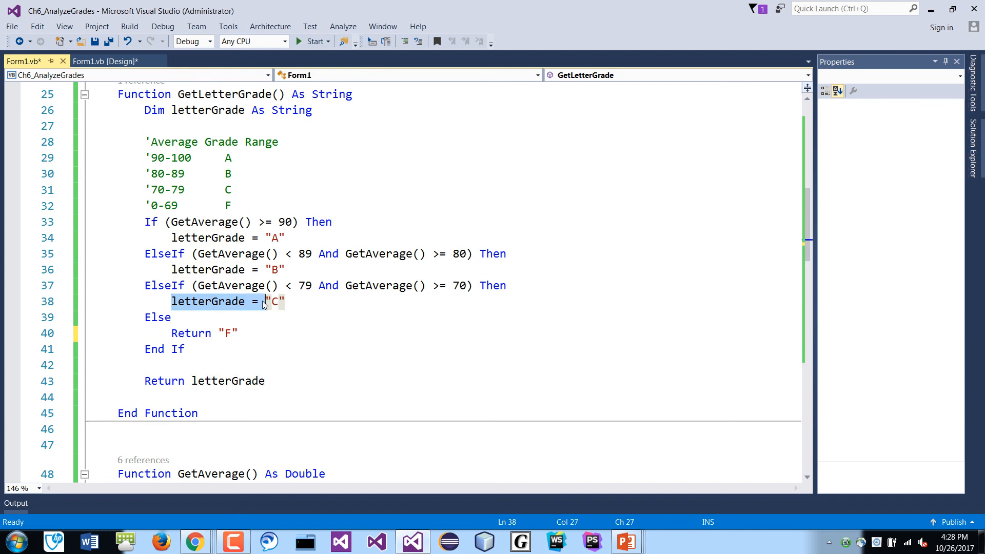
{"action": "type", "text": "Return \"C"}
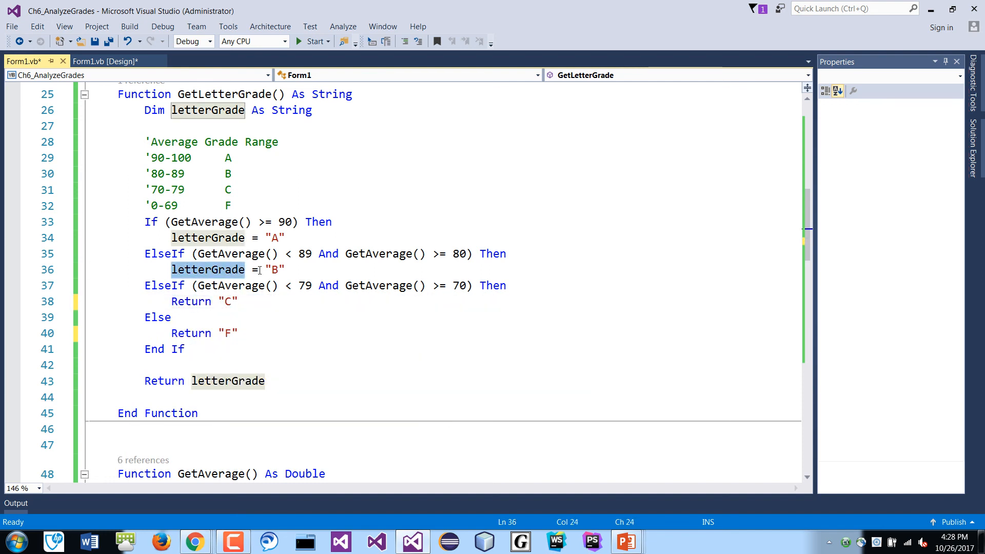
{"action": "type", "text": "Return \"B"}
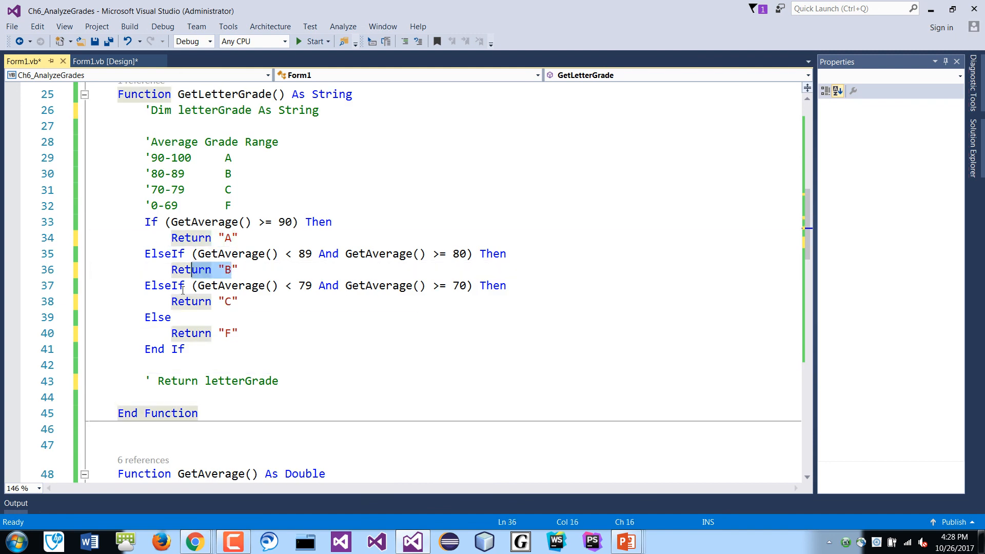
{"action": "left_click", "coordinate": [250, 301]}
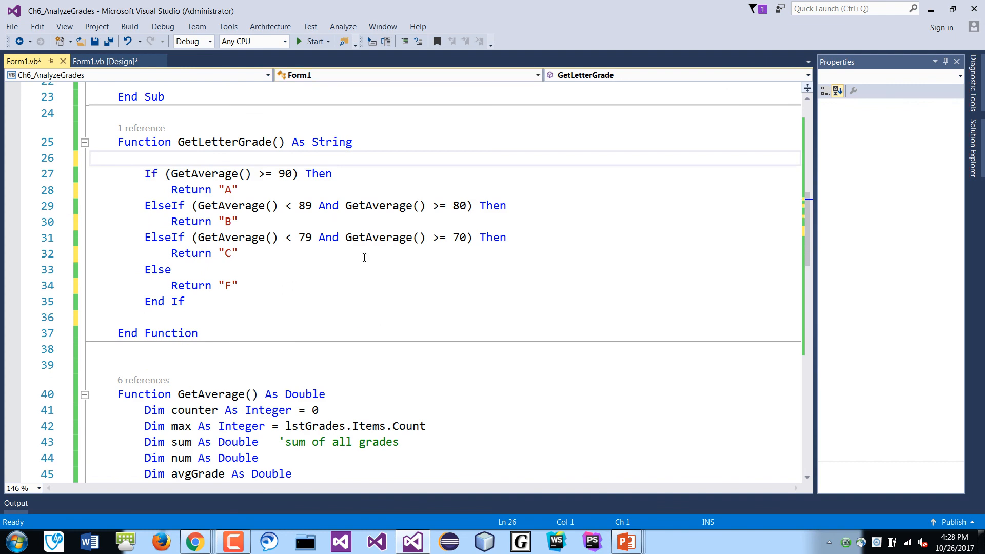
{"action": "left_click", "coordinate": [237, 189]}
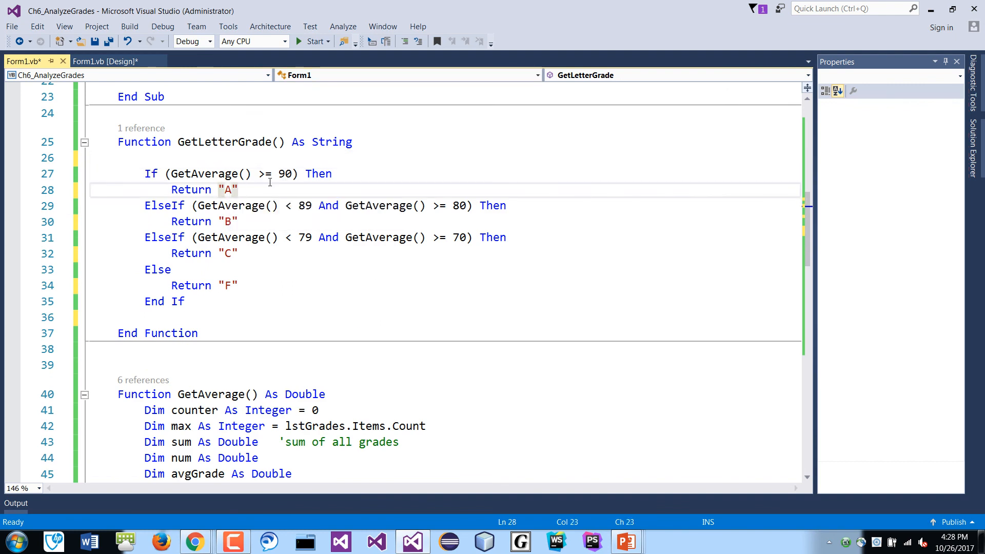
{"action": "mouse_move", "coordinate": [339, 205]}
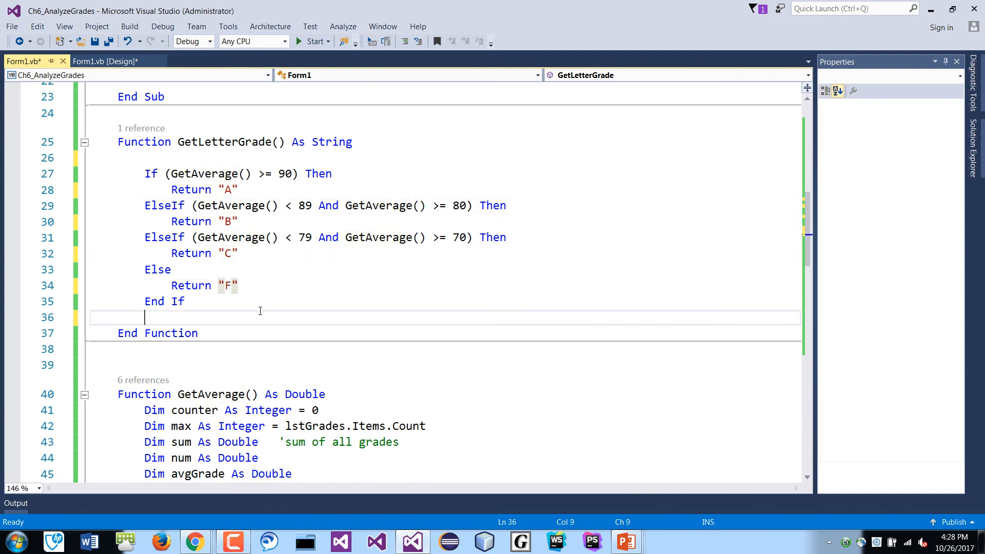
{"action": "mouse_move", "coordinate": [297, 299]}
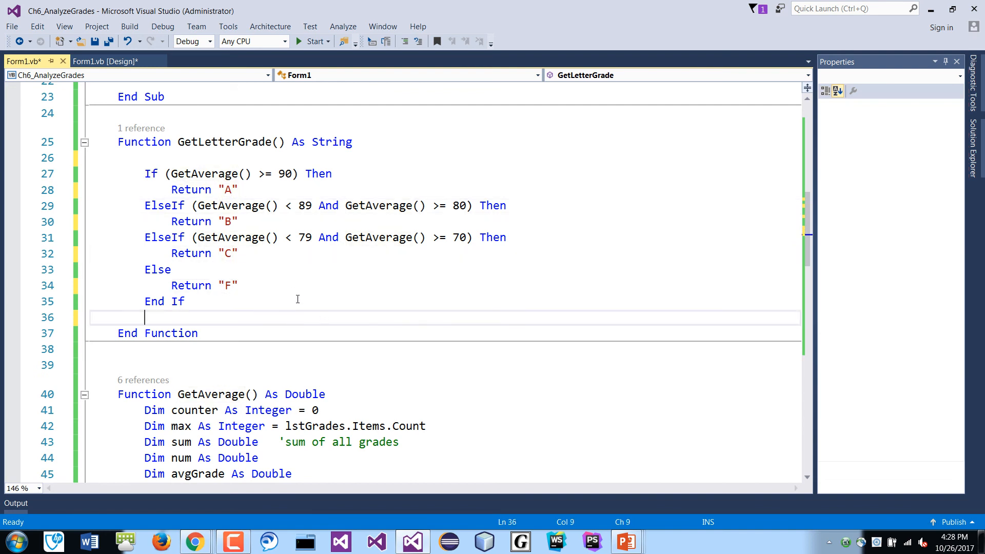
{"action": "mouse_move", "coordinate": [224, 205]}
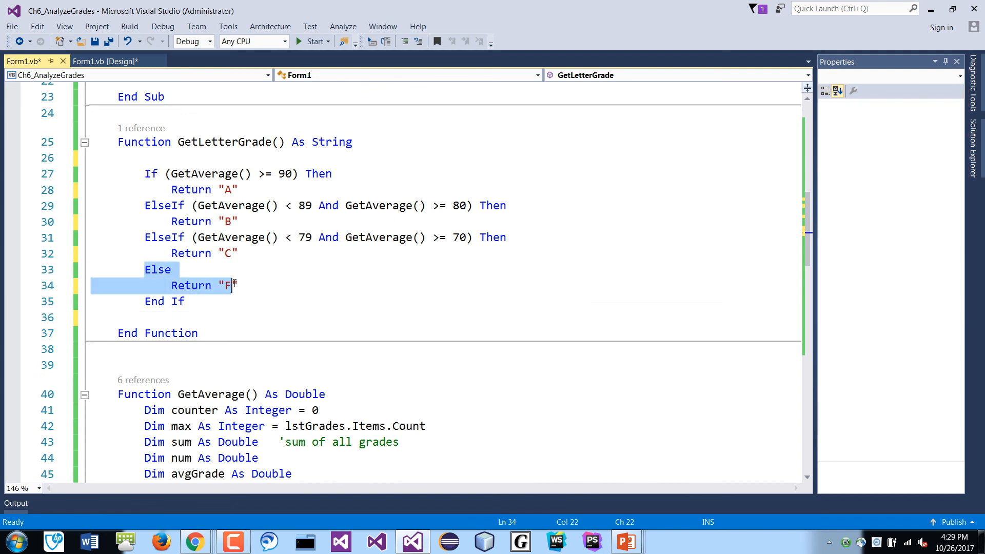
{"action": "mouse_move", "coordinate": [228, 285]}
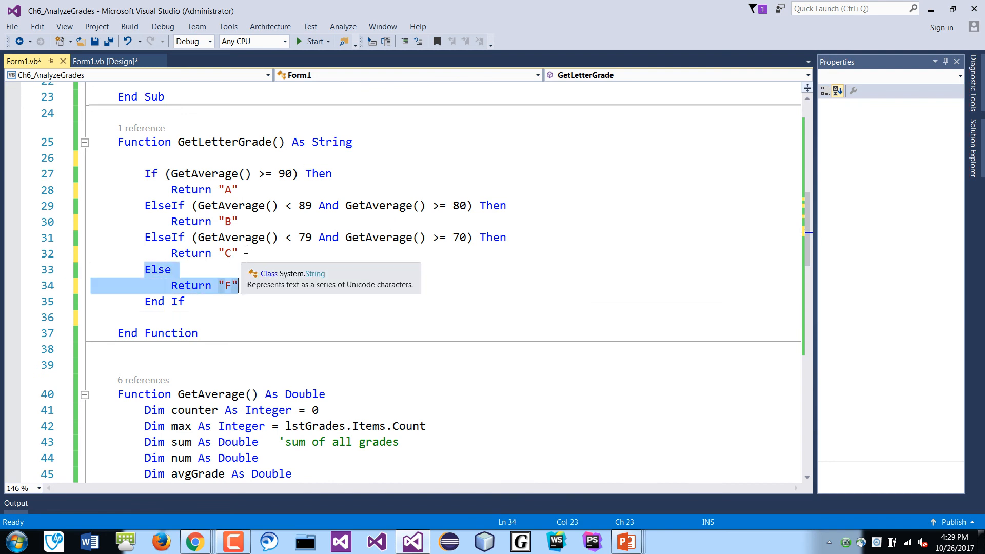
{"action": "mouse_move", "coordinate": [305, 322]}
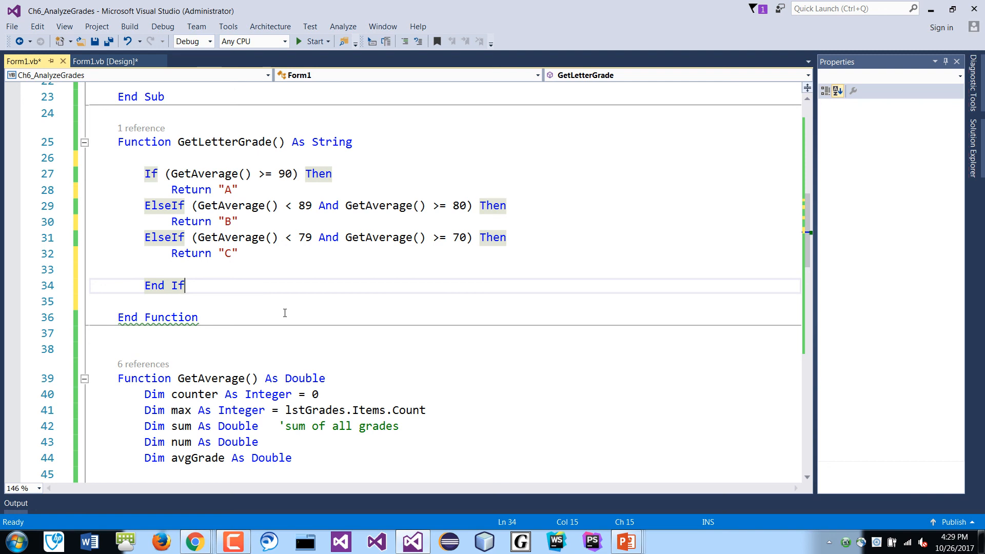
{"action": "key", "text": "enter"}
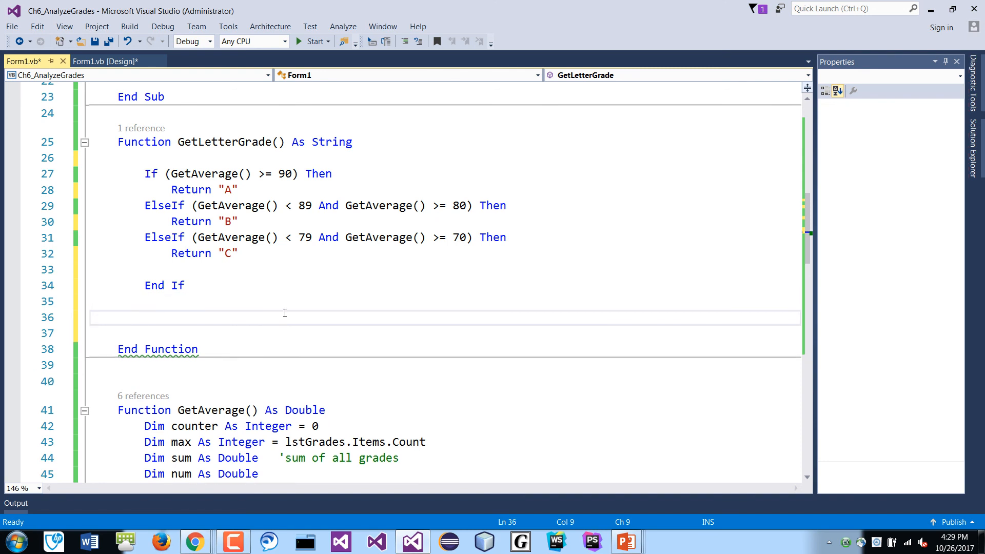
{"action": "type", "text": "Return \"\""}
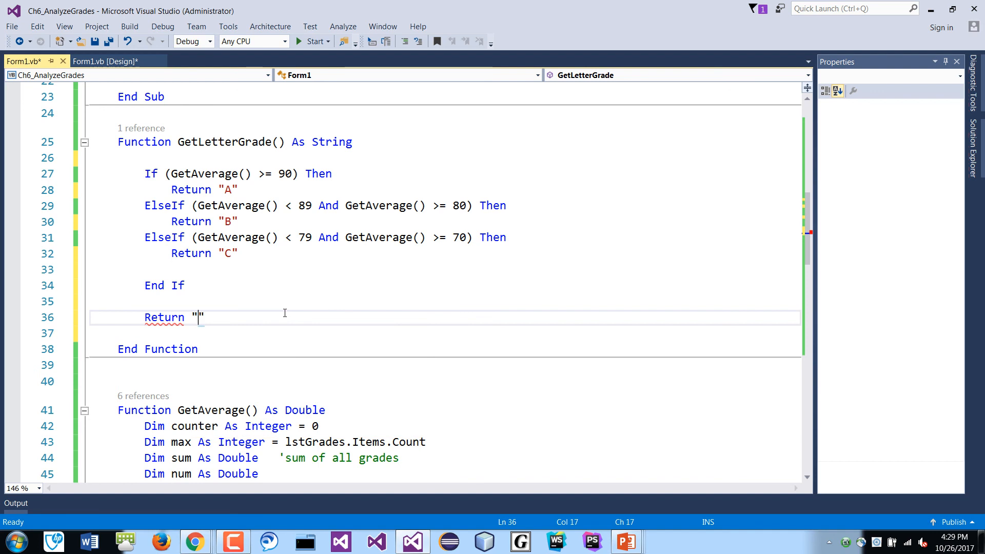
{"action": "type", "text": "F"}
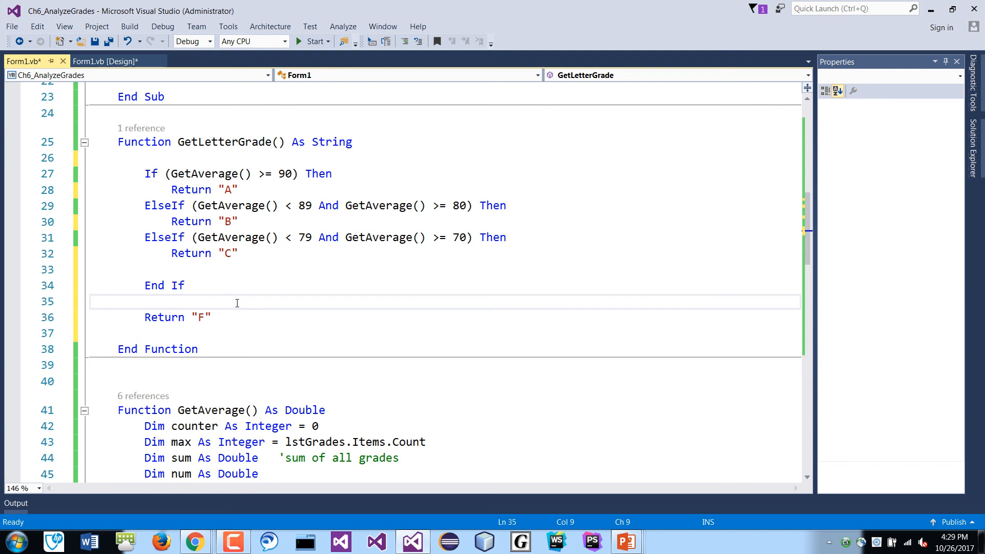
{"action": "left_click", "coordinate": [208, 317]}
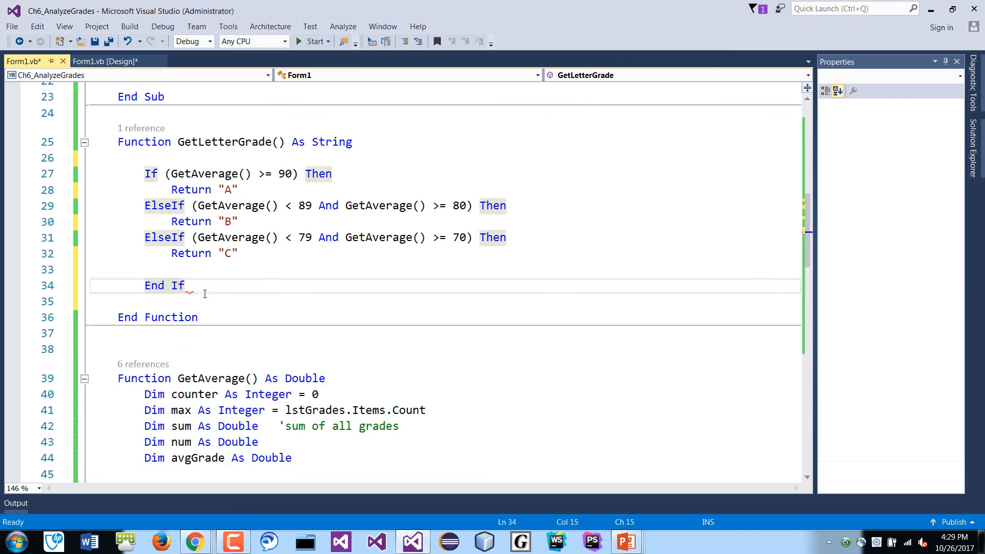
{"action": "type", "text": "Else"}
{"action": "type", "text": "Return \"F\""}
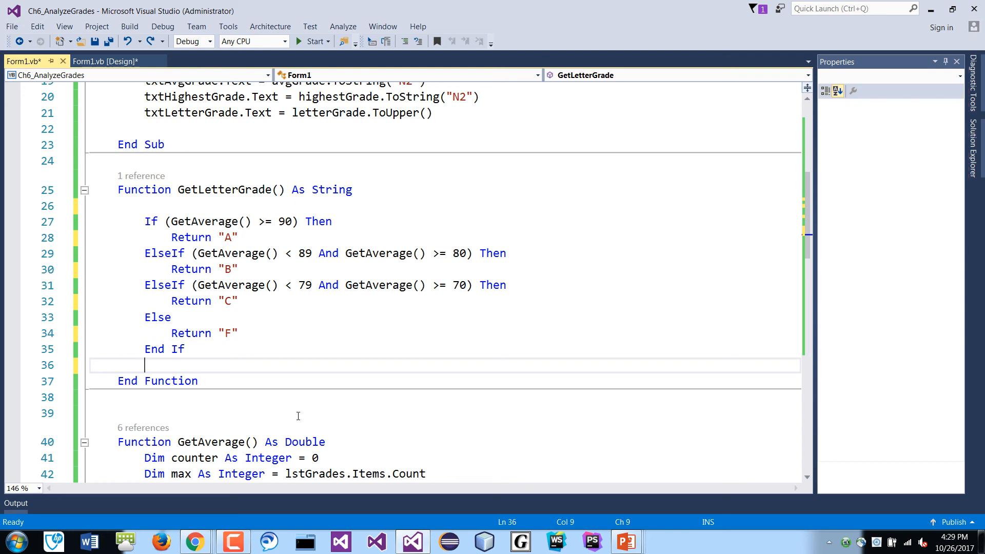
{"action": "mouse_move", "coordinate": [219, 221]}
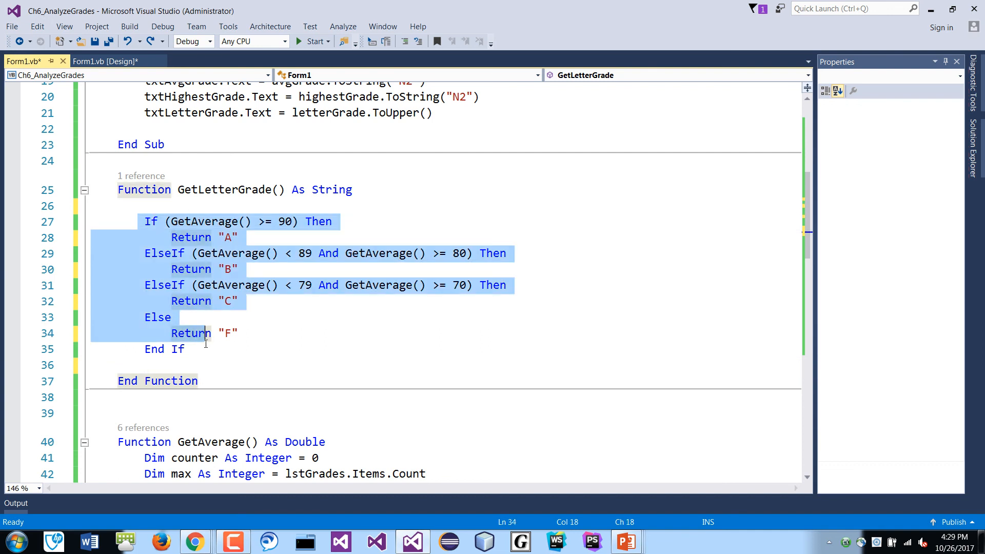
- Comment out the If block and type Select Case GetAverage() beneath it
{"action": "left_click", "coordinate": [405, 41]}
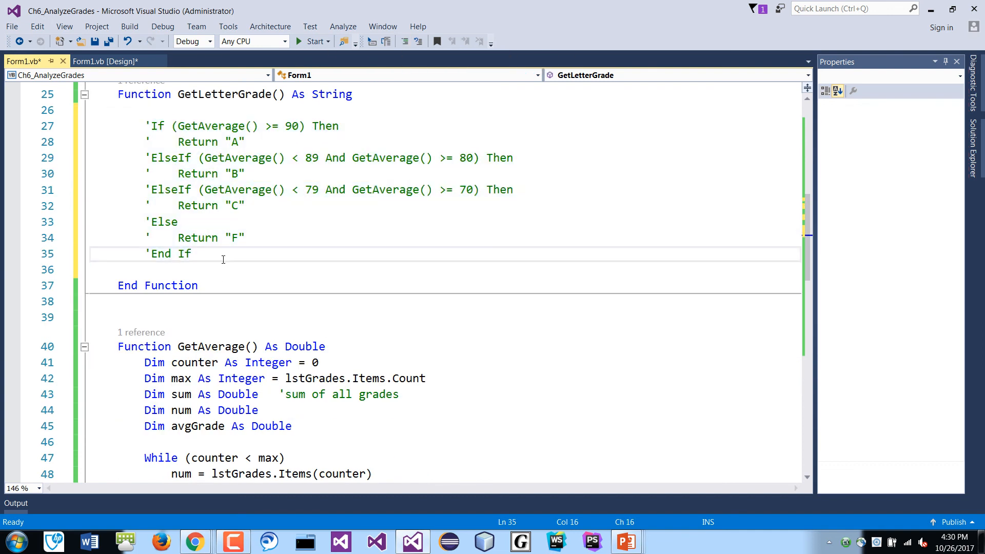
{"action": "key", "text": "enter"}
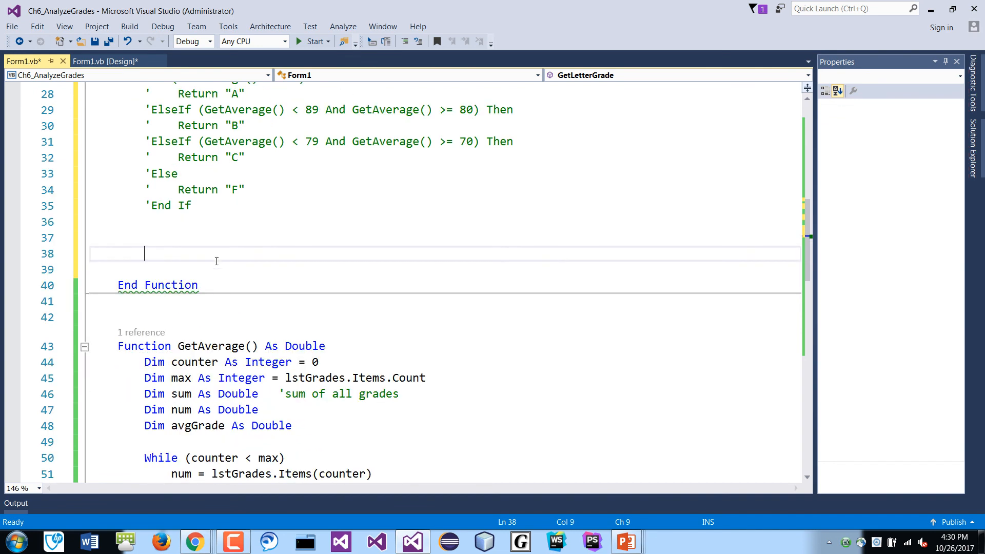
{"action": "type", "text": "S"}
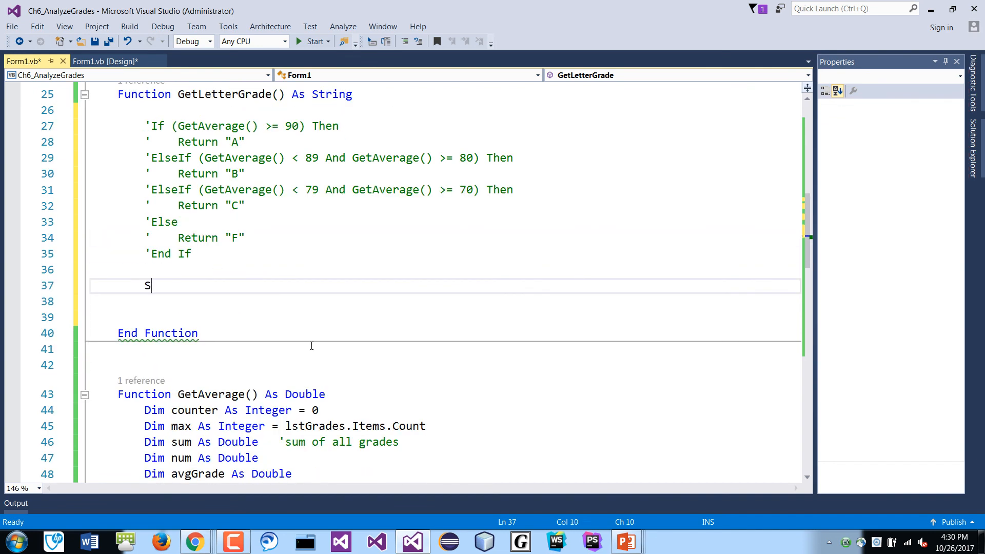
{"action": "type", "text": "elect Case"}
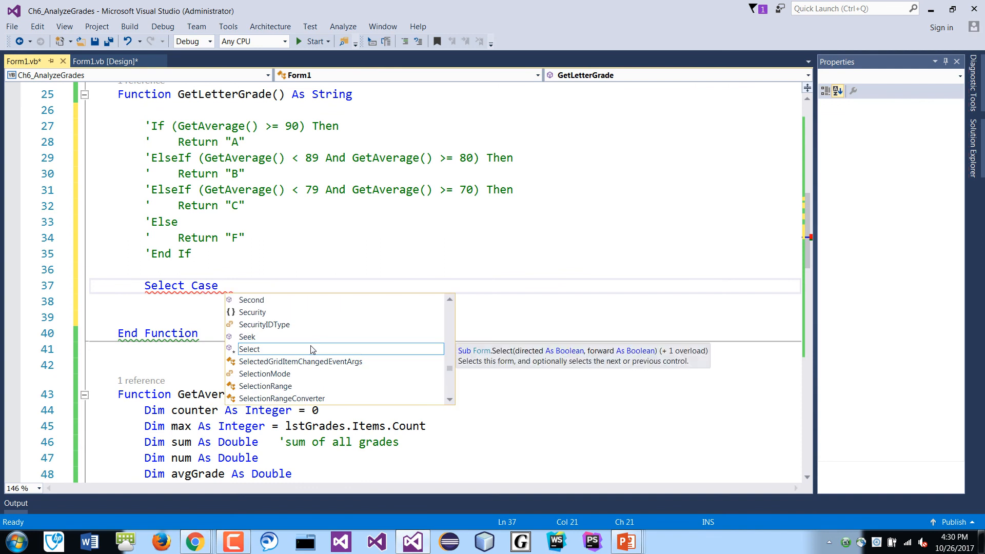
{"action": "type", "text": "G"}
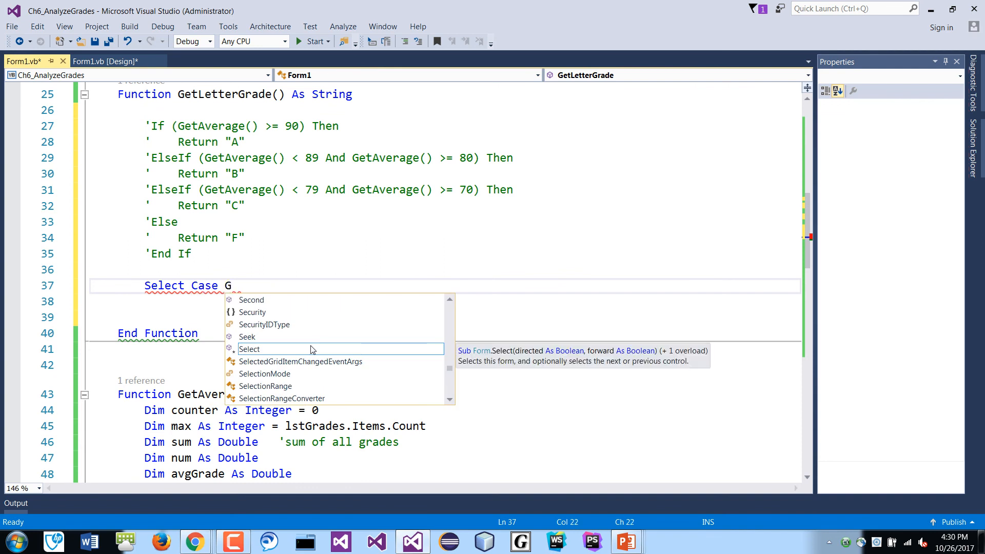
{"action": "type", "text": "etAverage()"}
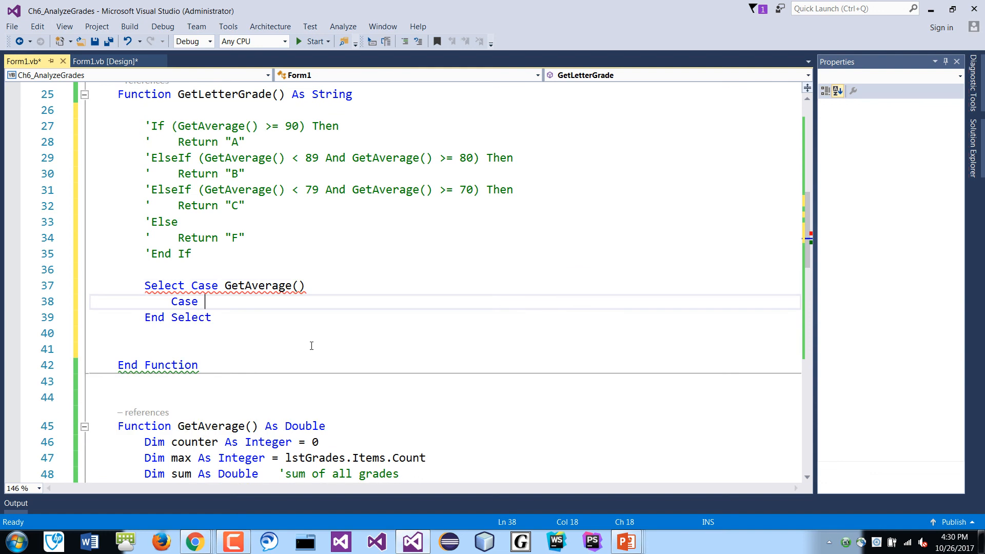
- Write the first case so averages of 90 and above return "A"
{"action": "scroll", "scroll_direction": "down", "scroll_amount": 3}
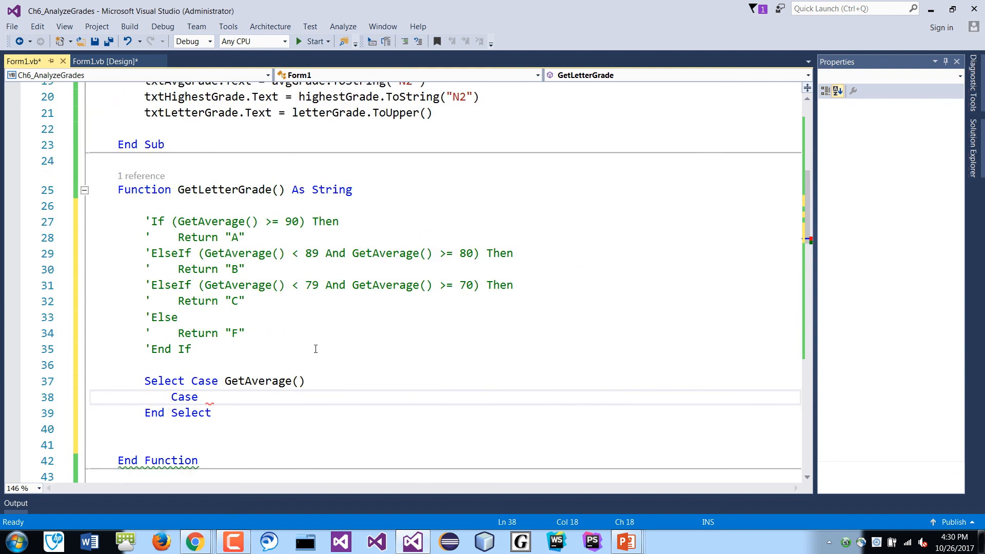
{"action": "scroll", "scroll_direction": "down", "scroll_amount": 3}
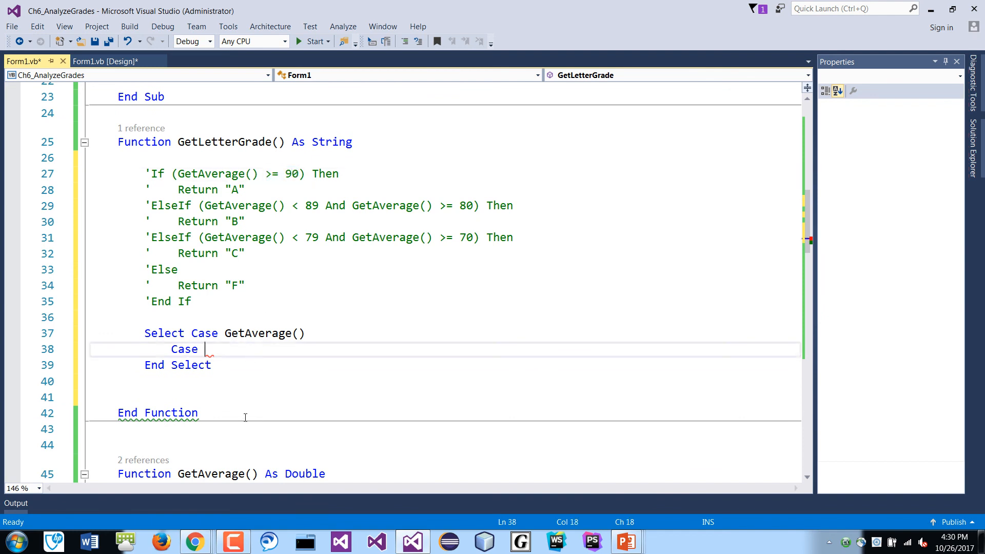
{"action": "type", "text": ">= 90"}
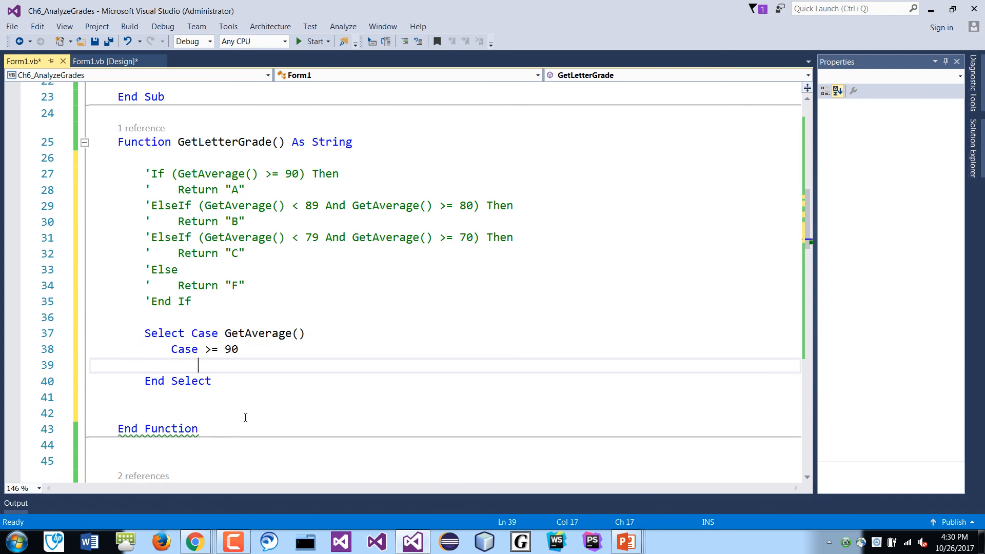
{"action": "type", "text": "REtu"}
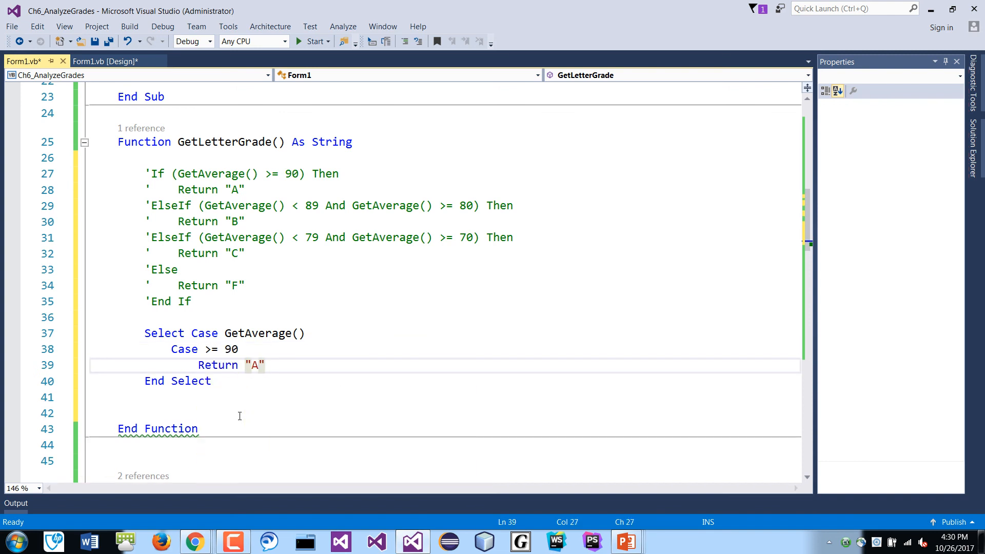
{"action": "key", "text": "Enter"}
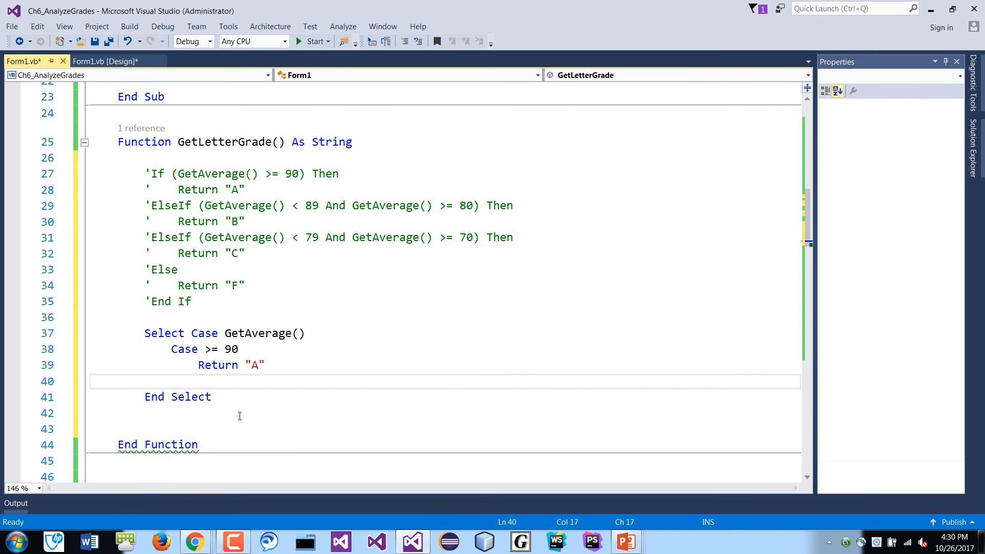
- Add Case 80 To 89 returning "B"
{"action": "type", "text": "Case 80"}
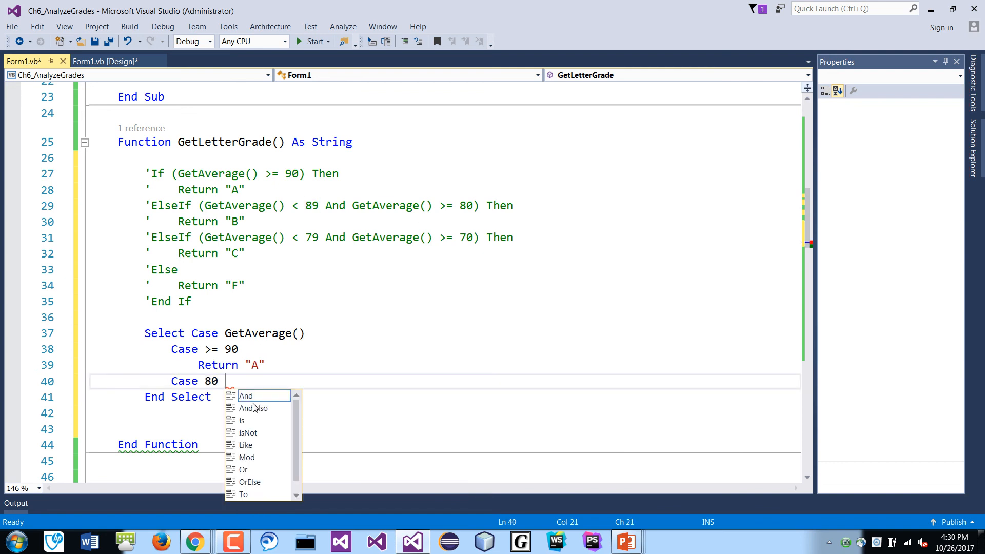
{"action": "type", "text": "To 89"}
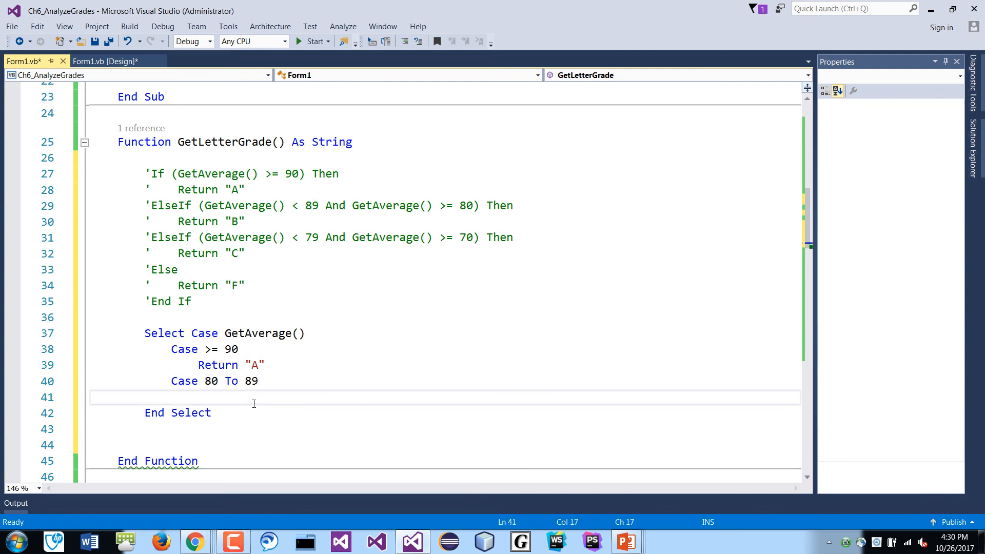
{"action": "scroll", "scroll_direction": "down", "scroll_amount": 3}
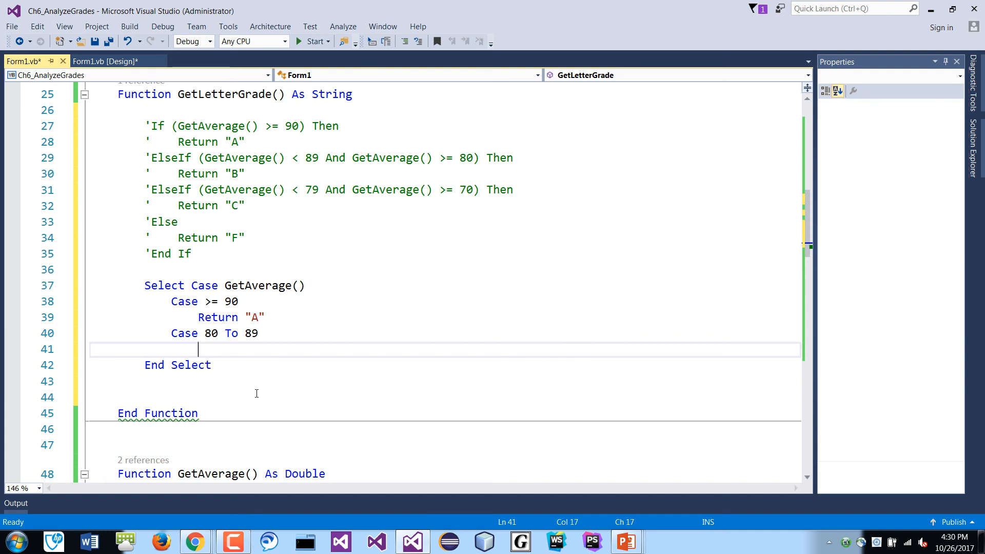
{"action": "type", "text": "Return \"B\""}
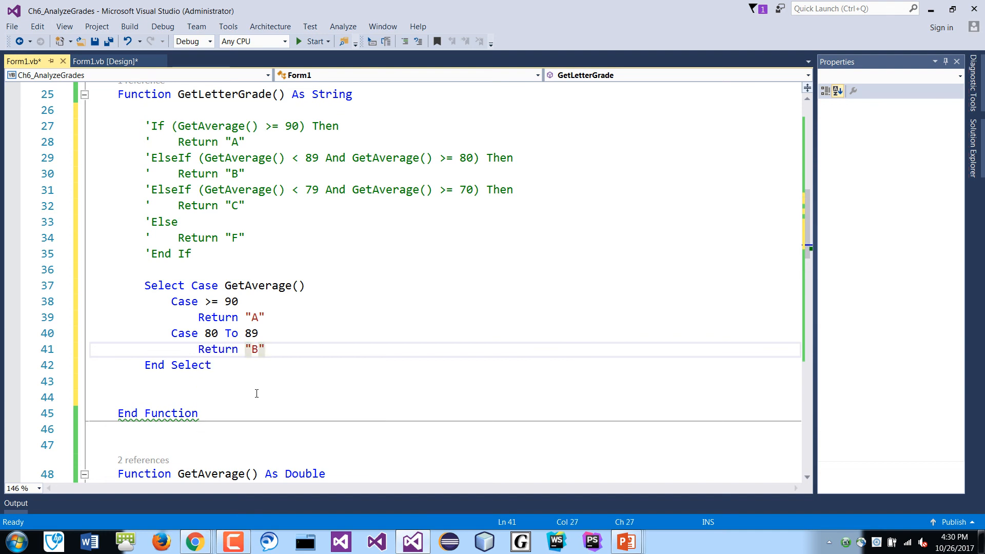
- Add Case 70 To 79 returning "C" and Case Else returning "F"
{"action": "type", "text": "Case"}
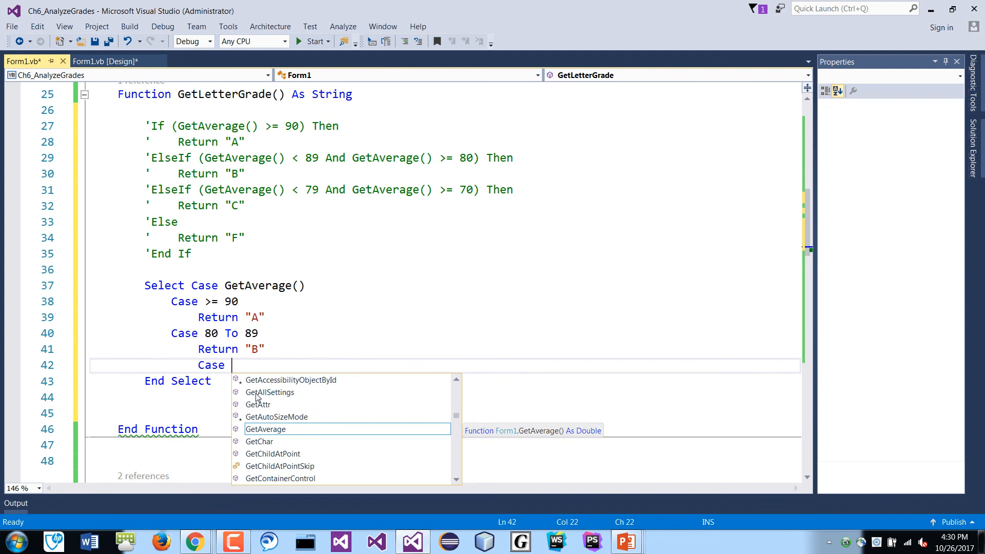
{"action": "type", "text": "70 To 79"}
{"action": "type", "text": "Return \"C\""}
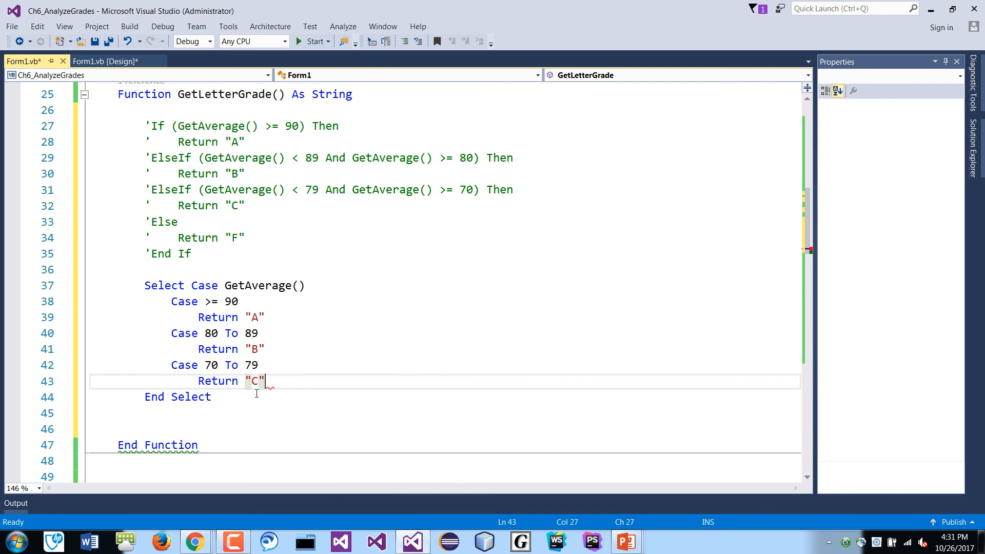
{"action": "key", "text": "enter"}
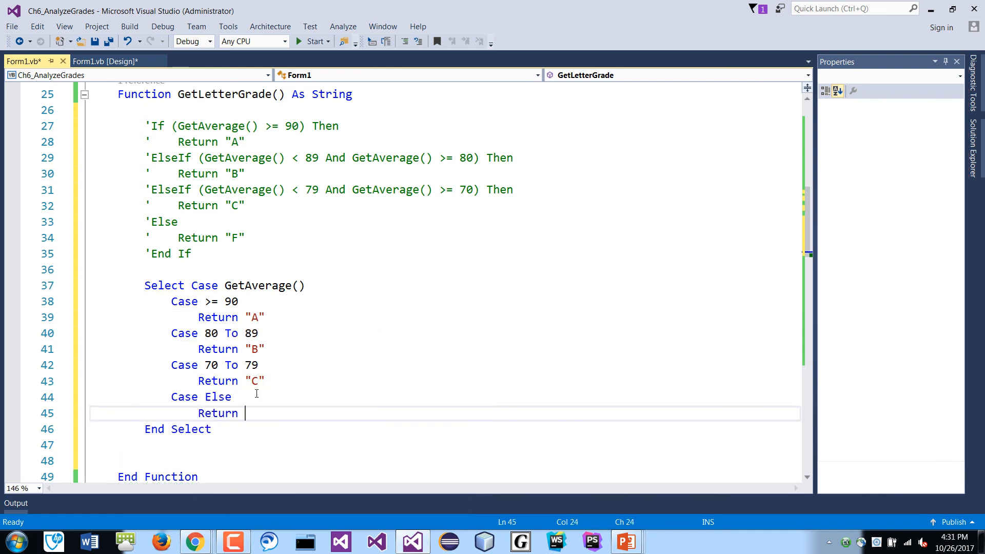
{"action": "type", "text": "\"F\""}
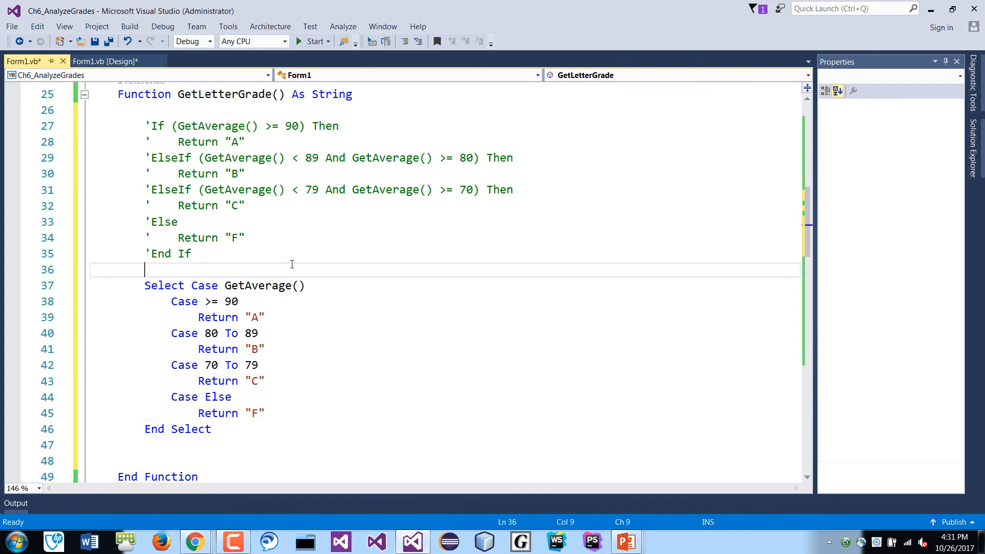
{"action": "mouse_move", "coordinate": [353, 290]}
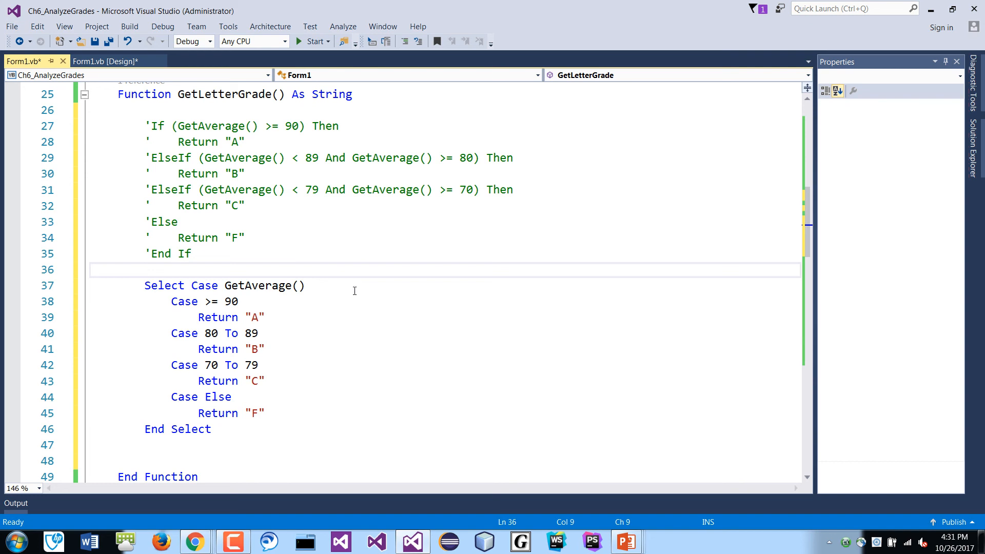
{"action": "double_click", "coordinate": [216, 158]}
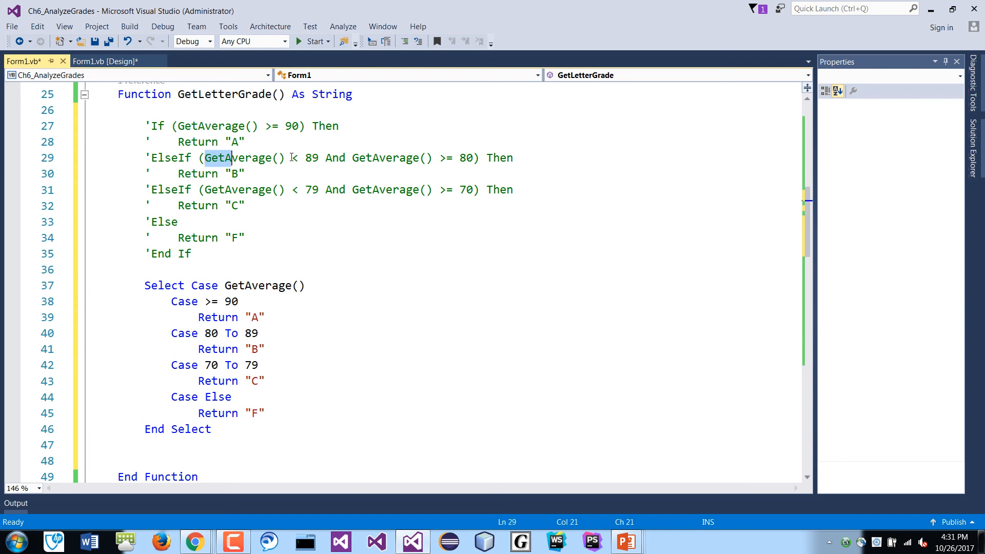
{"action": "left_click_drag", "start_coordinate": [204, 157], "coordinate": [473, 158]}
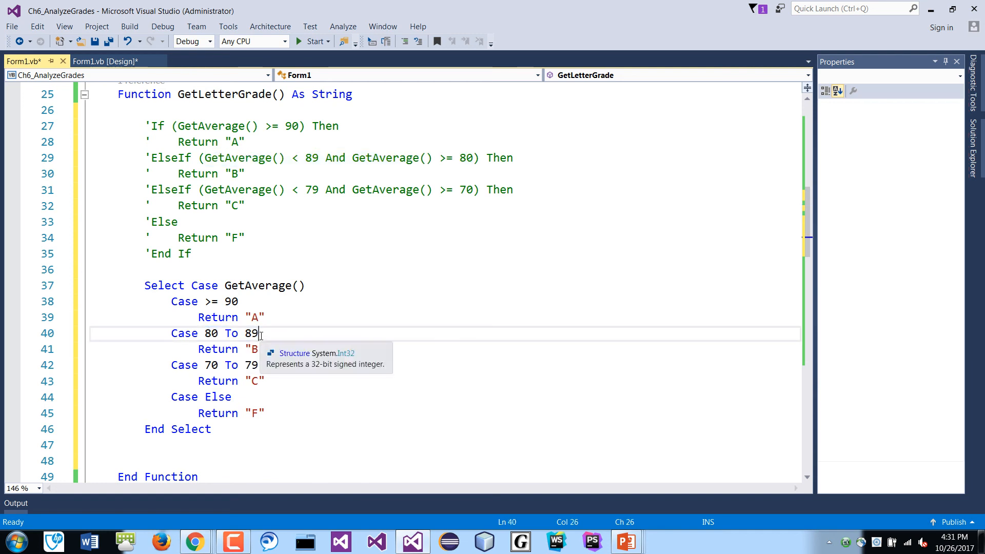
{"action": "mouse_move", "coordinate": [309, 277]}
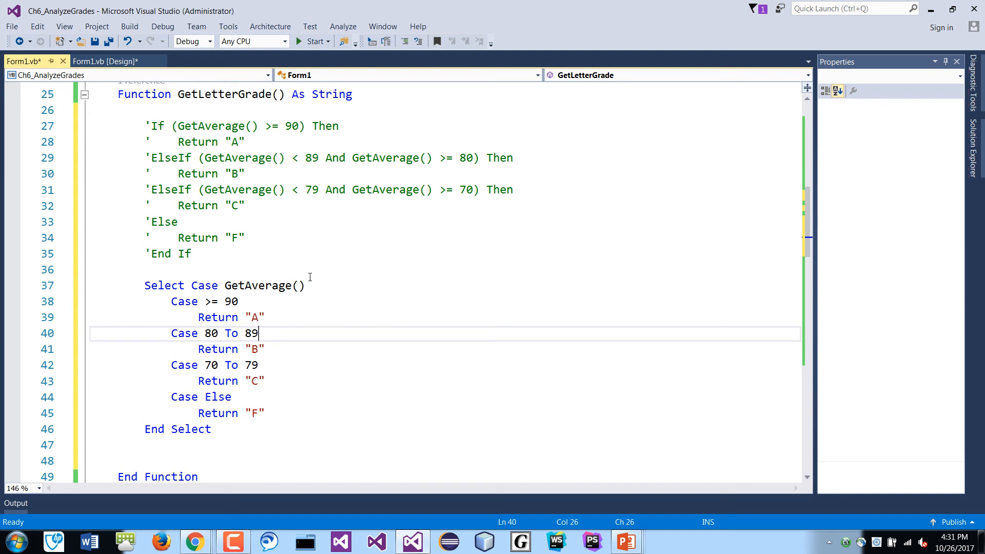
{"action": "type", "text": ","}
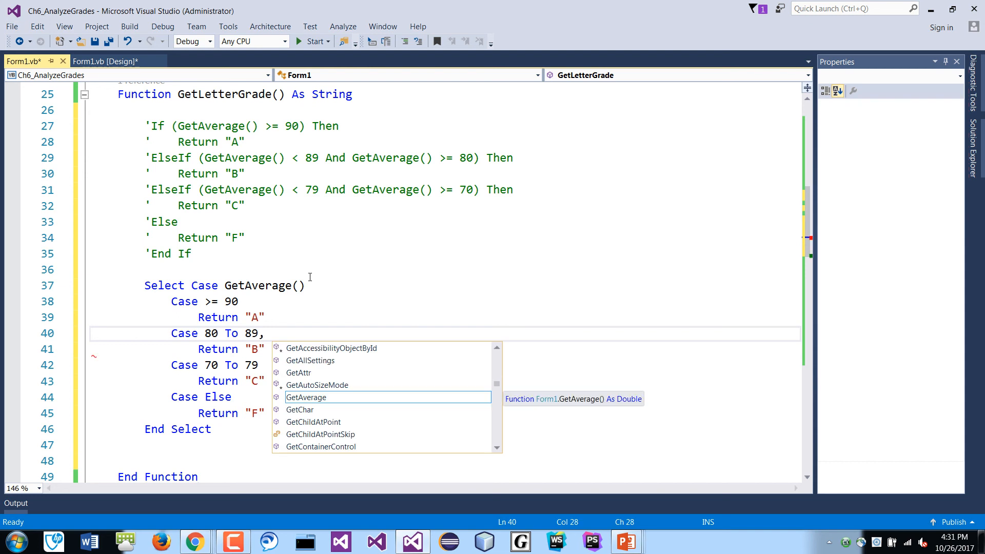
{"action": "type", "text": "101"}
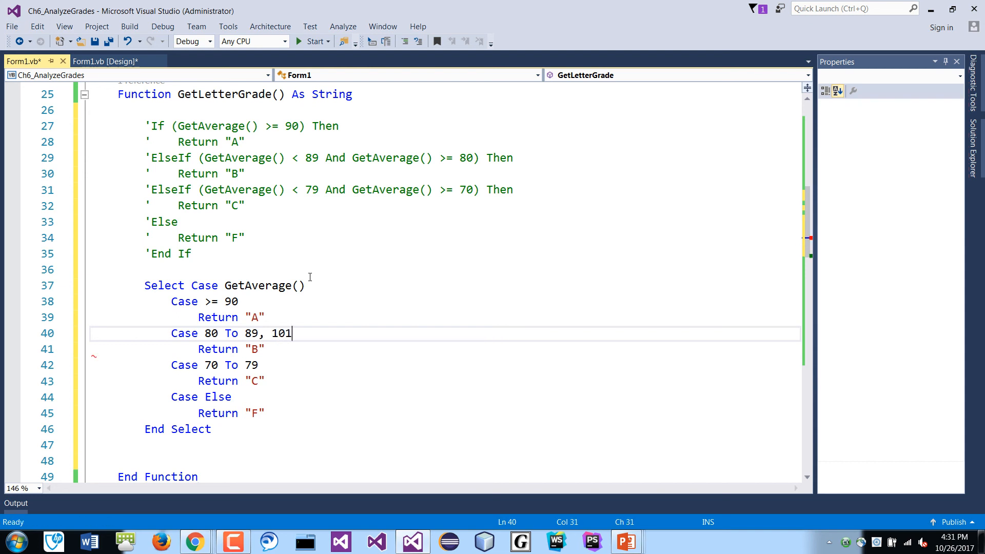
{"action": "type", "text": "To"}
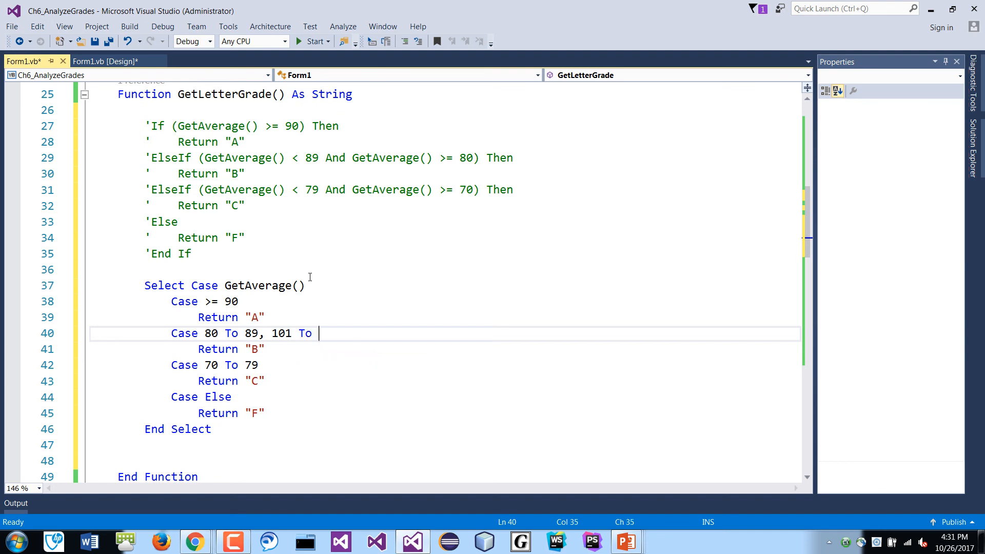
{"action": "type", "text": "110"}
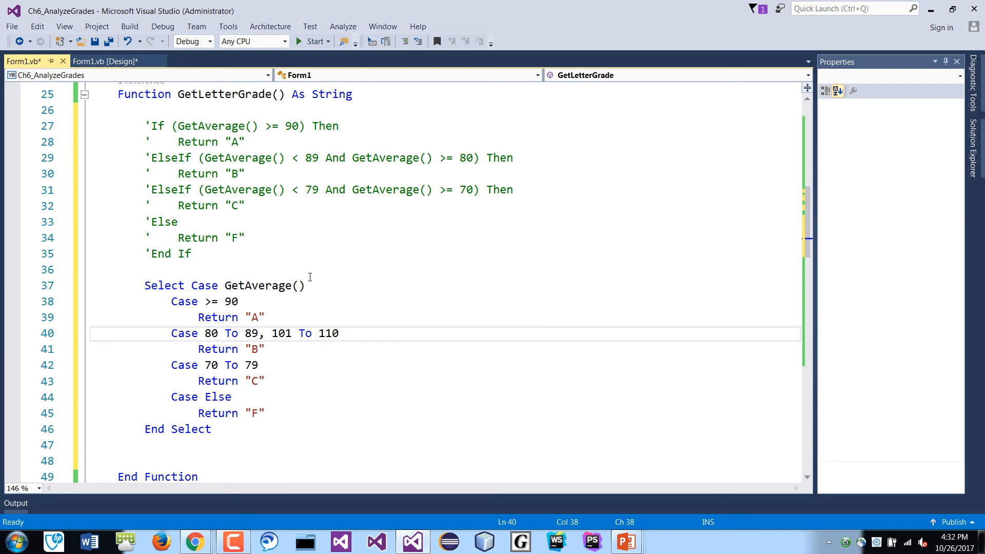
{"action": "key", "text": "Backspace"}
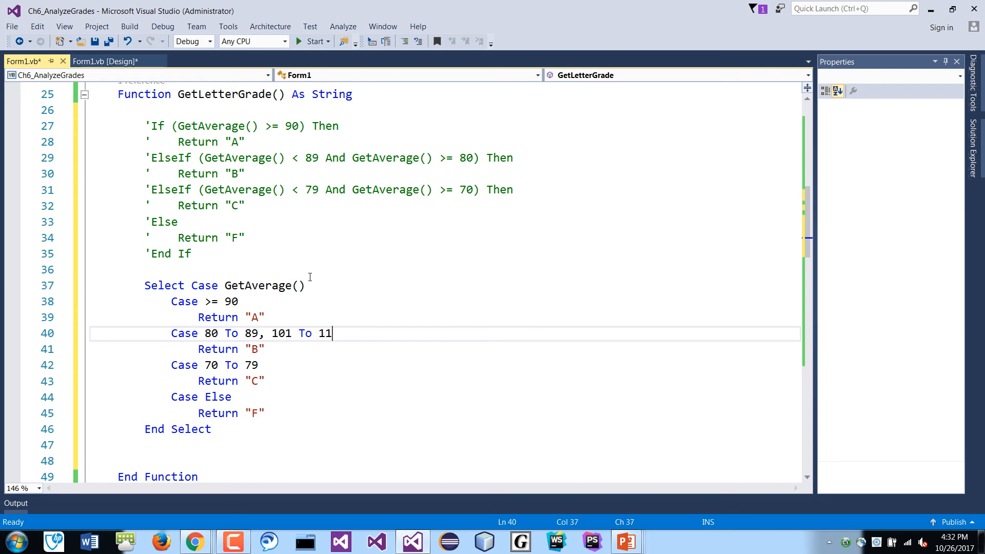
{"action": "key", "text": "Backspace"}
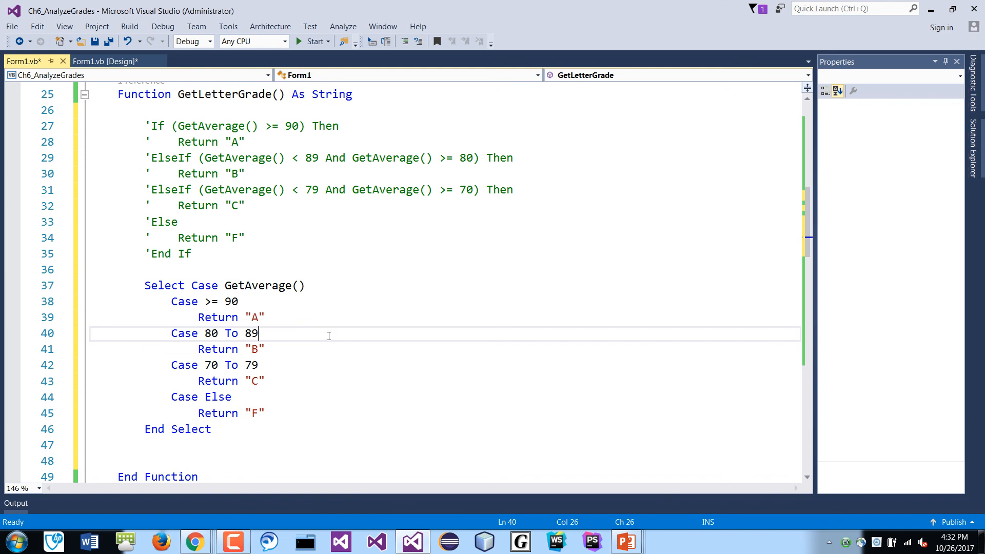
{"action": "left_click", "coordinate": [273, 270]}
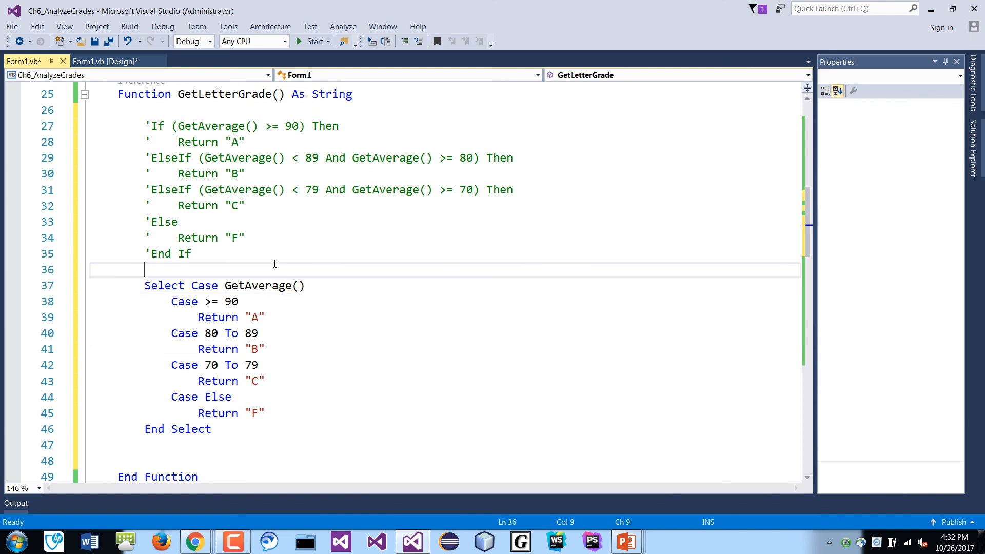
{"action": "mouse_move", "coordinate": [305, 243]}
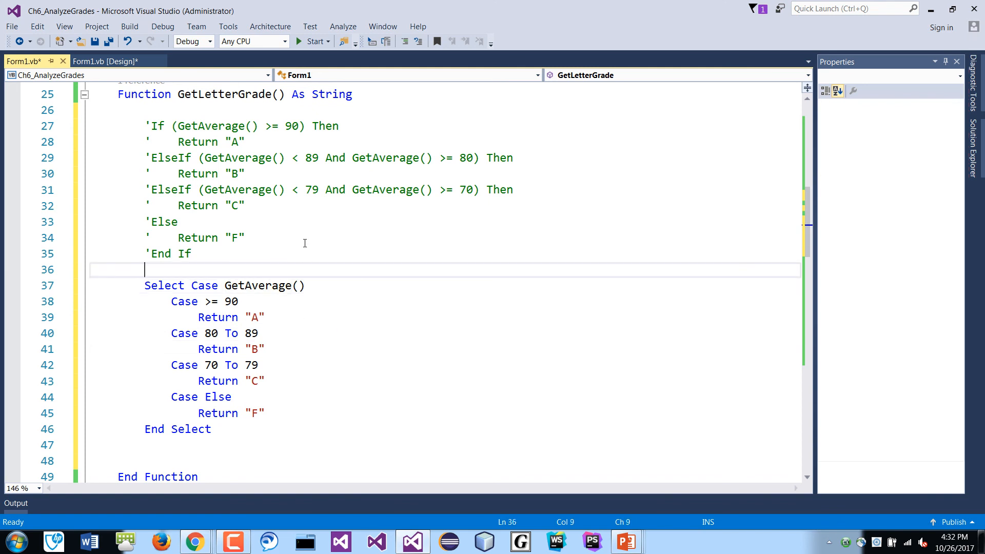
- Run the form, record grades 90, 98 and 79, calculate results, then scroll the code
{"action": "left_click", "coordinate": [313, 42]}
{"action": "type", "text": "90"}
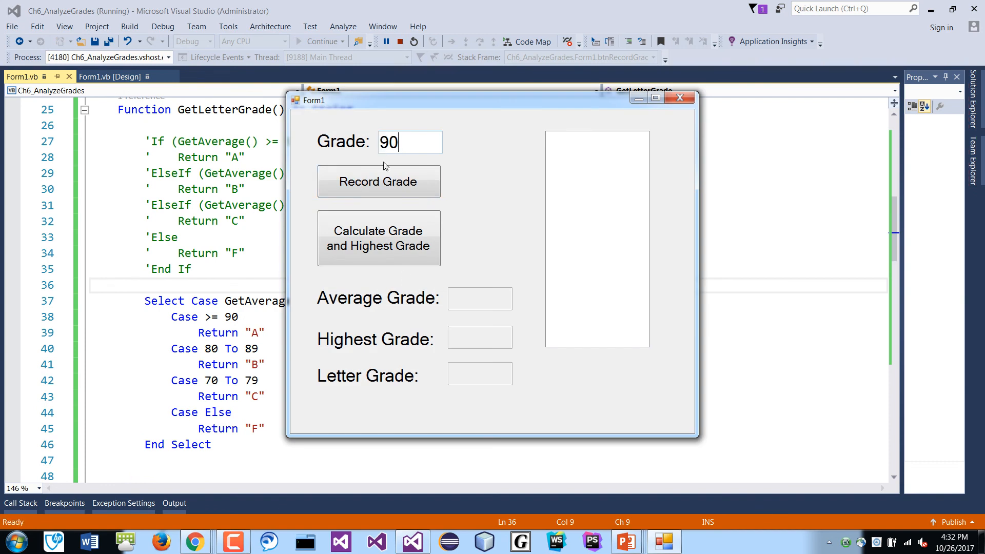
{"action": "left_click", "coordinate": [379, 182]}
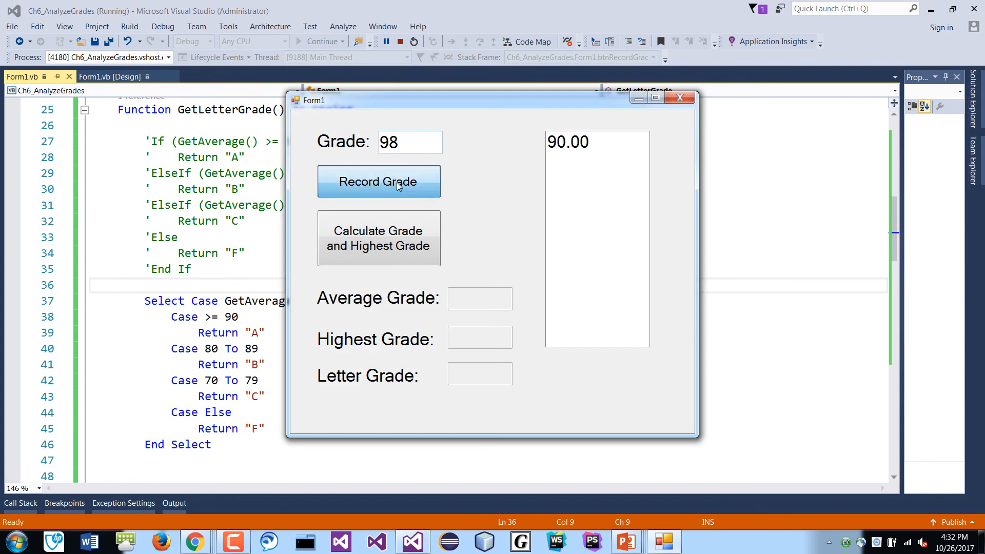
{"action": "left_click", "coordinate": [378, 181]}
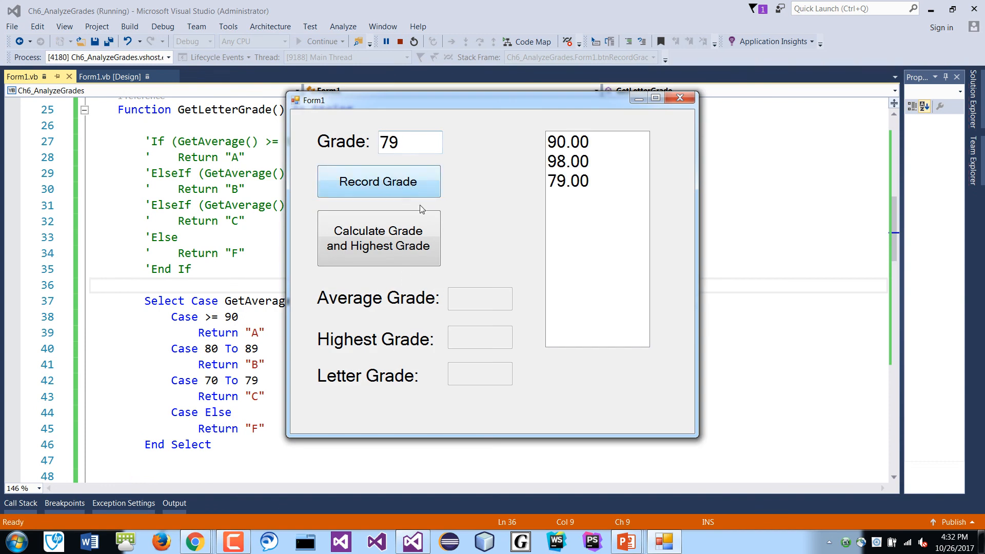
{"action": "left_click", "coordinate": [378, 239]}
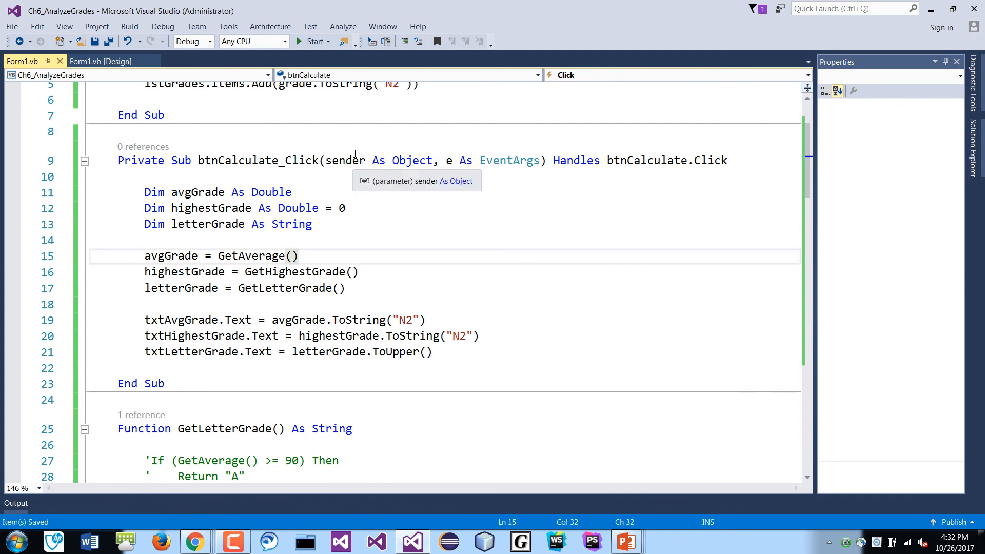
{"action": "scroll", "scroll_direction": "down", "scroll_amount": 3}
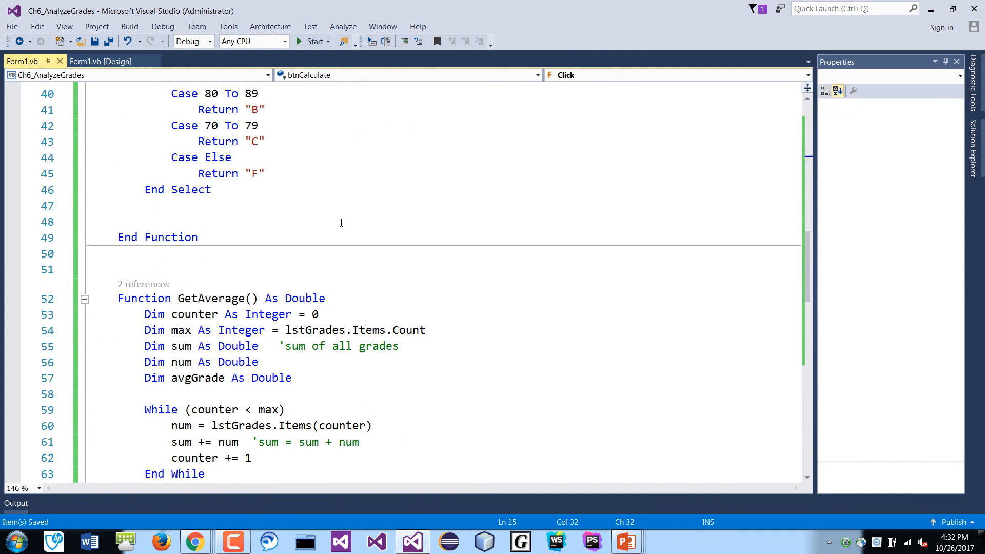